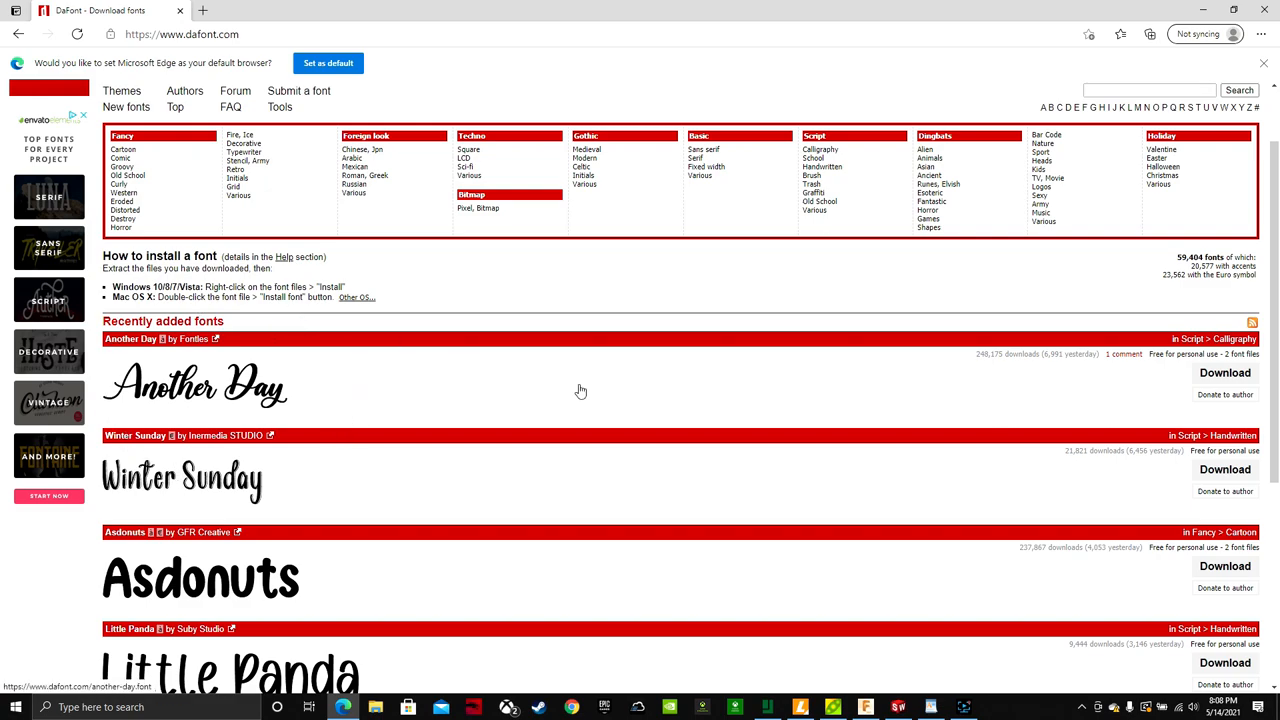
Browse DaFont's Script > Handwritten fonts, then switch to the Calligraphy listing showing Hello Honey
{"action": "scroll", "scroll_direction": "down", "scroll_amount": 3}
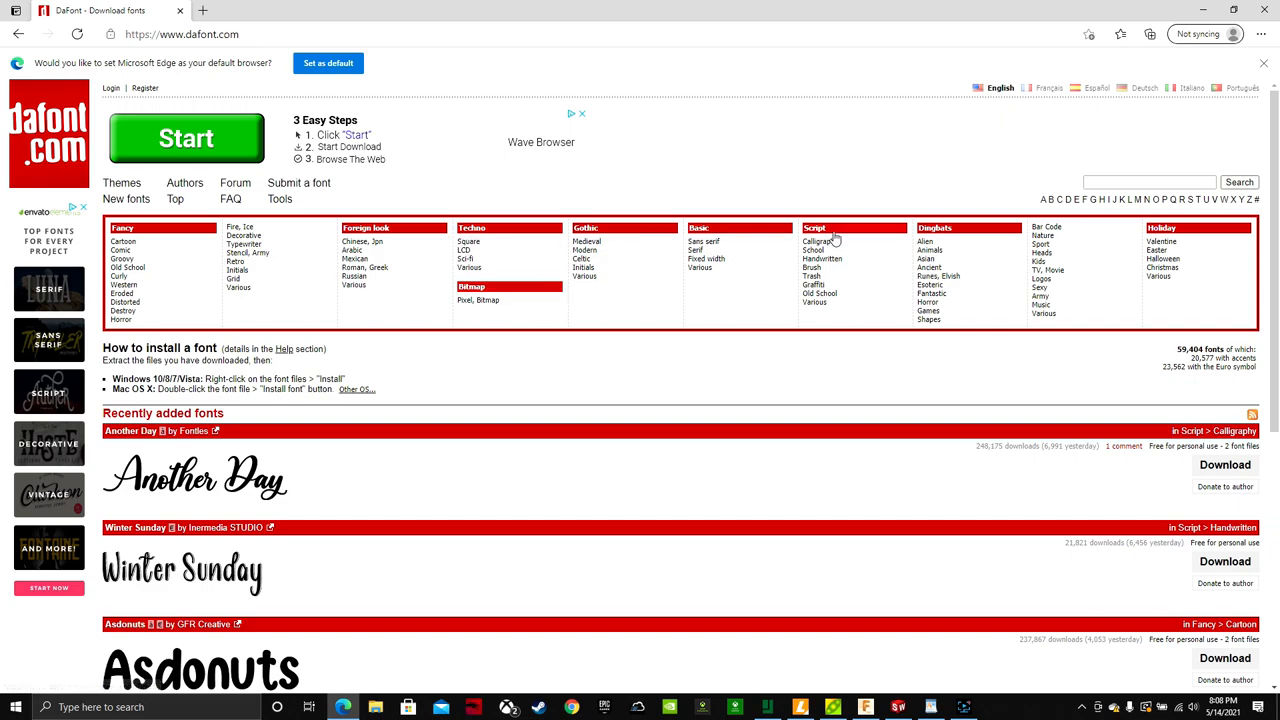
{"action": "mouse_move", "coordinate": [822, 259]}
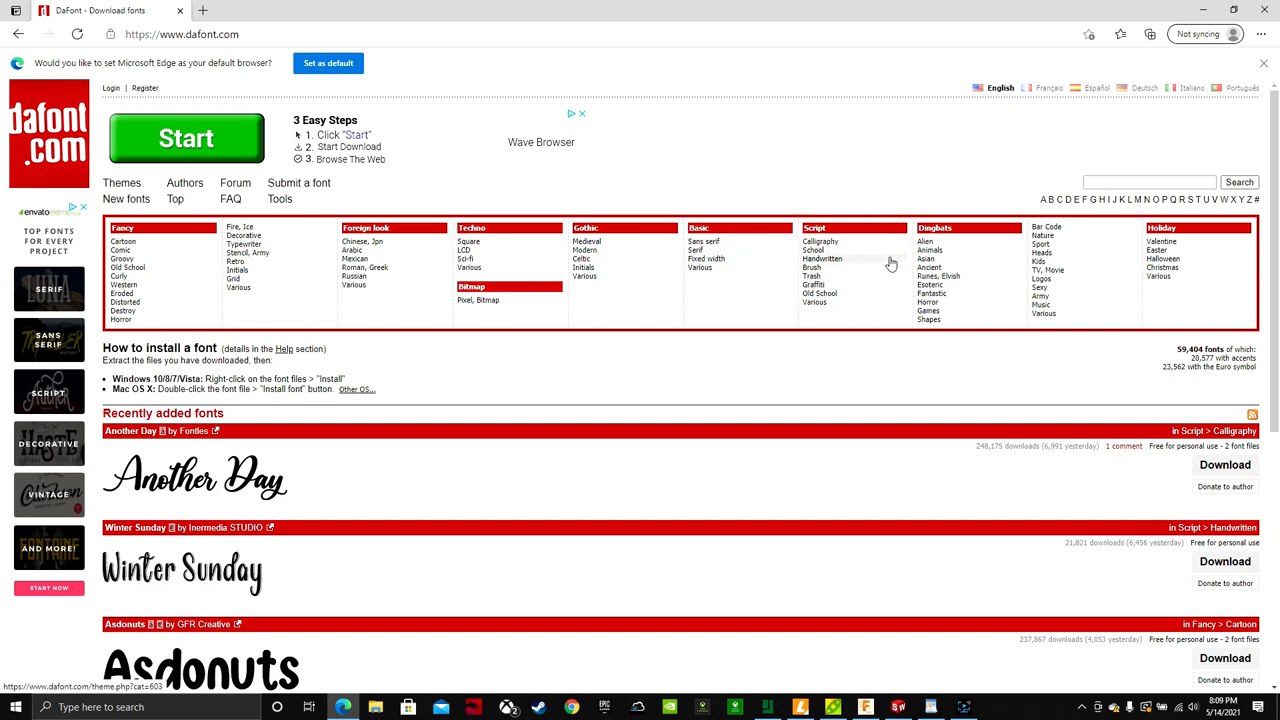
{"action": "left_click", "coordinate": [822, 258]}
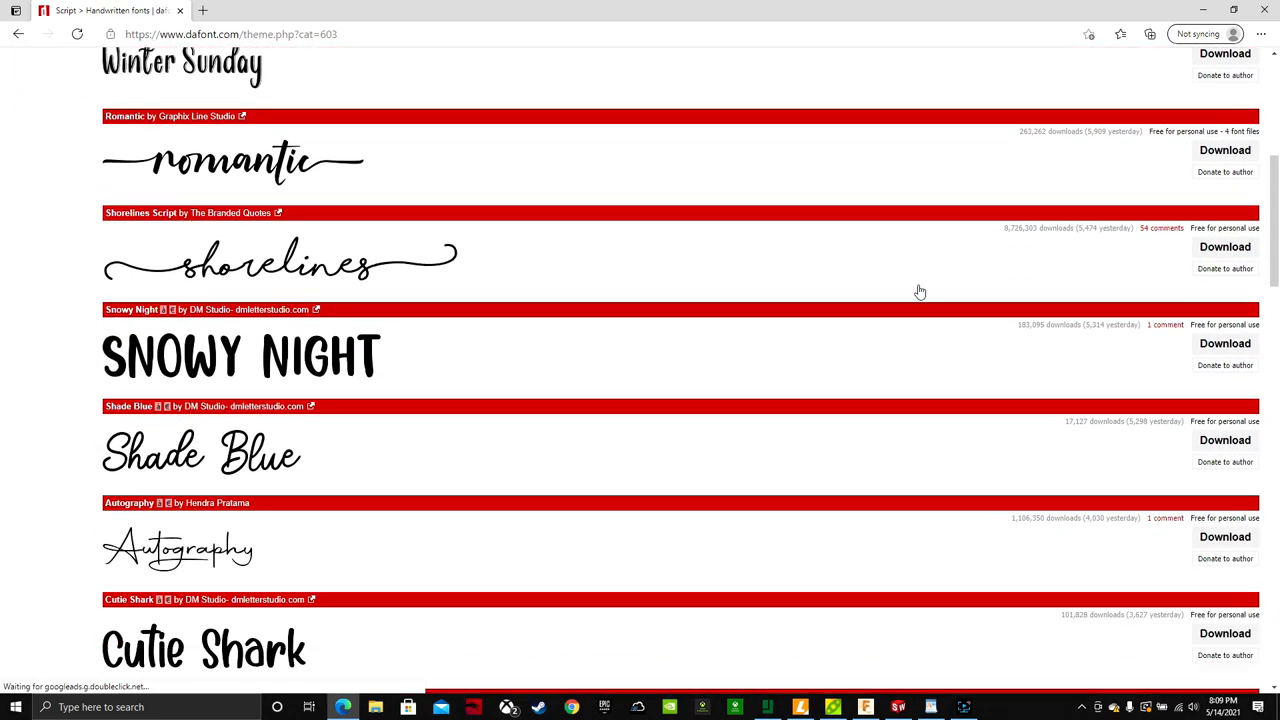
{"action": "scroll", "scroll_direction": "down", "scroll_amount": 3}
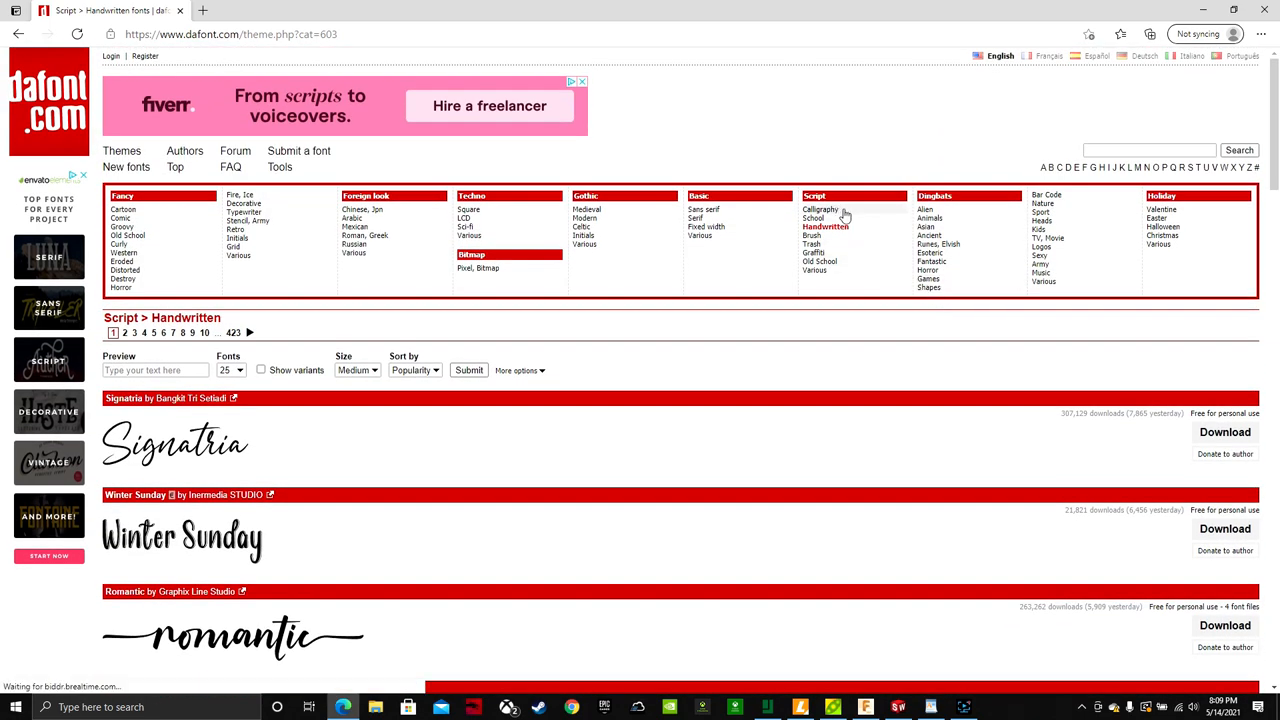
{"action": "left_click", "coordinate": [820, 210]}
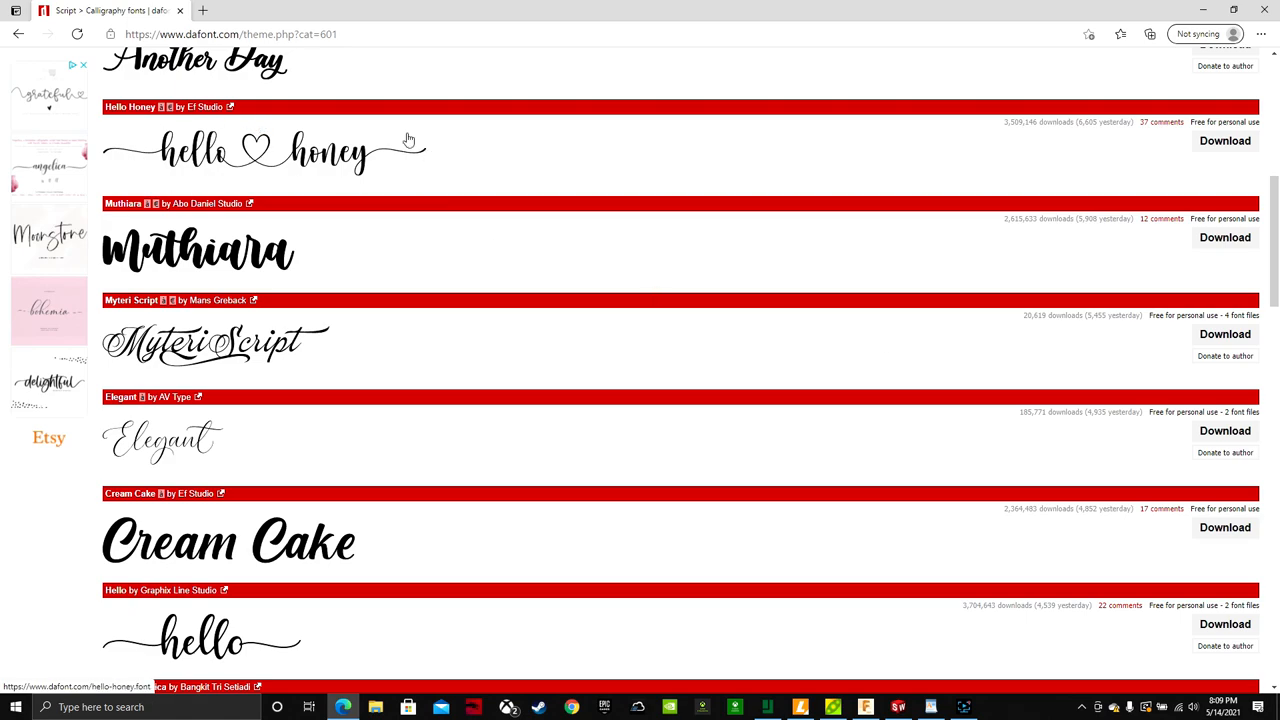
{"action": "mouse_move", "coordinate": [1225, 190]}
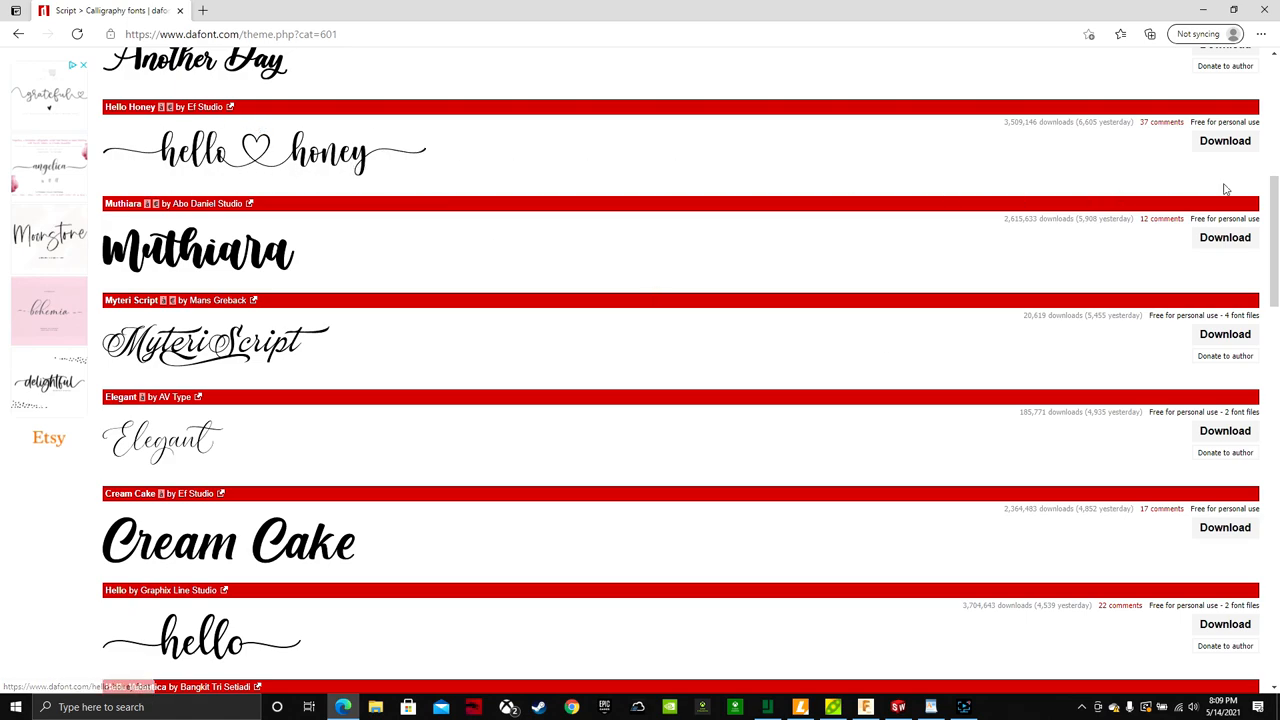
Download Hello Honey, install it via Windows Font Viewer and return to Cricut Design Space
{"action": "left_click", "coordinate": [1225, 140]}
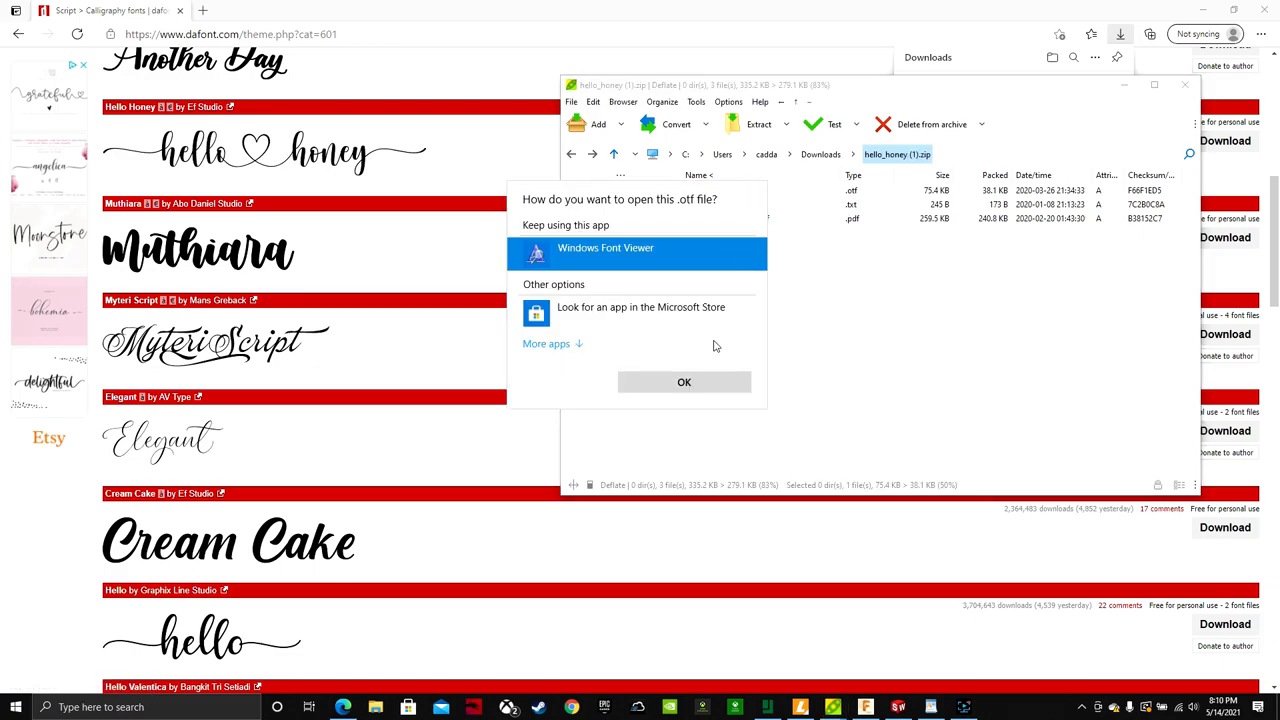
{"action": "left_click", "coordinate": [684, 382]}
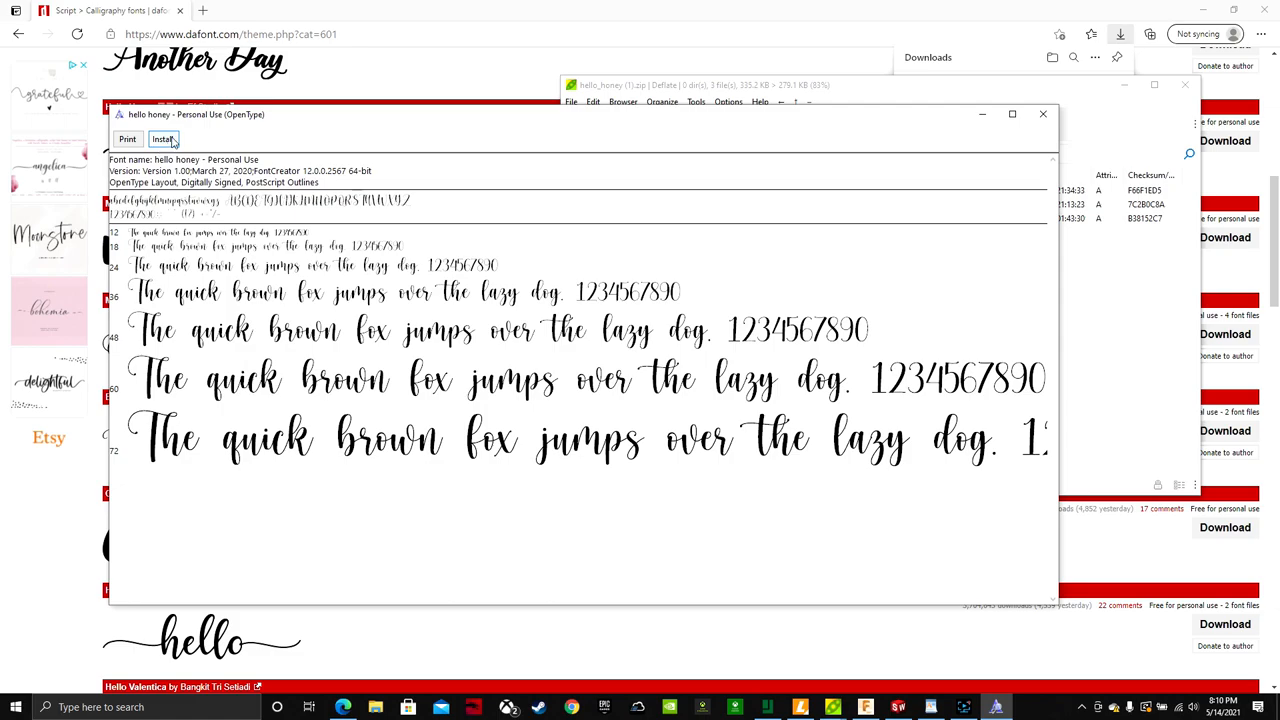
{"action": "left_click", "coordinate": [162, 139]}
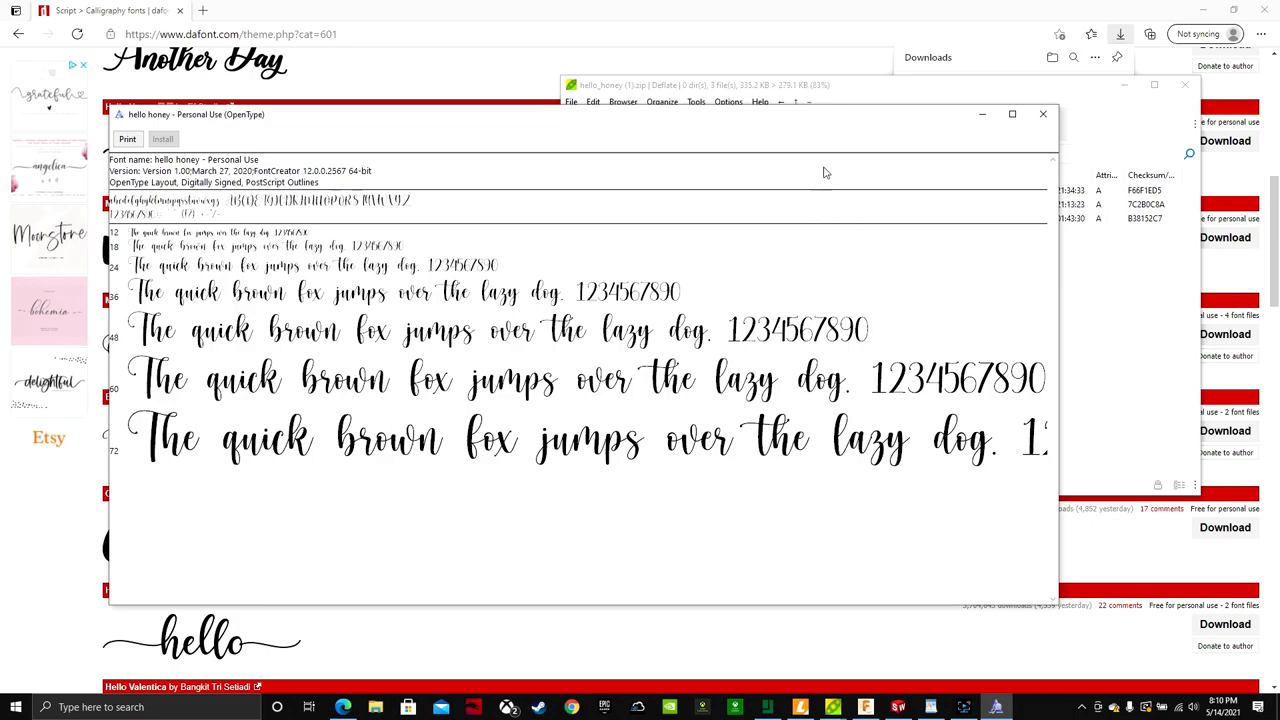
{"action": "left_click", "coordinate": [362, 10]}
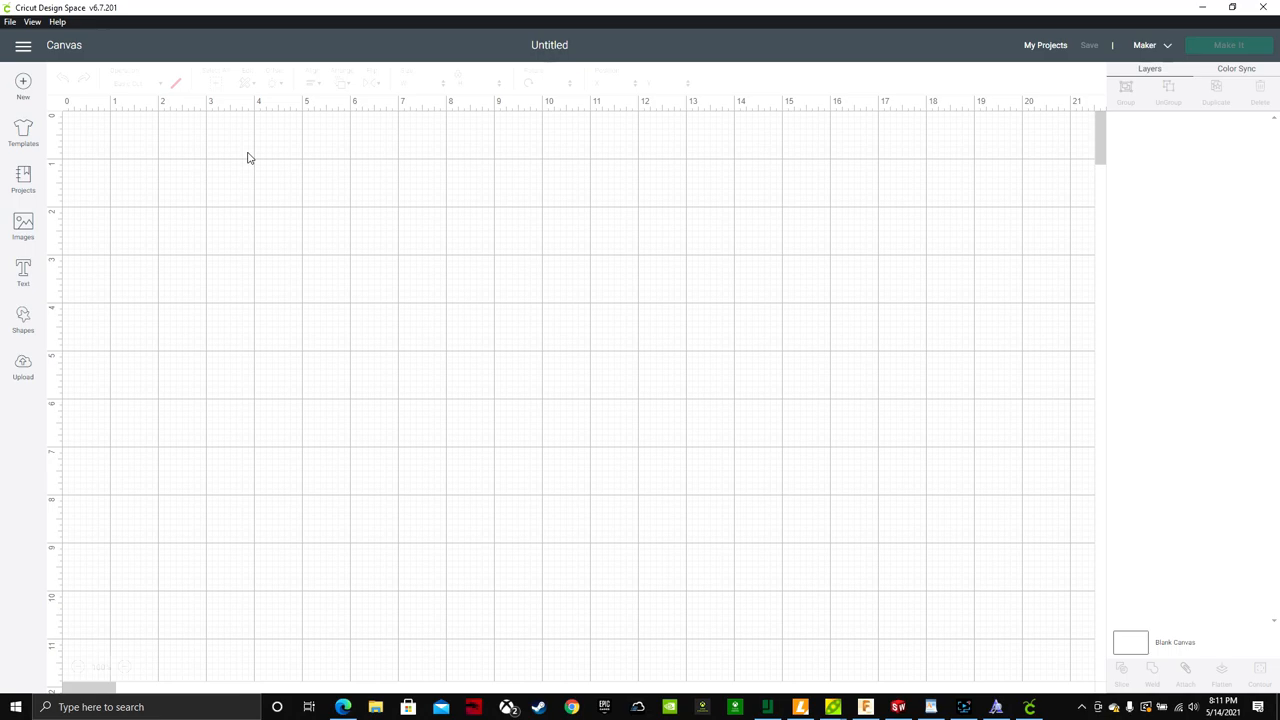
{"action": "left_click", "coordinate": [32, 21]}
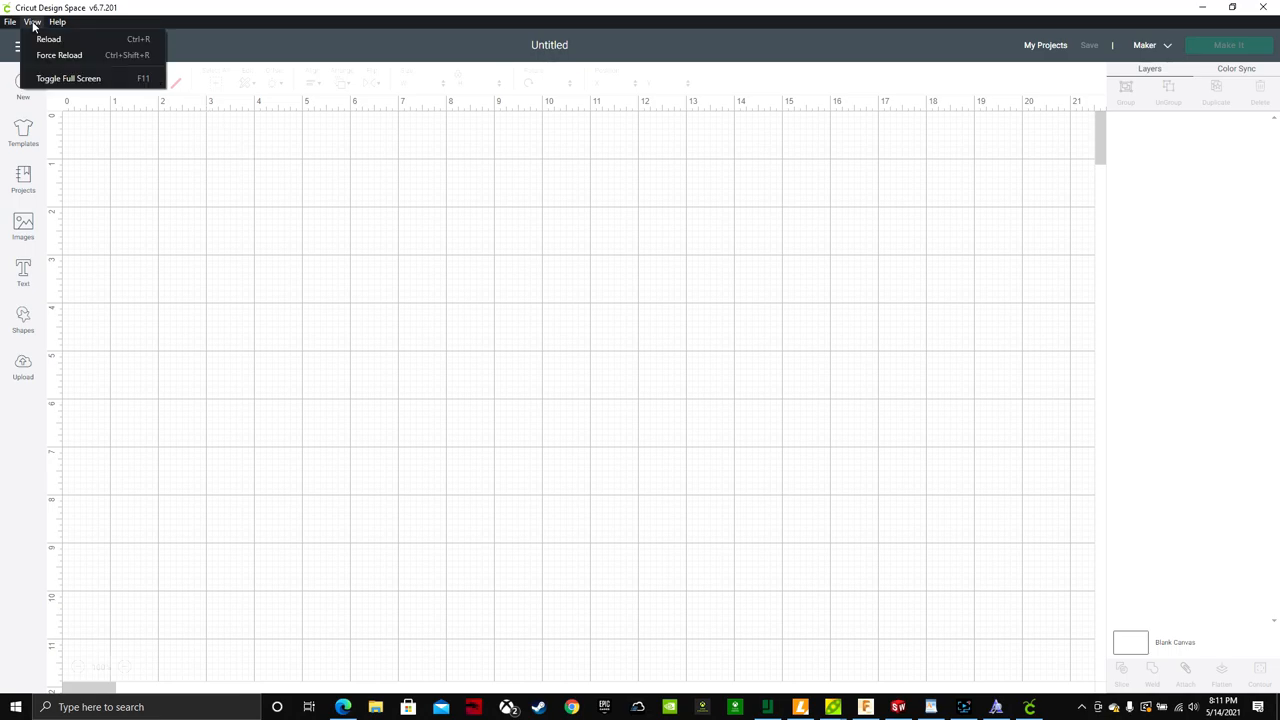
{"action": "left_click", "coordinate": [555, 183]}
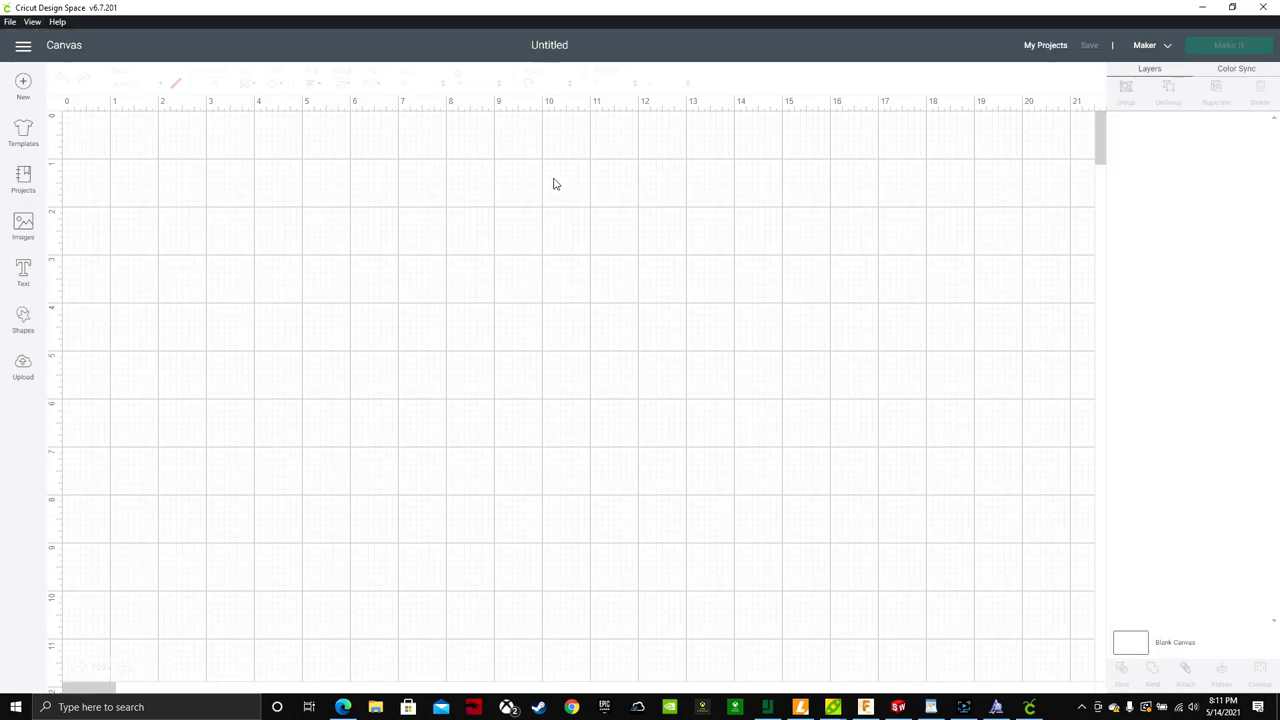
Add a 'Cricuter' text layer and search the font list for 'hello' to find Hello Honey
{"action": "left_click", "coordinate": [22, 272]}
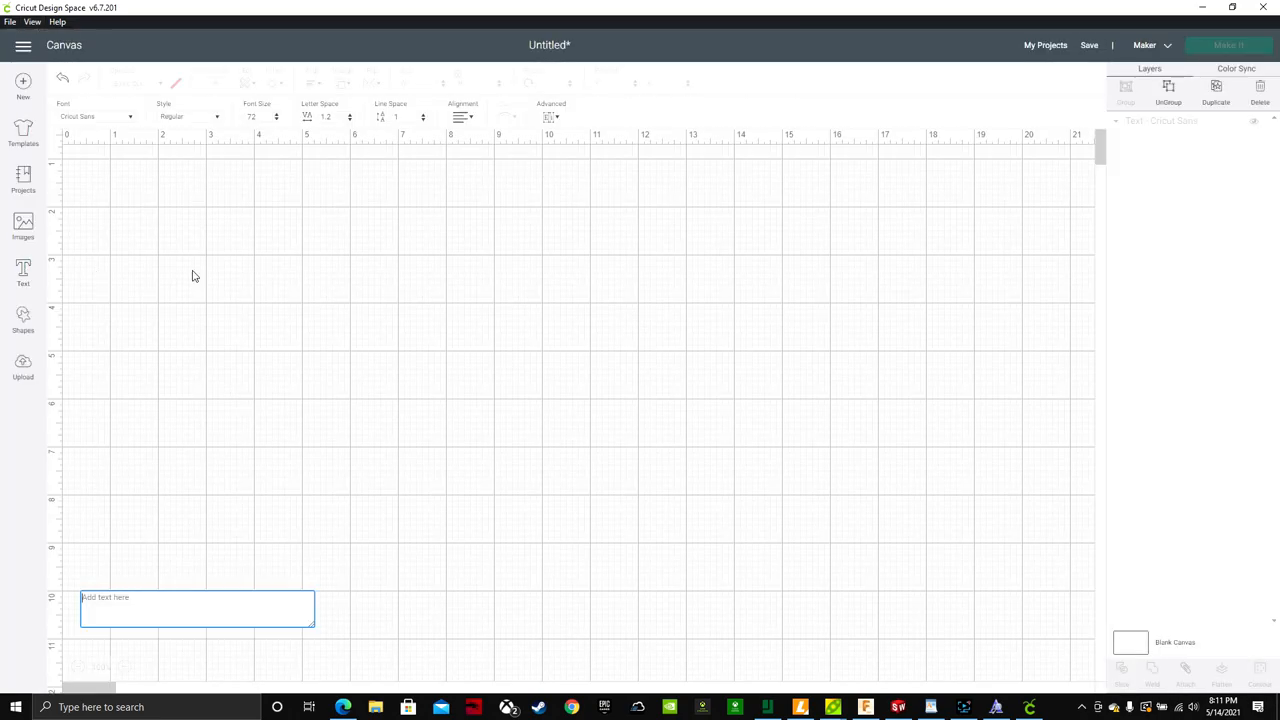
{"action": "mouse_move", "coordinate": [503, 348]}
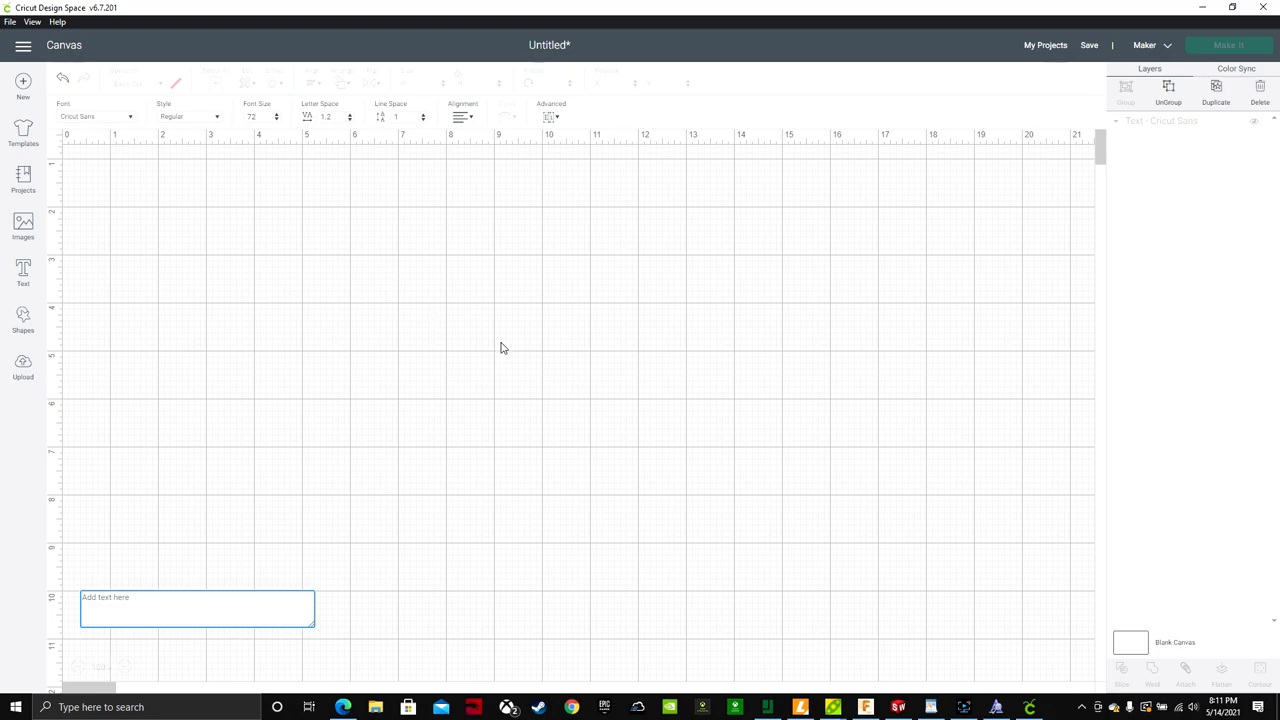
{"action": "type", "text": "Cricuter"}
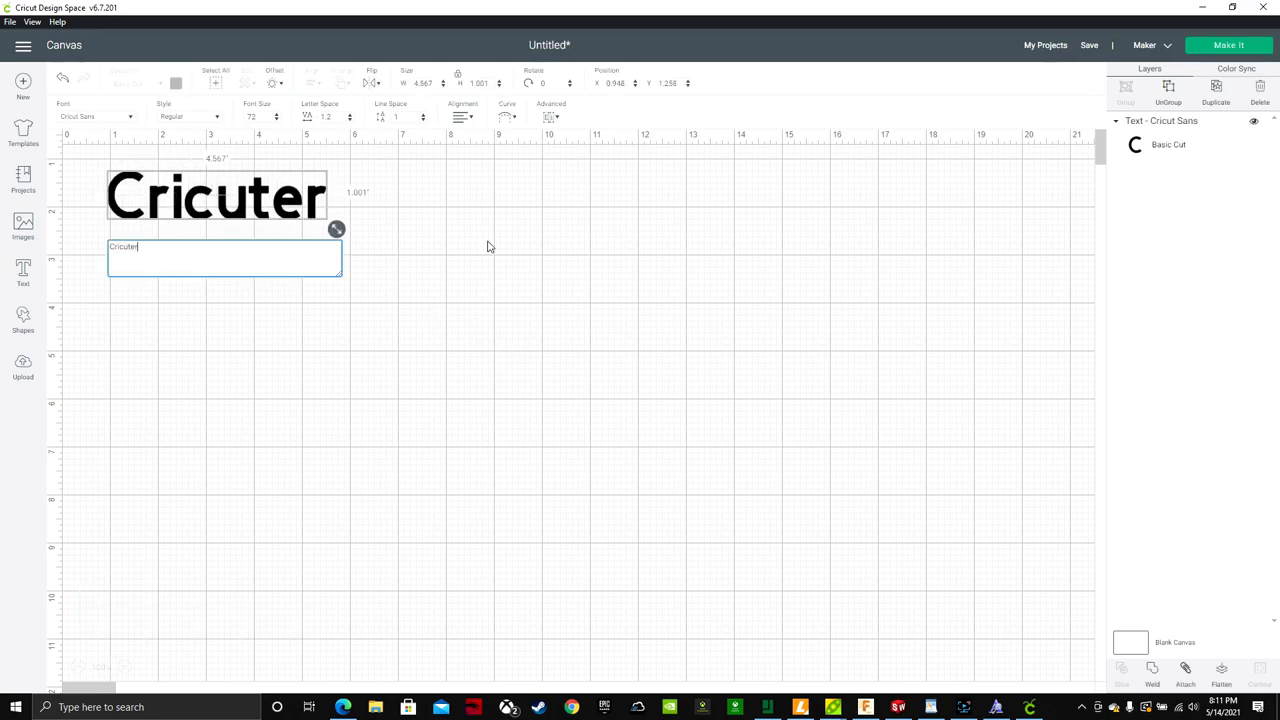
{"action": "left_click", "coordinate": [95, 116]}
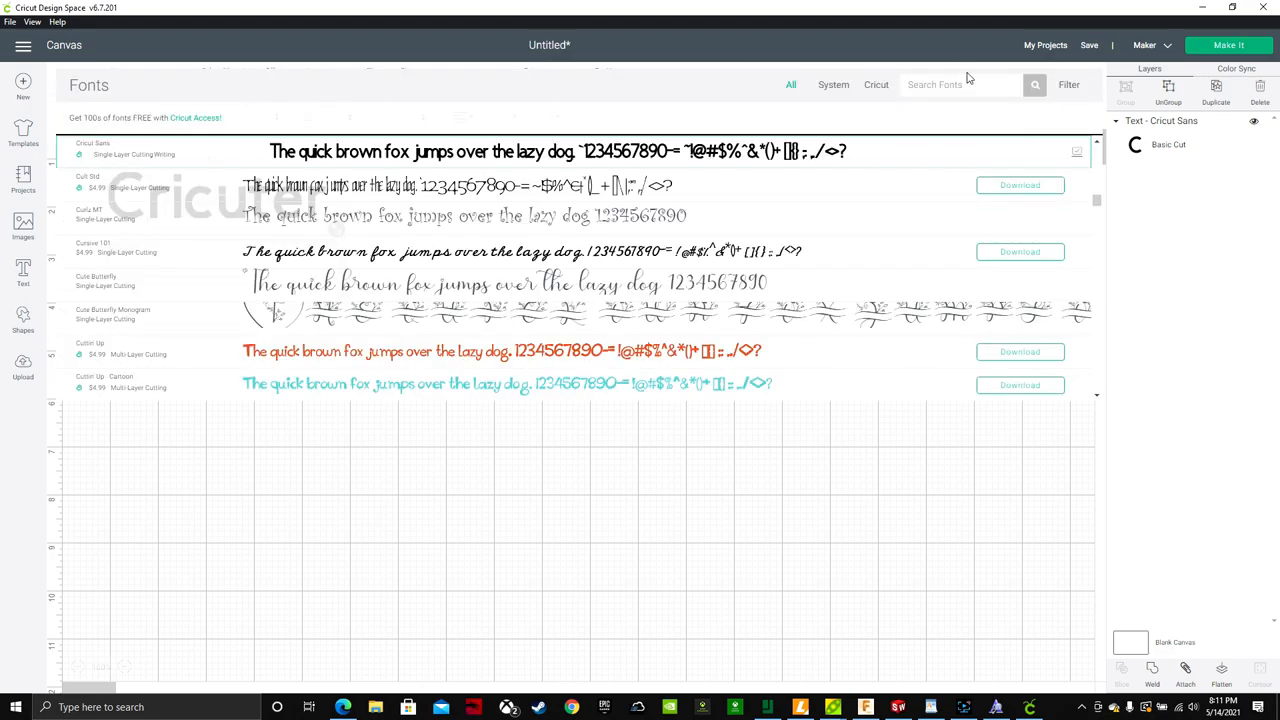
{"action": "type", "text": "hello"}
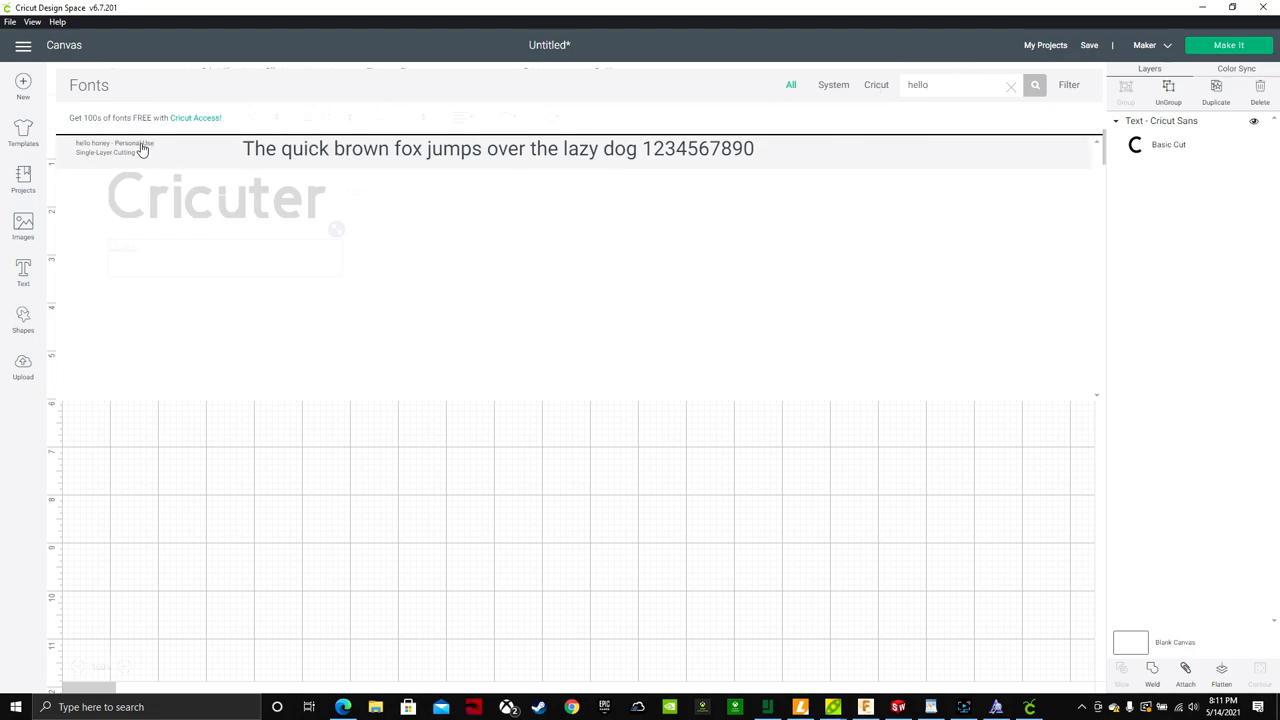
{"action": "mouse_move", "coordinate": [207, 162]}
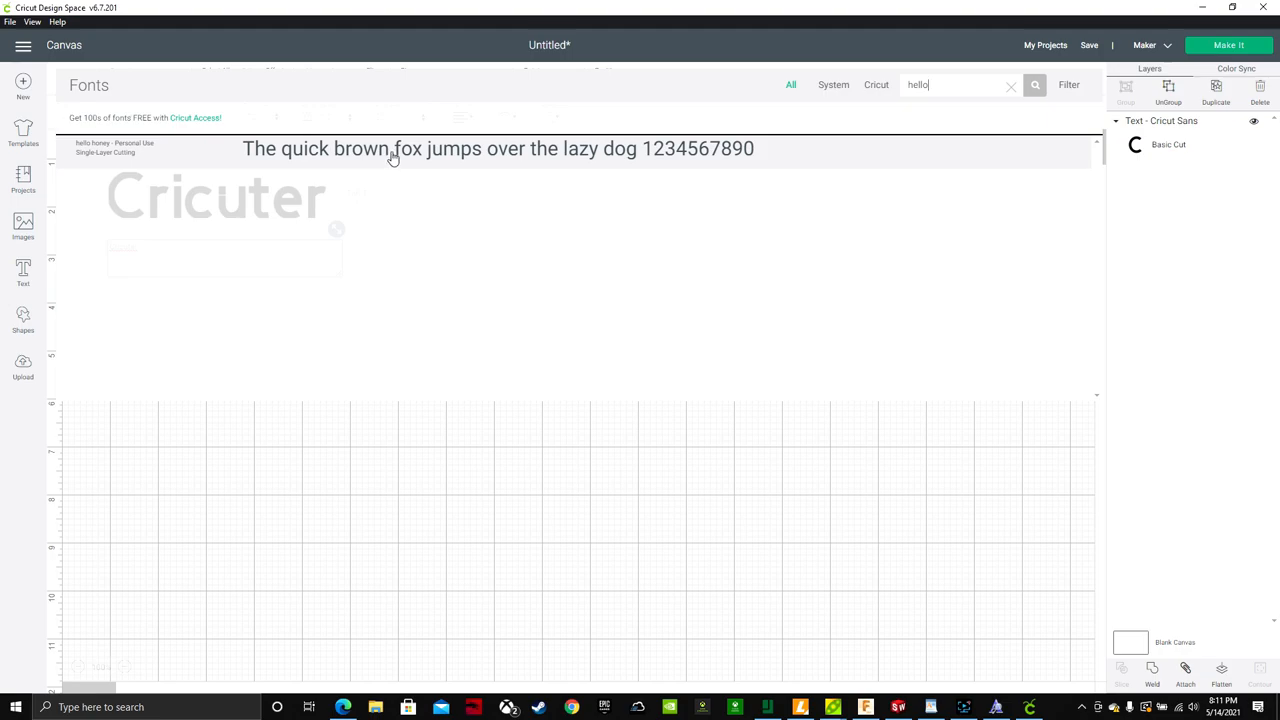
{"action": "mouse_move", "coordinate": [392, 158]}
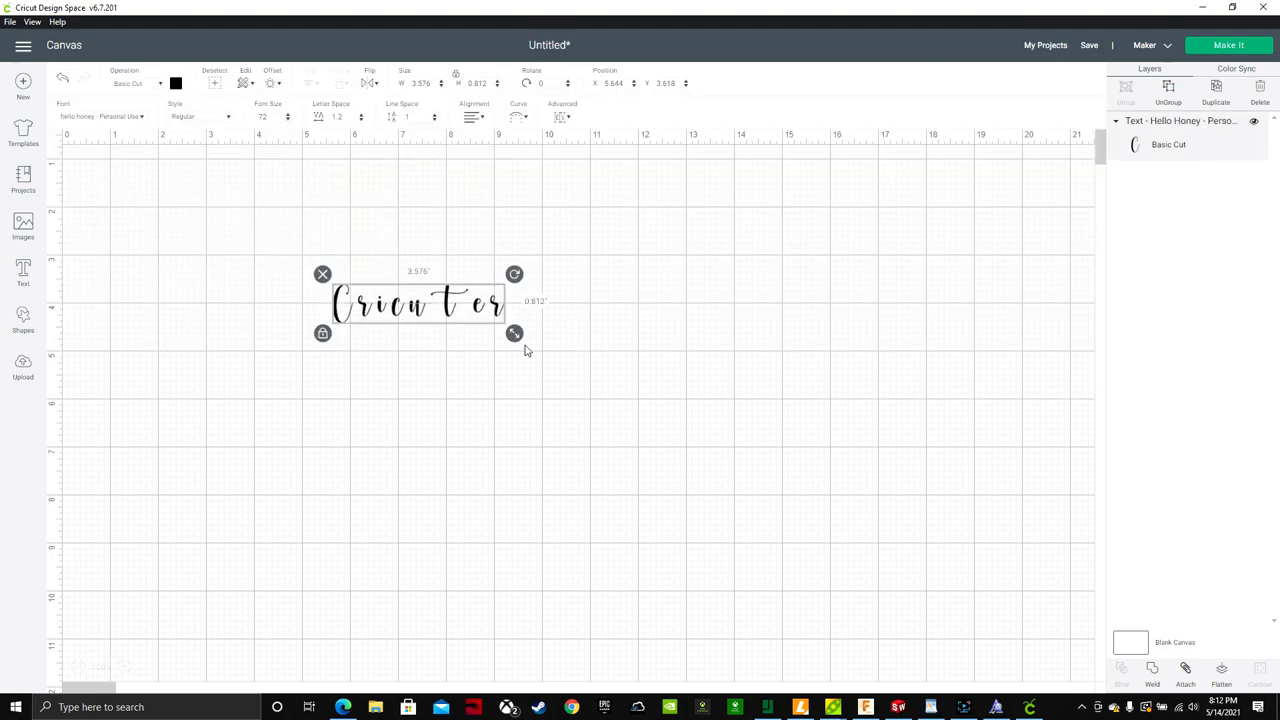
Enlarge the Cricuter text to about 10.67 inches wide using the corner handle
{"action": "left_click_drag", "start_coordinate": [514, 333], "coordinate": [855, 411]}
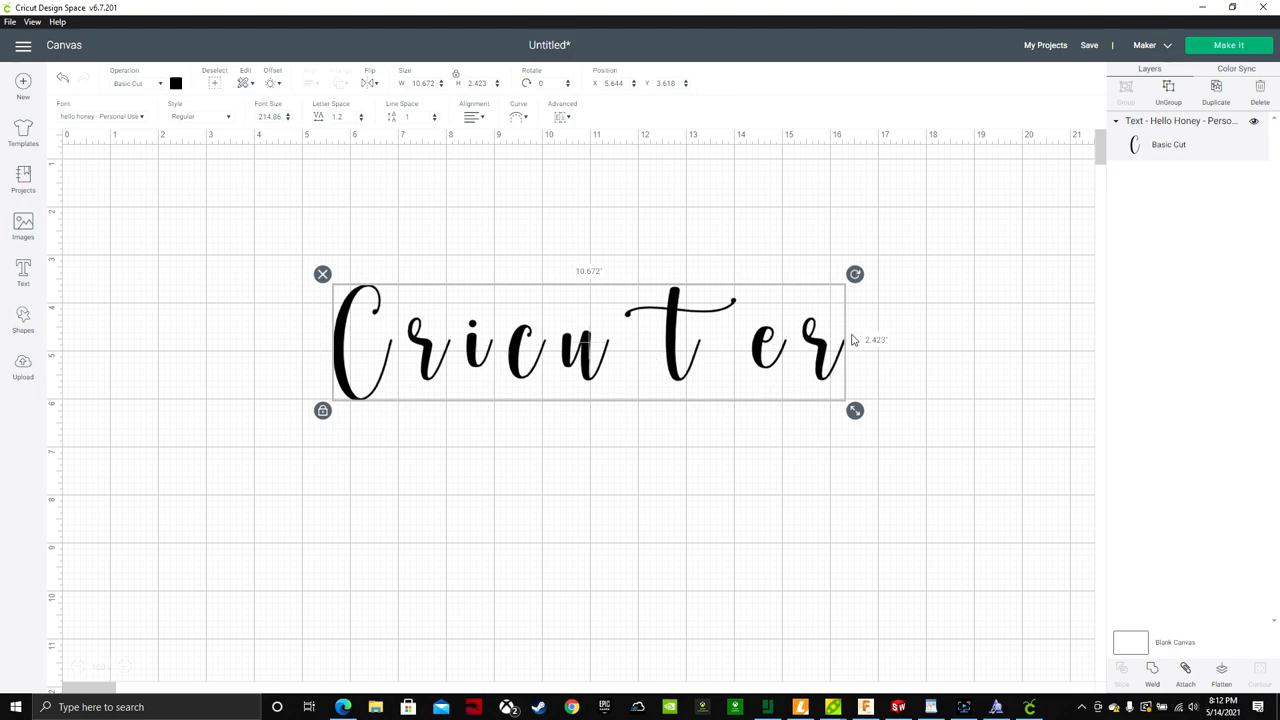
{"action": "mouse_move", "coordinate": [1167, 275]}
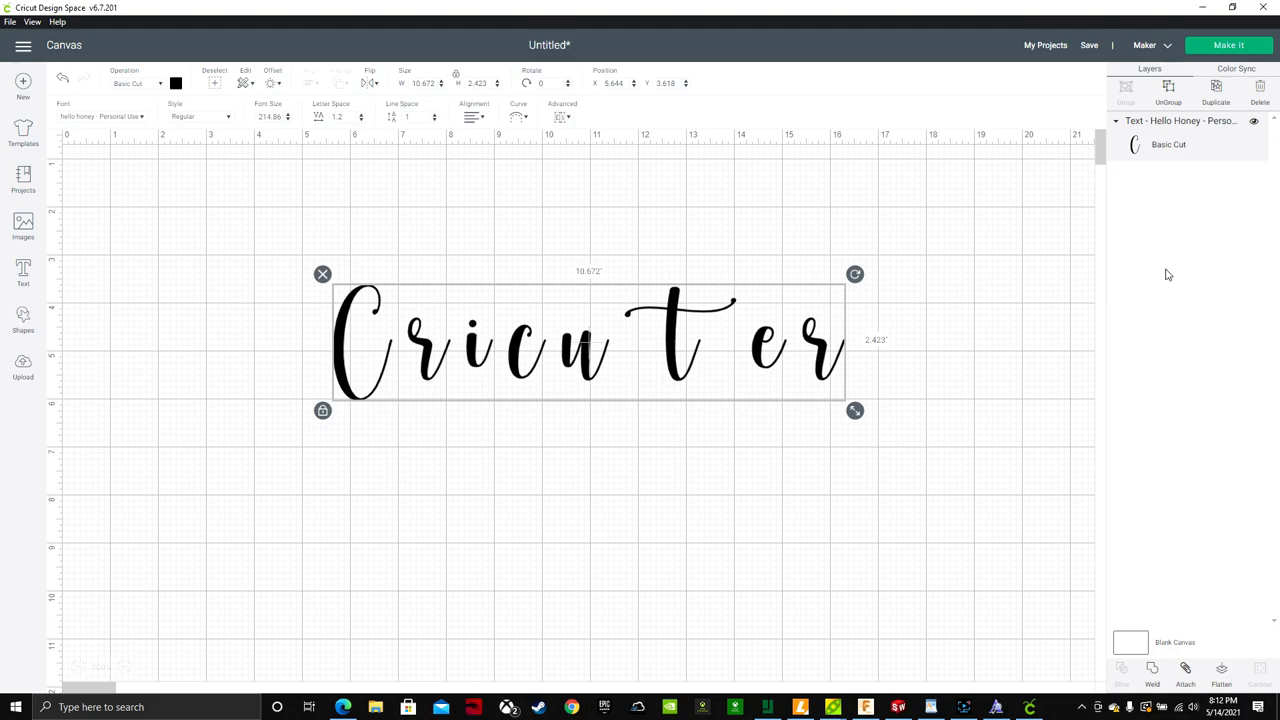
{"action": "mouse_move", "coordinate": [992, 26]}
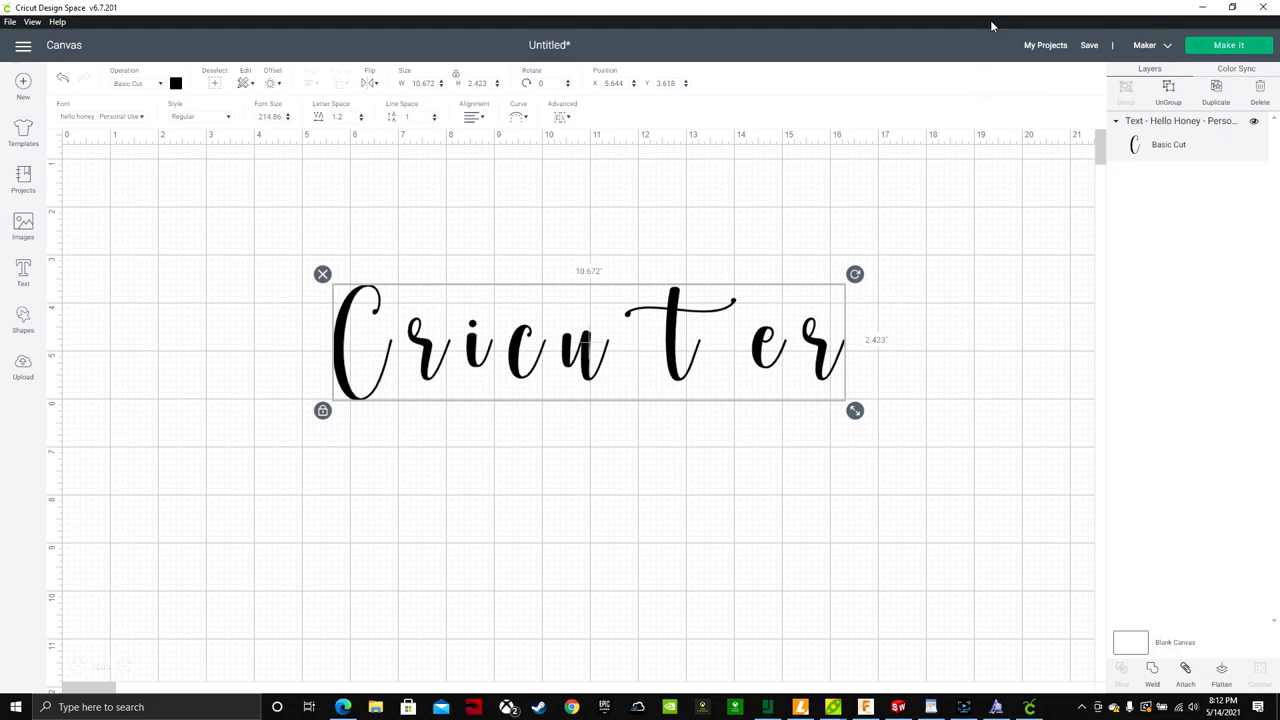
{"action": "mouse_move", "coordinate": [344, 108]}
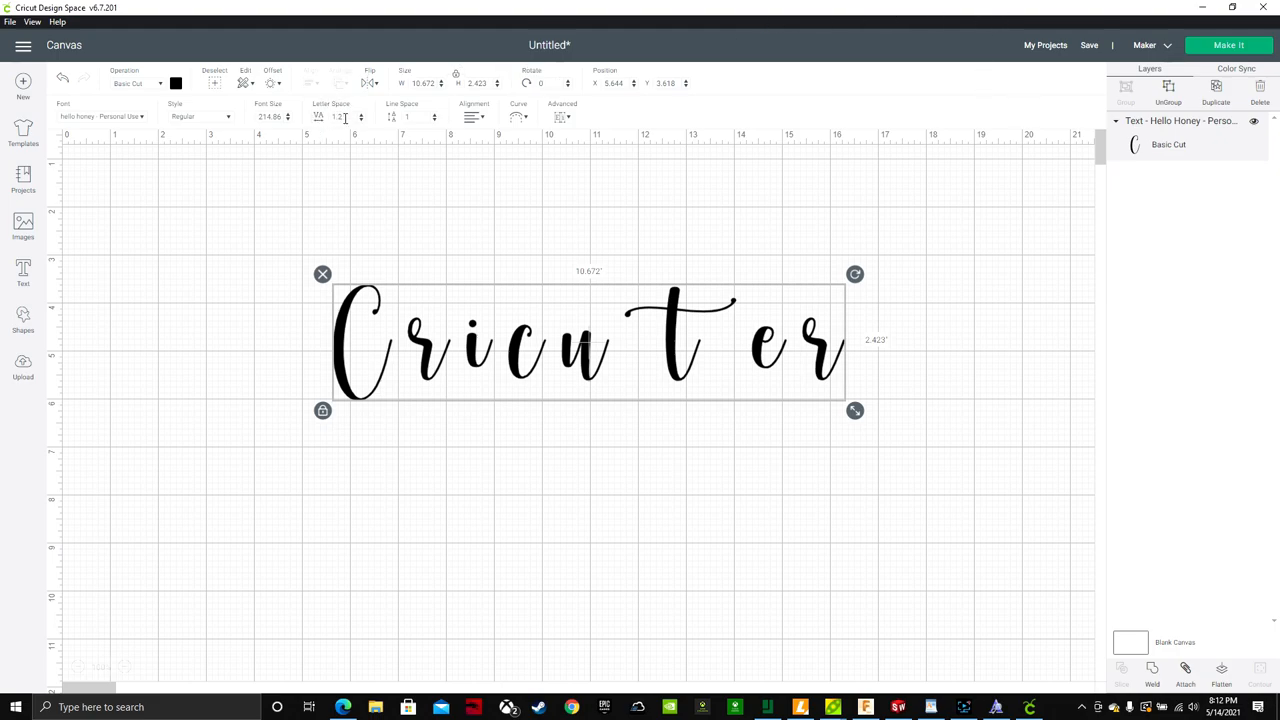
Reduce the Cricuter letter spacing to -0.5 so the letters sit closer
{"action": "left_click", "coordinate": [362, 121]}
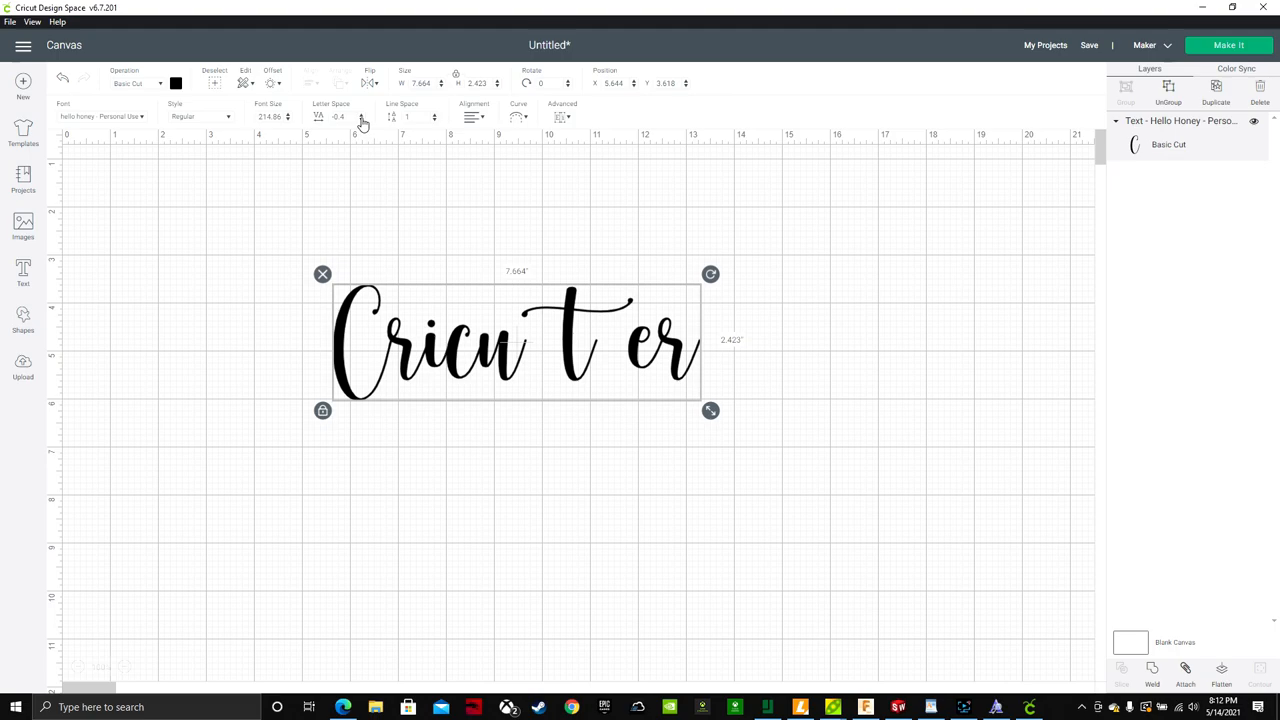
{"action": "left_click", "coordinate": [362, 117]}
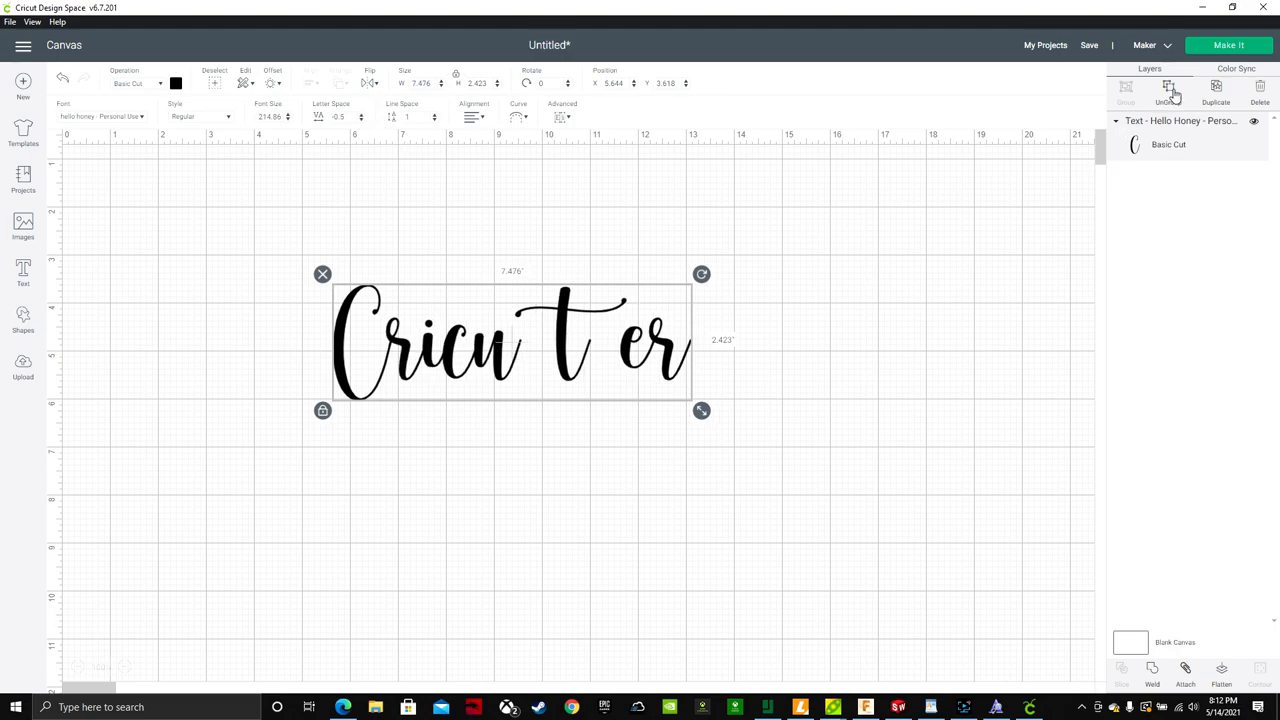
Select the trailing 'er' letters and move them left to join the 't'
{"action": "left_click", "coordinate": [1168, 92]}
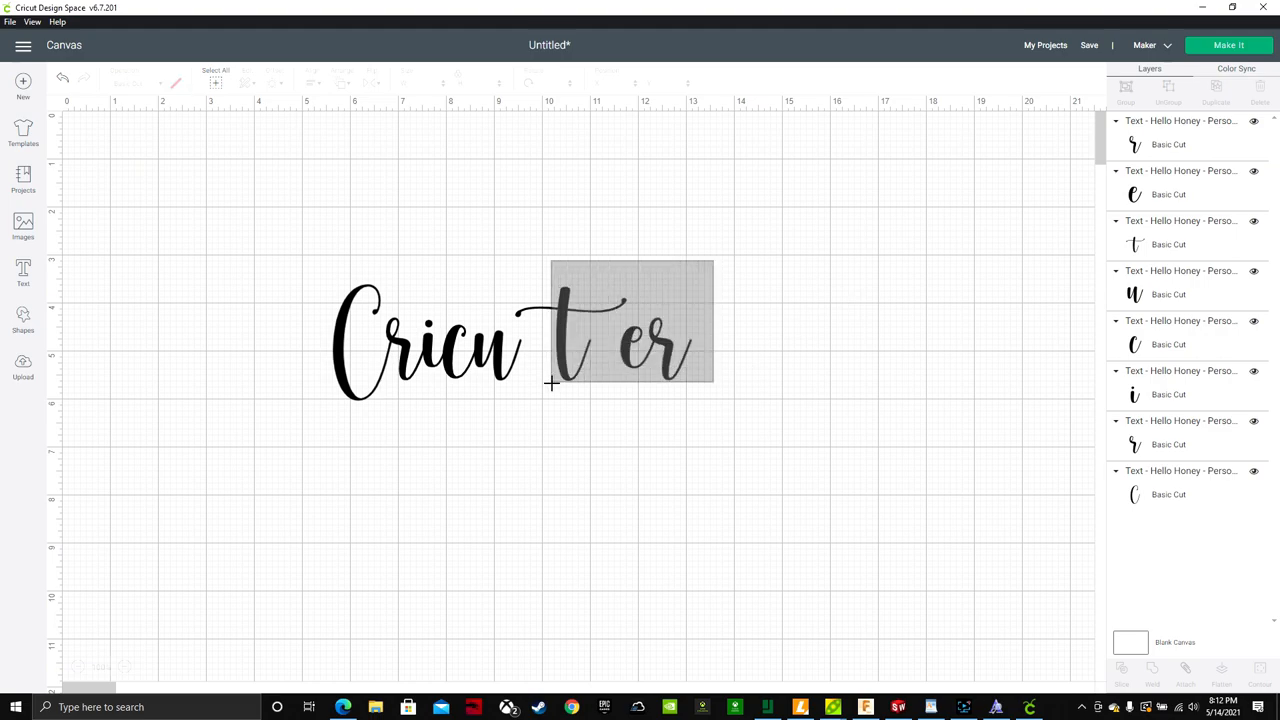
{"action": "left_click", "coordinate": [600, 340]}
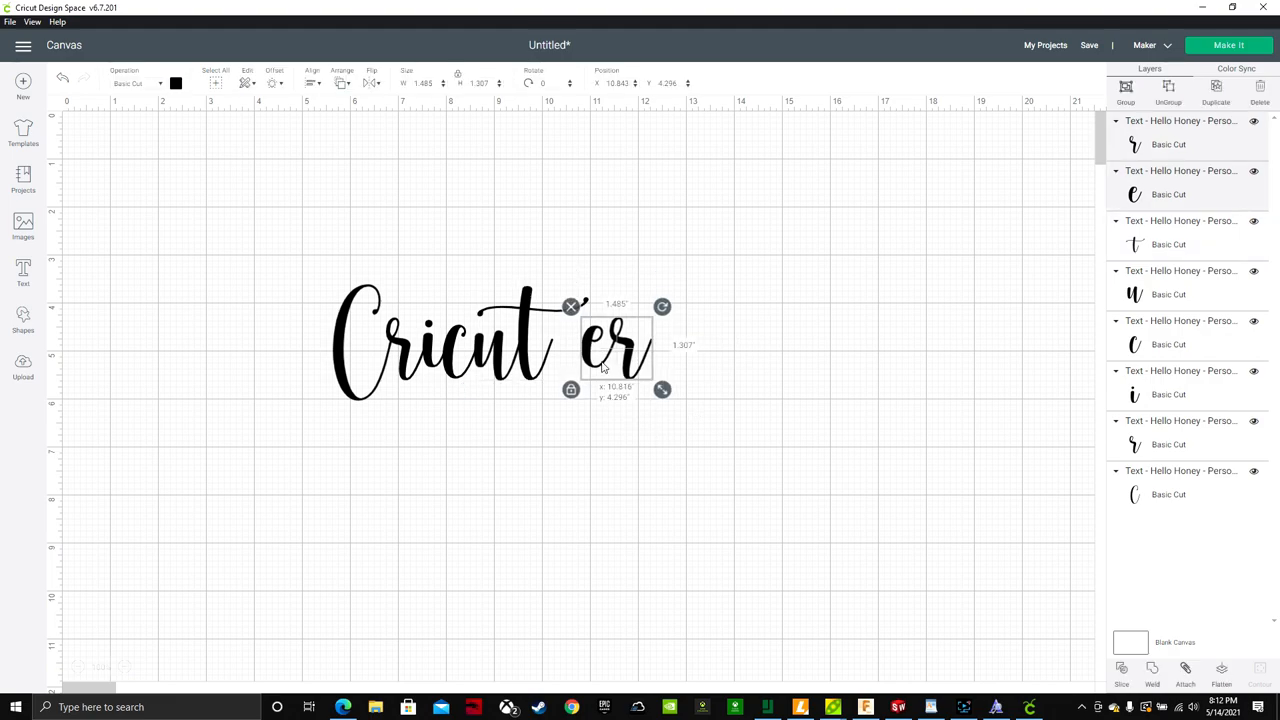
{"action": "left_click_drag", "start_coordinate": [617, 345], "coordinate": [580, 345]}
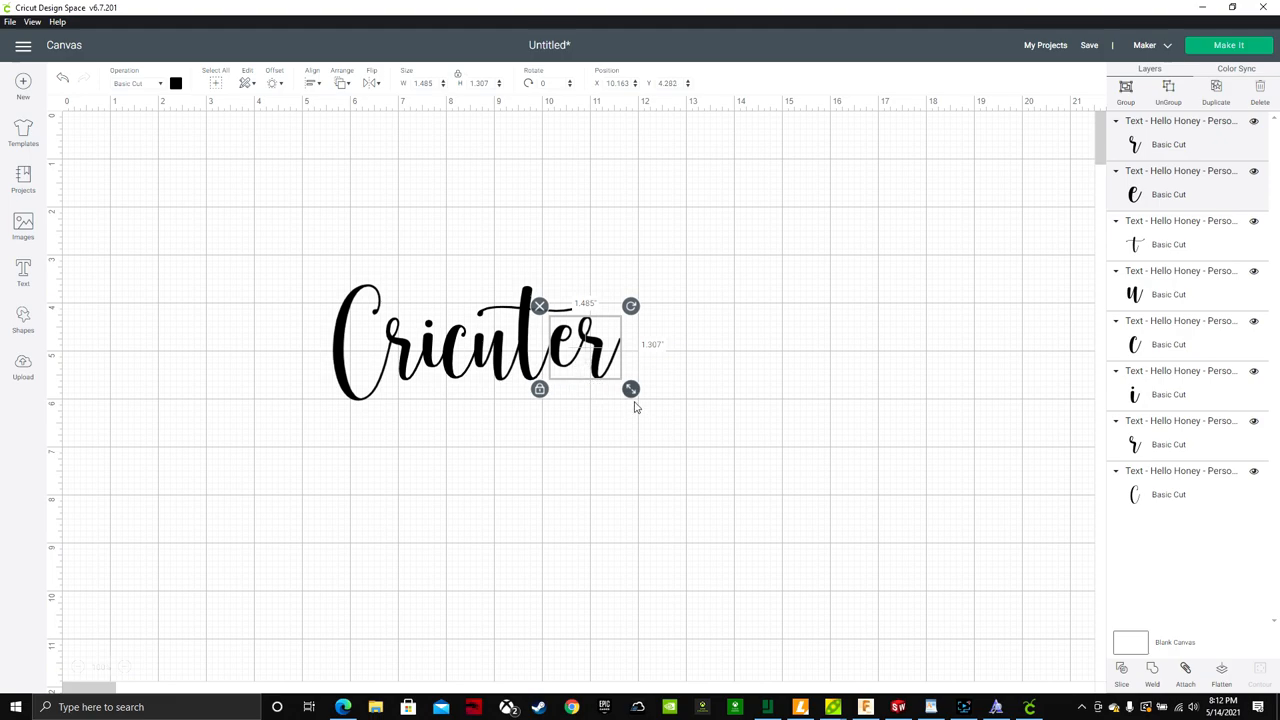
{"action": "left_click", "coordinate": [789, 361]}
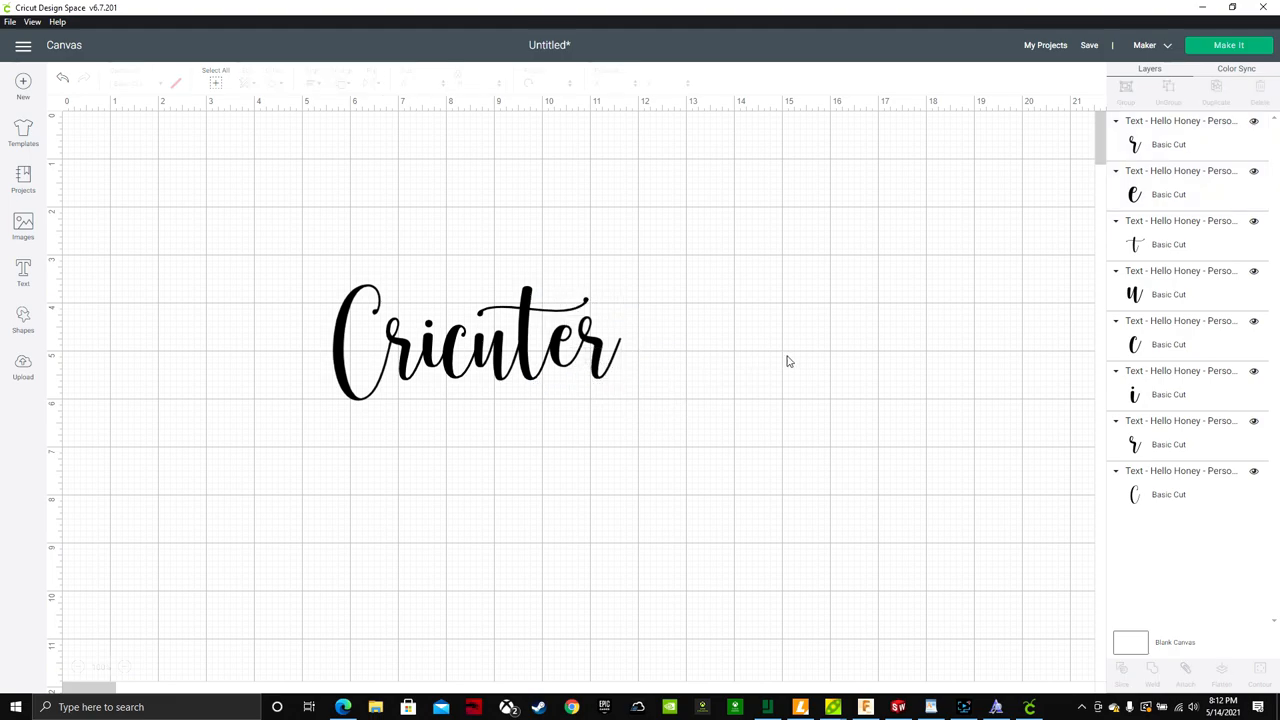
{"action": "mouse_move", "coordinate": [693, 326]}
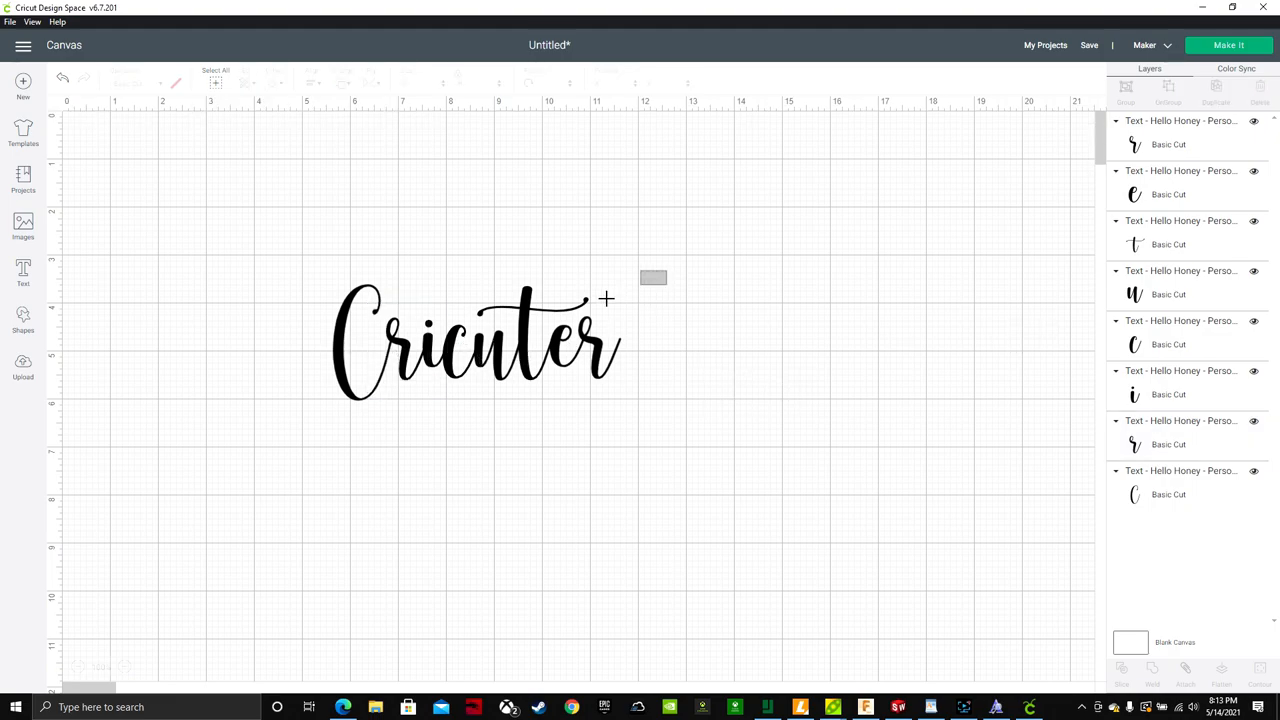
Select all the Cricuter letters and weld them into a single shape
{"action": "left_click", "coordinate": [475, 340]}
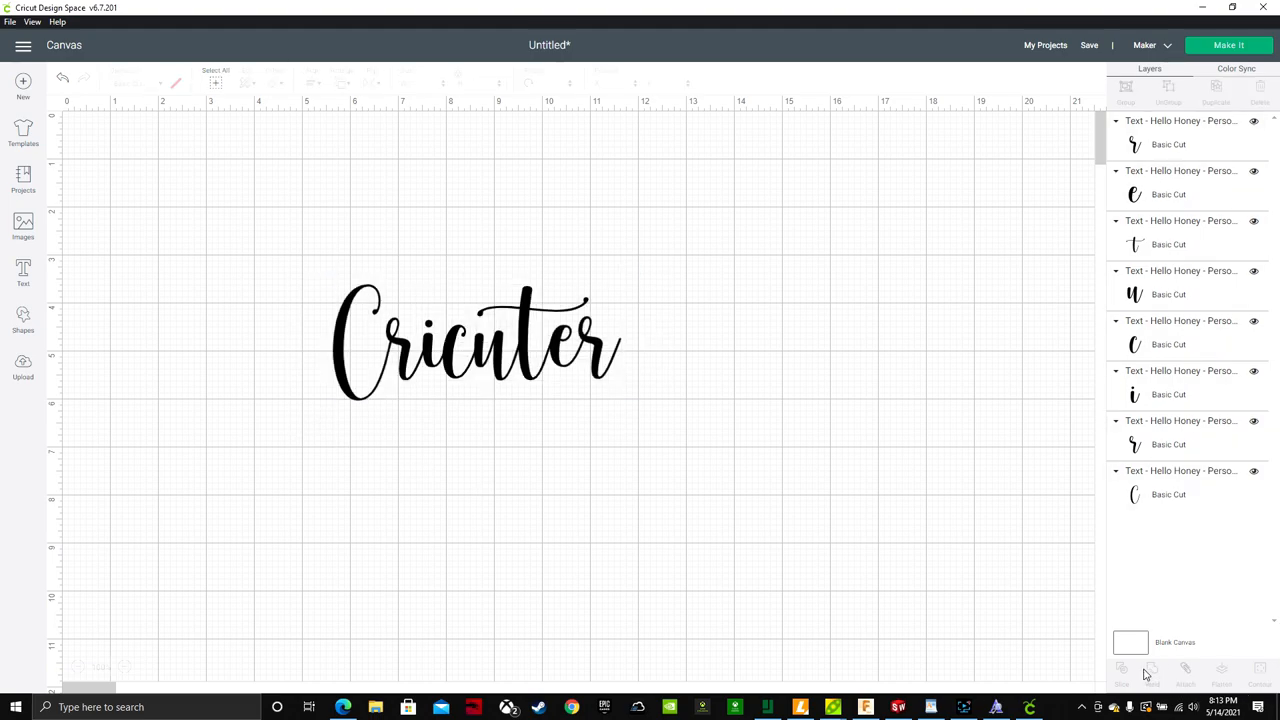
{"action": "left_click", "coordinate": [1152, 670]}
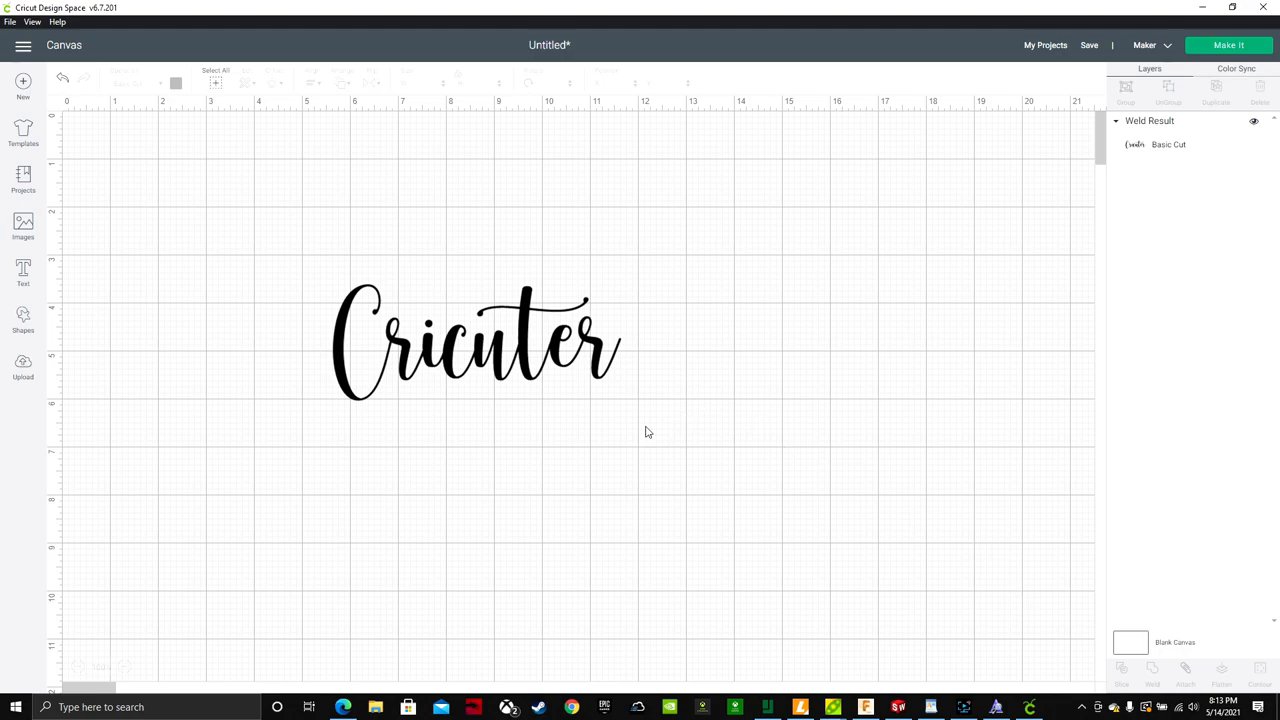
{"action": "left_click", "coordinate": [478, 340]}
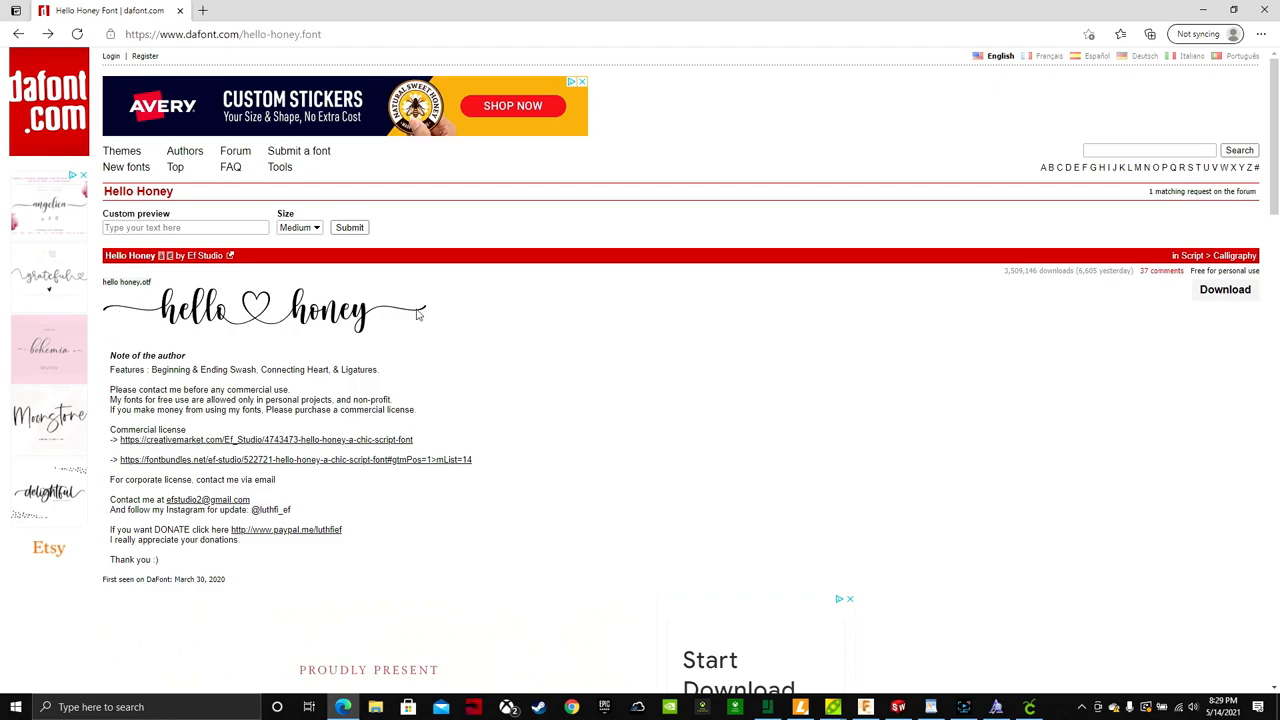
{"action": "mouse_move", "coordinate": [549, 533]}
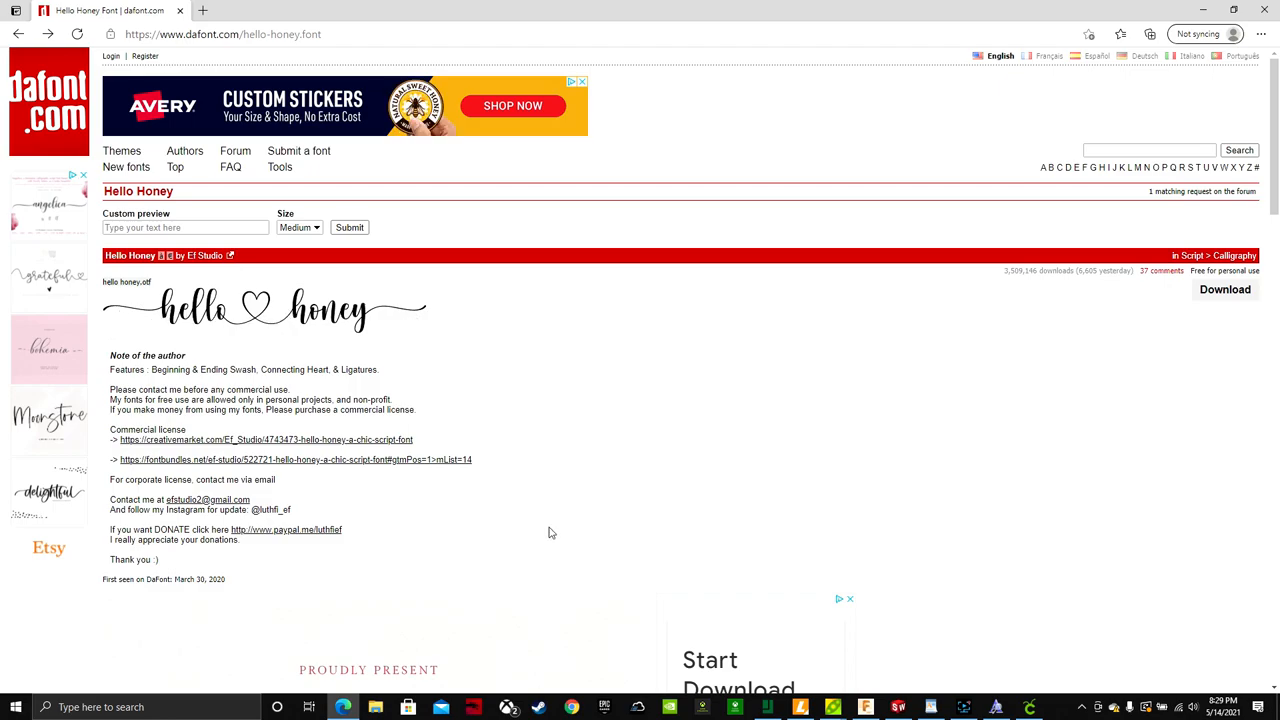
Launch the Windows Character Map app from the Start search
{"action": "left_click", "coordinate": [15, 707]}
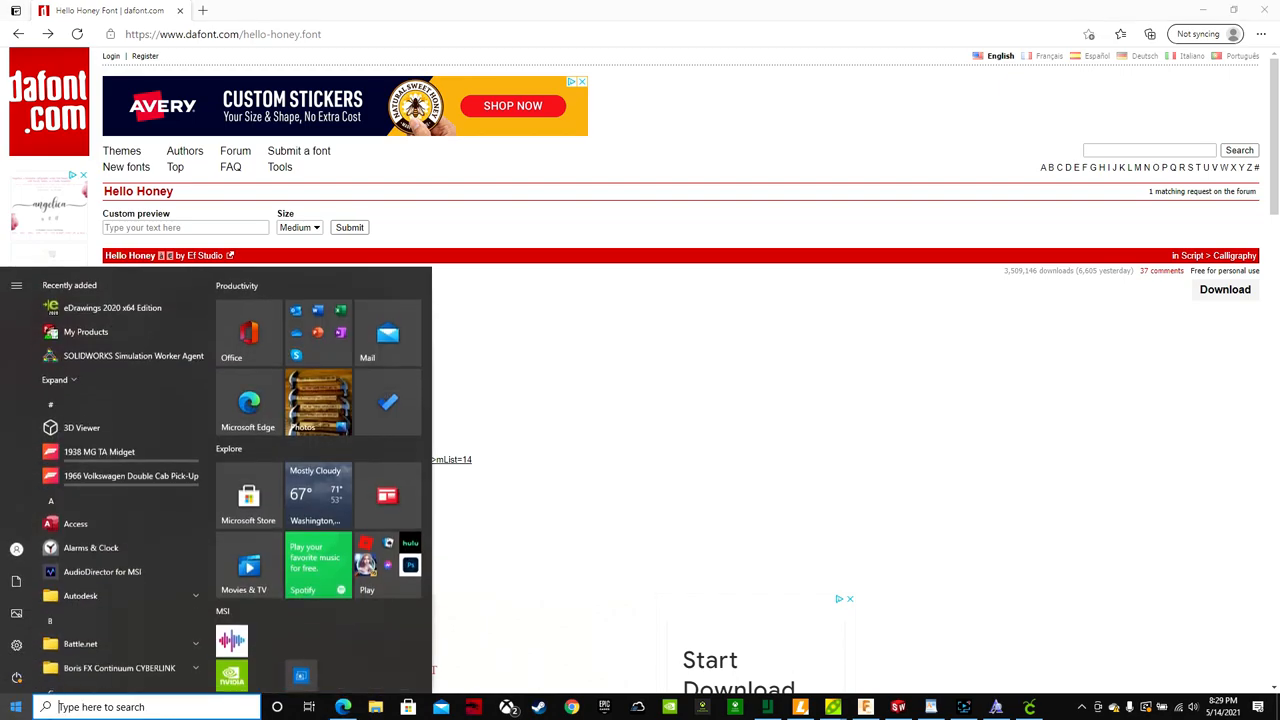
{"action": "type", "text": "character Map"}
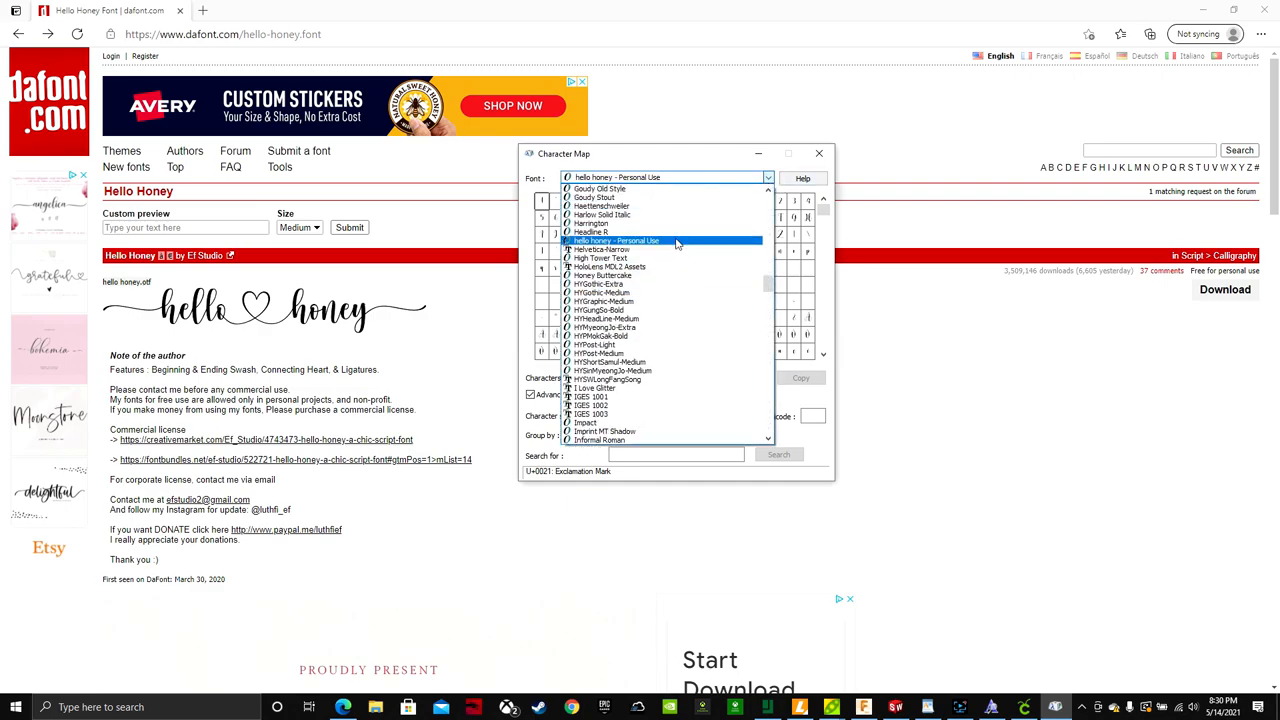
Show hello honey - Personal Use in Character Map with Advanced view, grouped by Unicode Subrange
{"action": "left_click", "coordinate": [615, 240]}
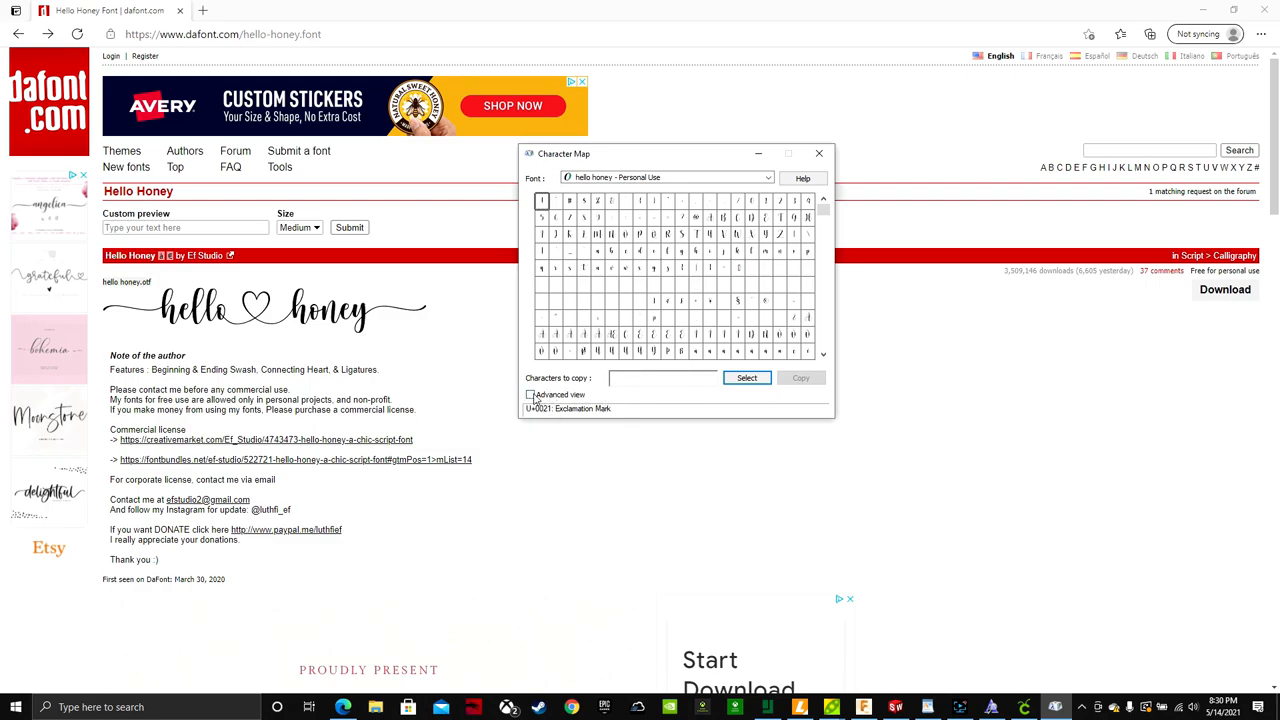
{"action": "left_click", "coordinate": [531, 394]}
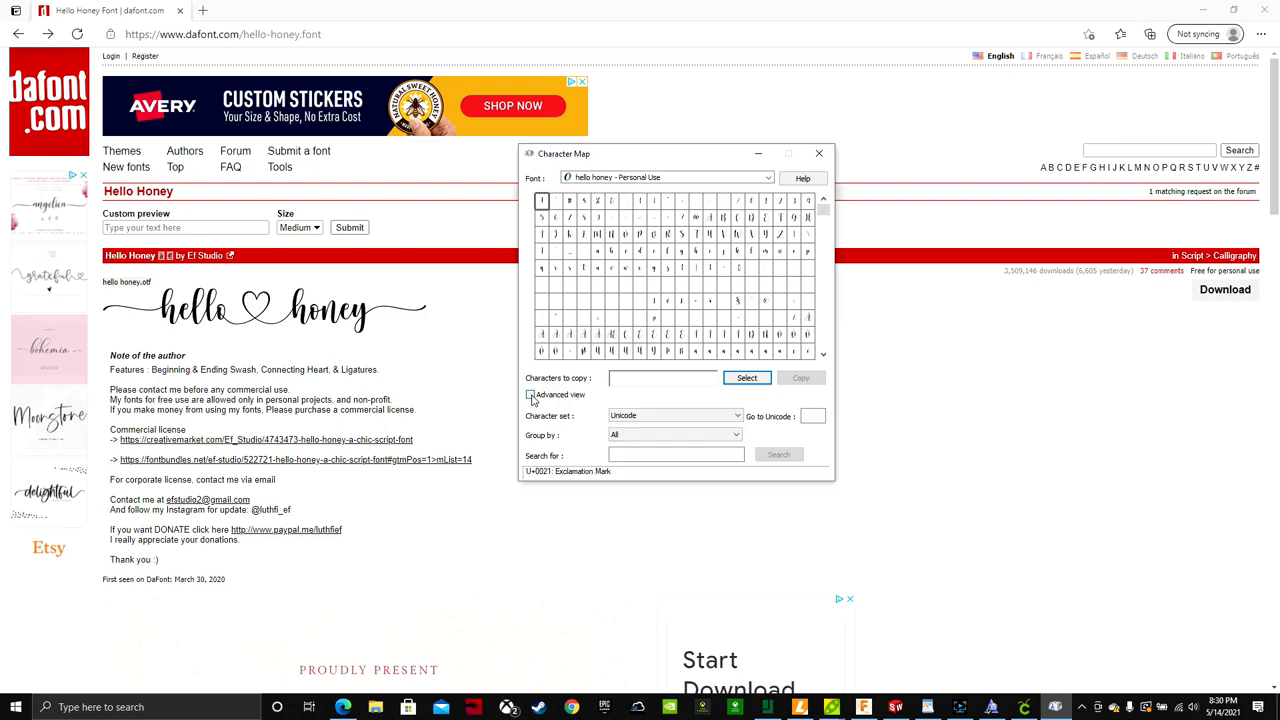
{"action": "left_click", "coordinate": [531, 394]}
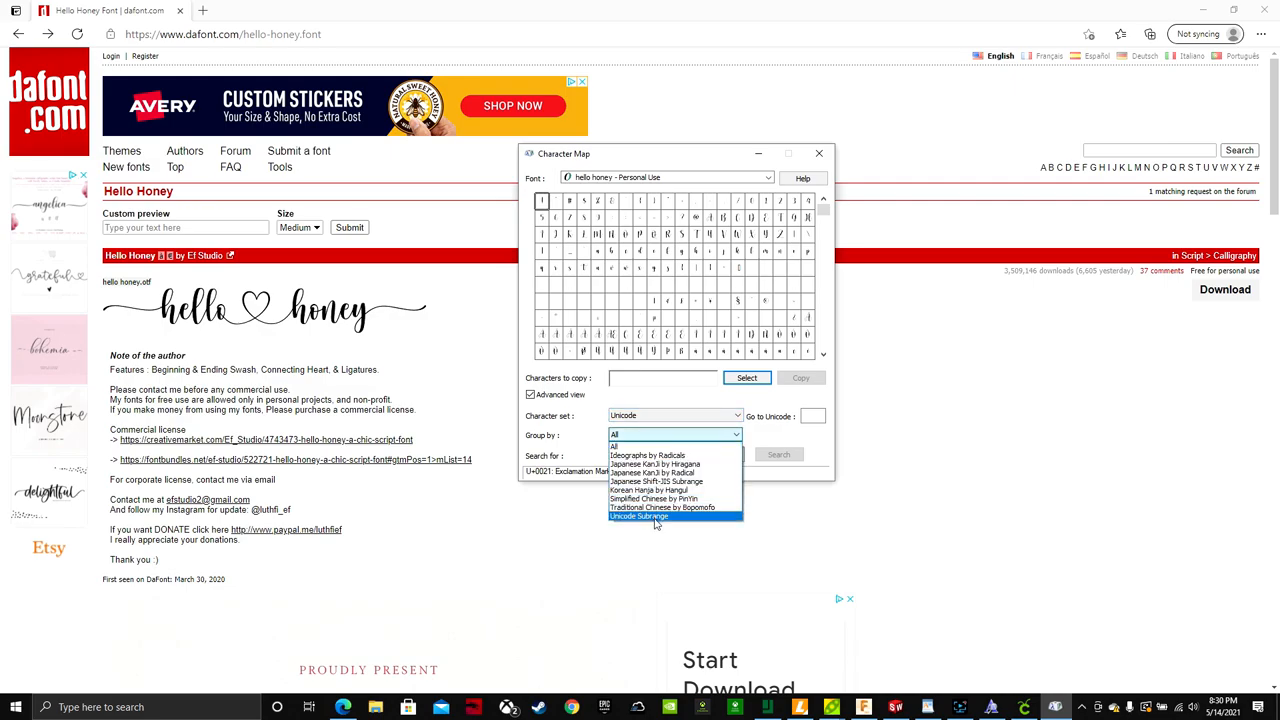
{"action": "mouse_move", "coordinate": [704, 523]}
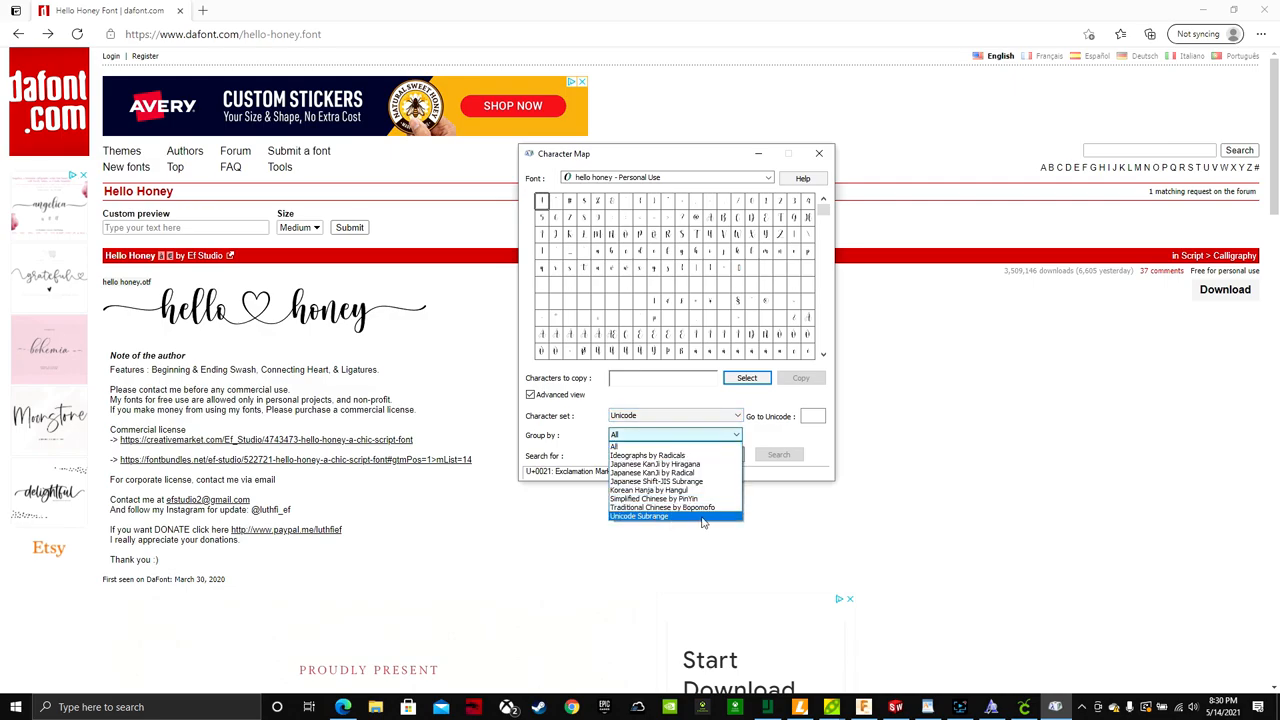
{"action": "left_click", "coordinate": [638, 516]}
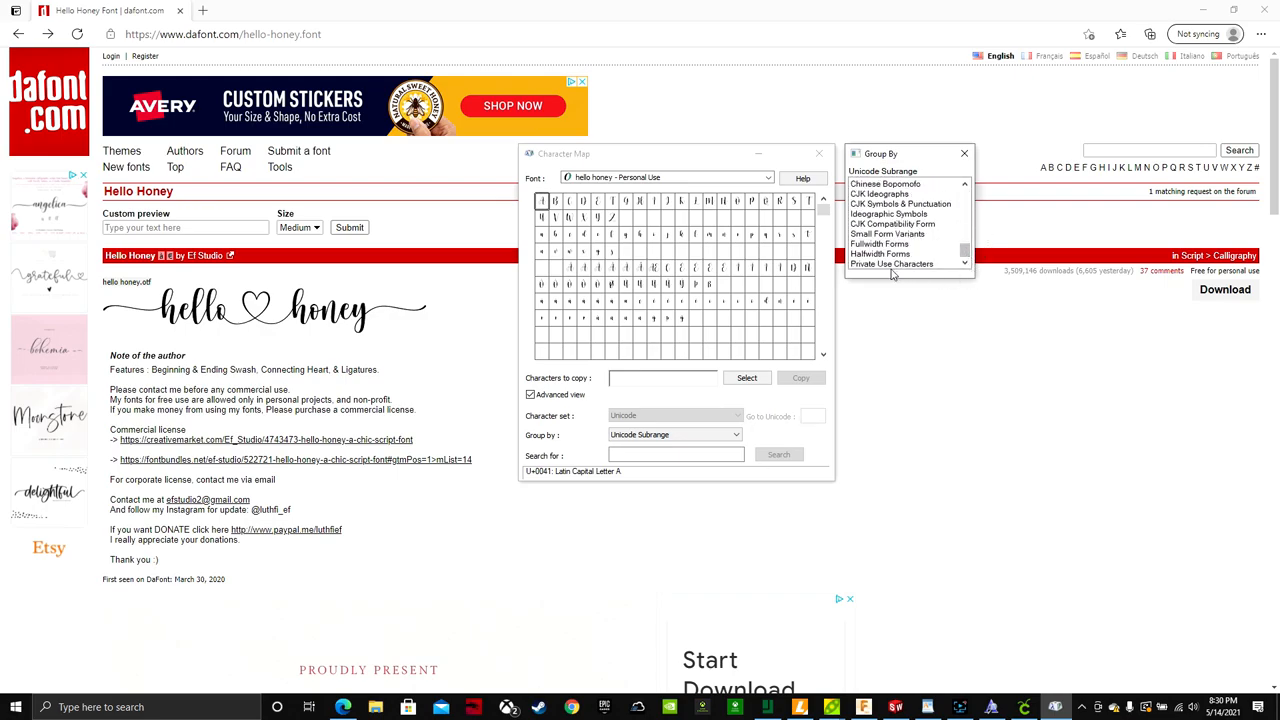
Filter to Private Use Characters and pick the swash 'h' glyph
{"action": "left_click", "coordinate": [891, 263]}
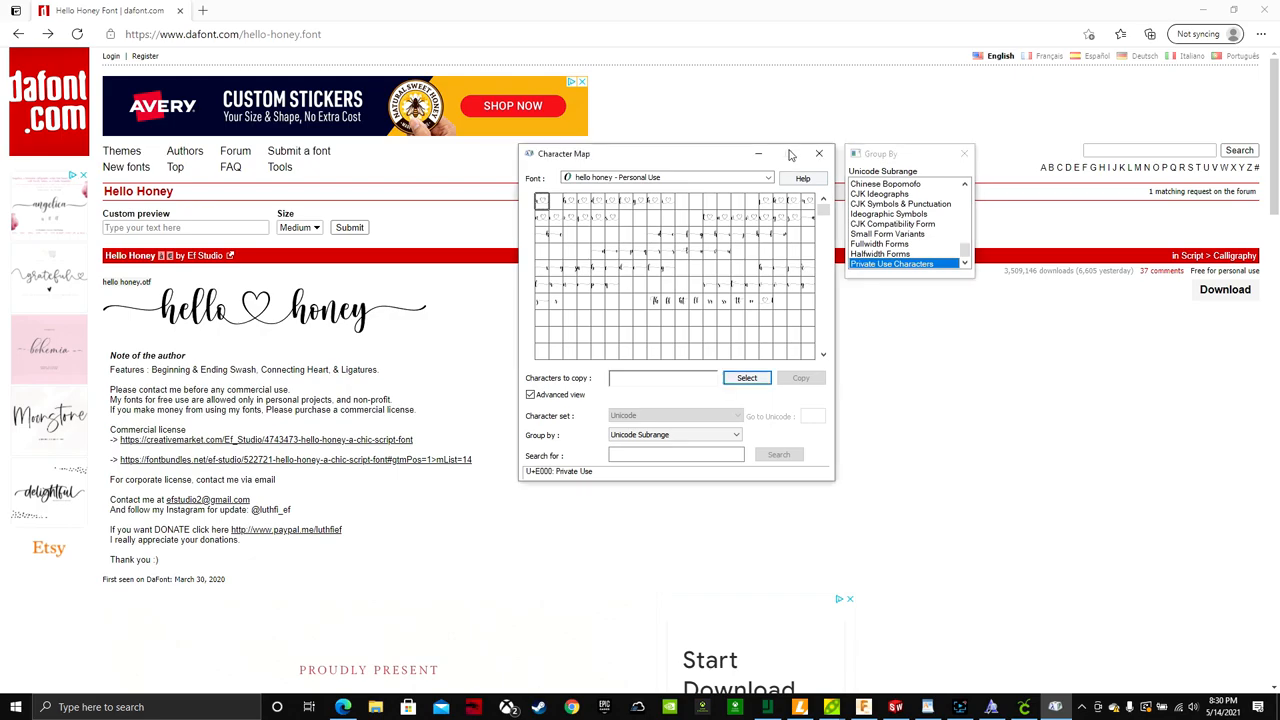
{"action": "mouse_move", "coordinate": [855, 502]}
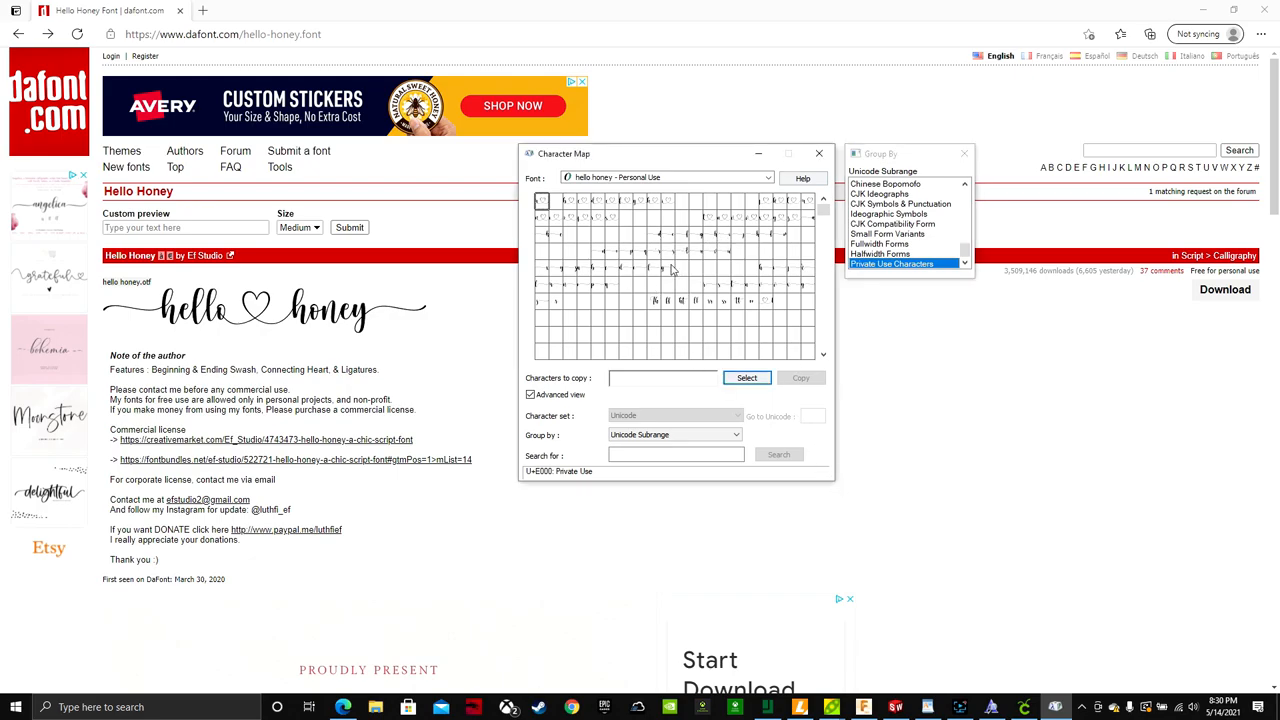
{"action": "mouse_move", "coordinate": [567, 213]}
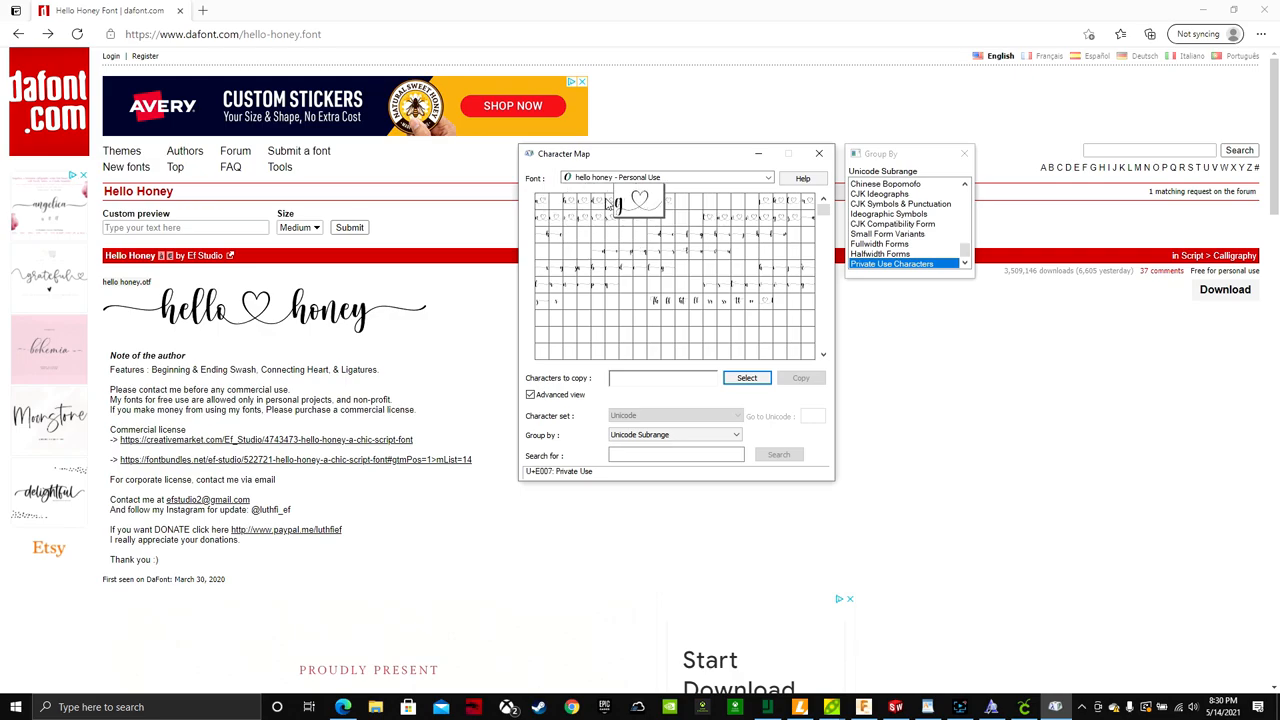
{"action": "mouse_move", "coordinate": [710, 235]}
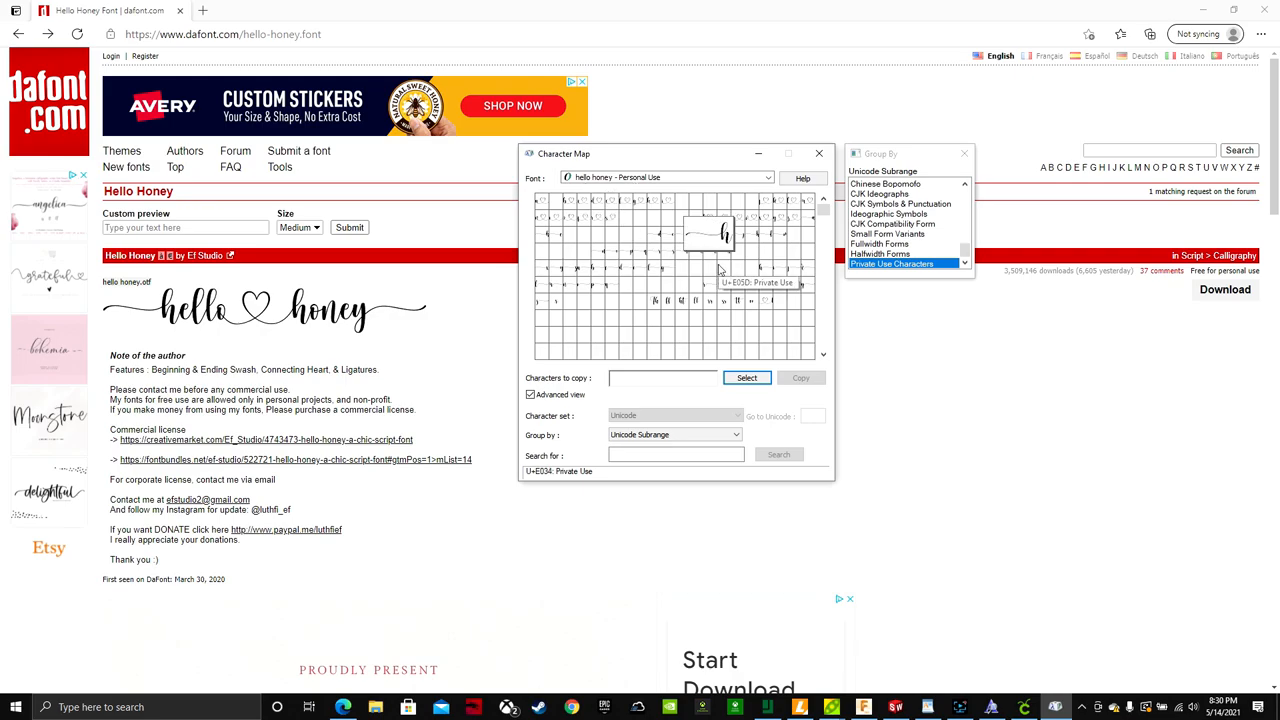
{"action": "left_click", "coordinate": [747, 377]}
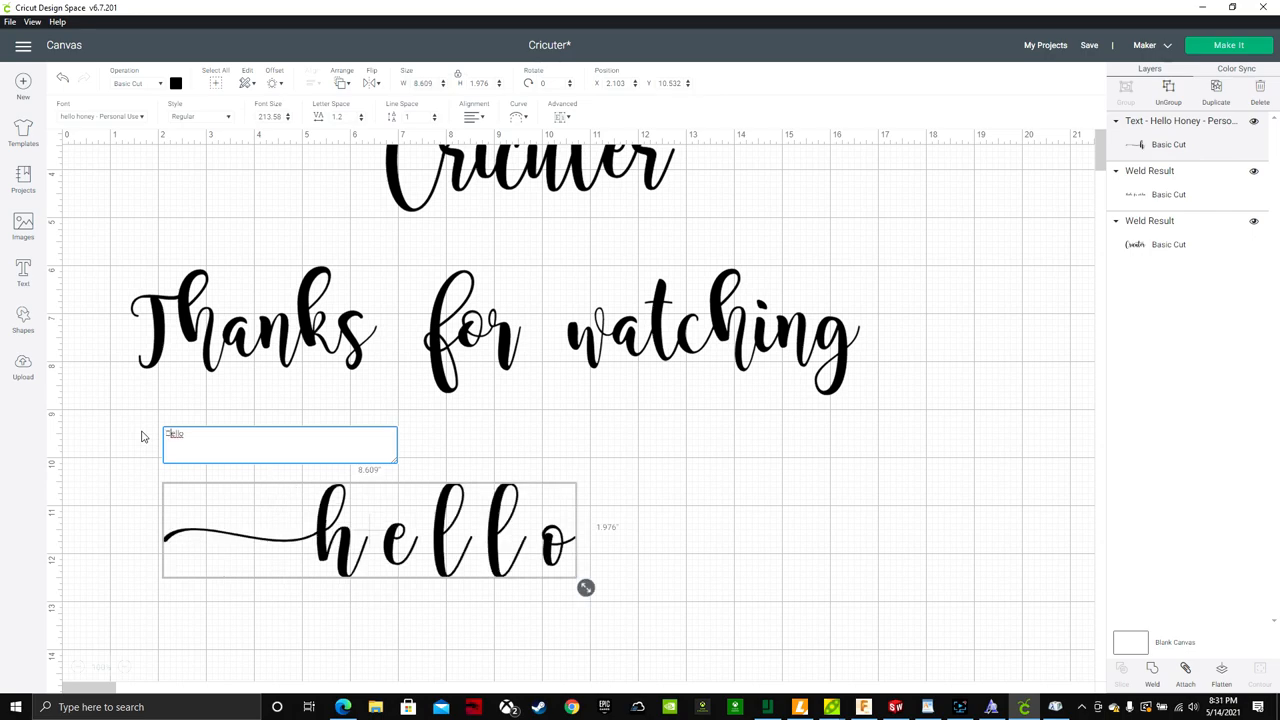
{"action": "mouse_move", "coordinate": [601, 598]}
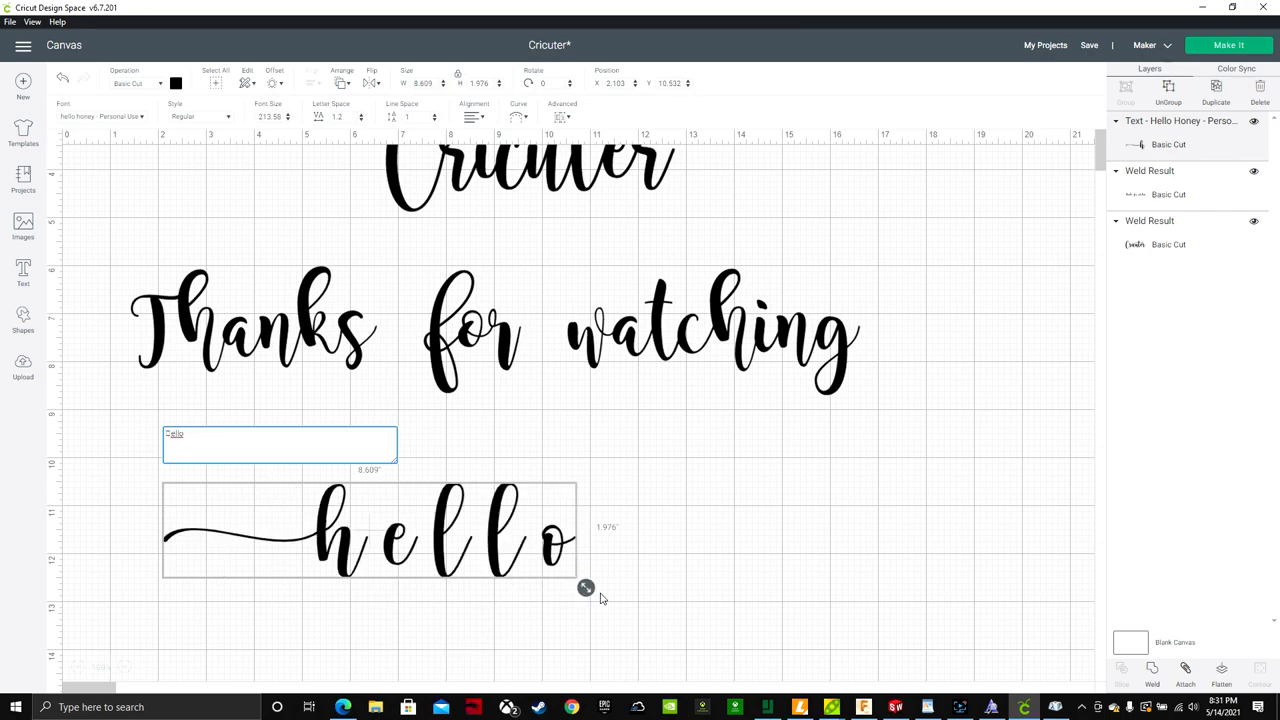
Resize the swash 'hello' to about 11 inches wide, then start editing the 'Thanks for watching' text
{"action": "left_click_drag", "start_coordinate": [585, 588], "coordinate": [703, 615]}
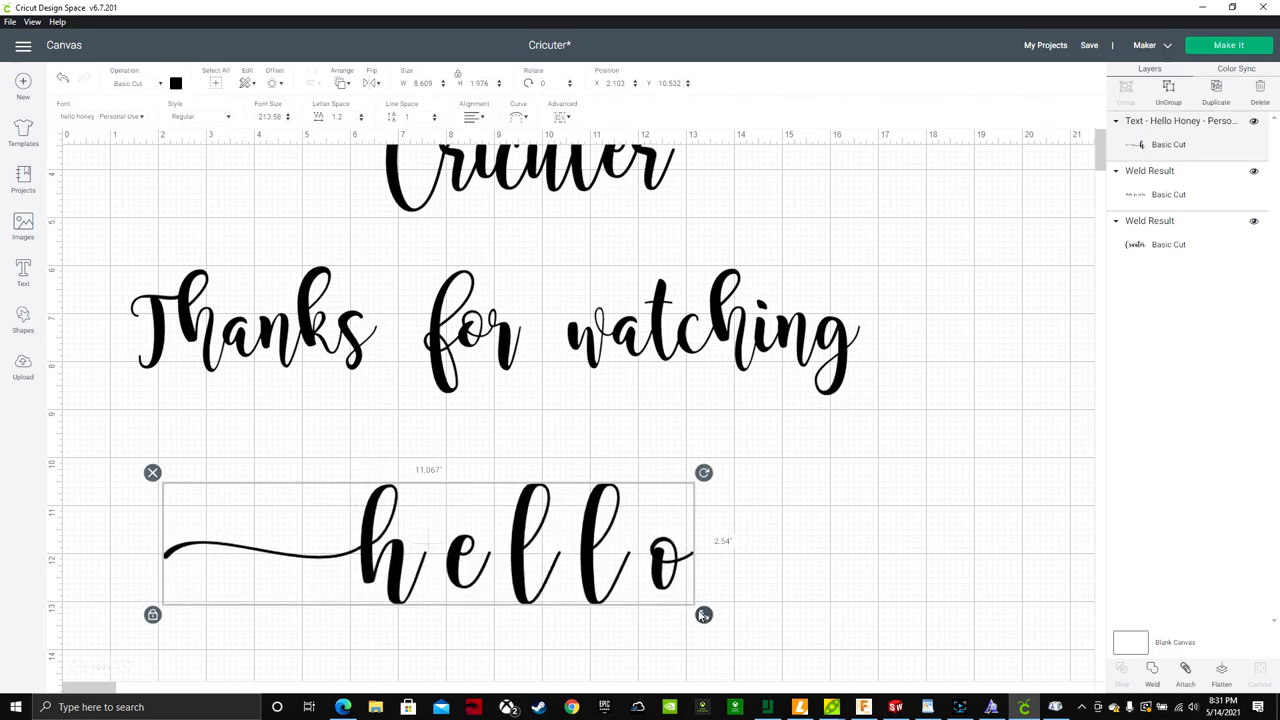
{"action": "left_click", "coordinate": [1055, 707]}
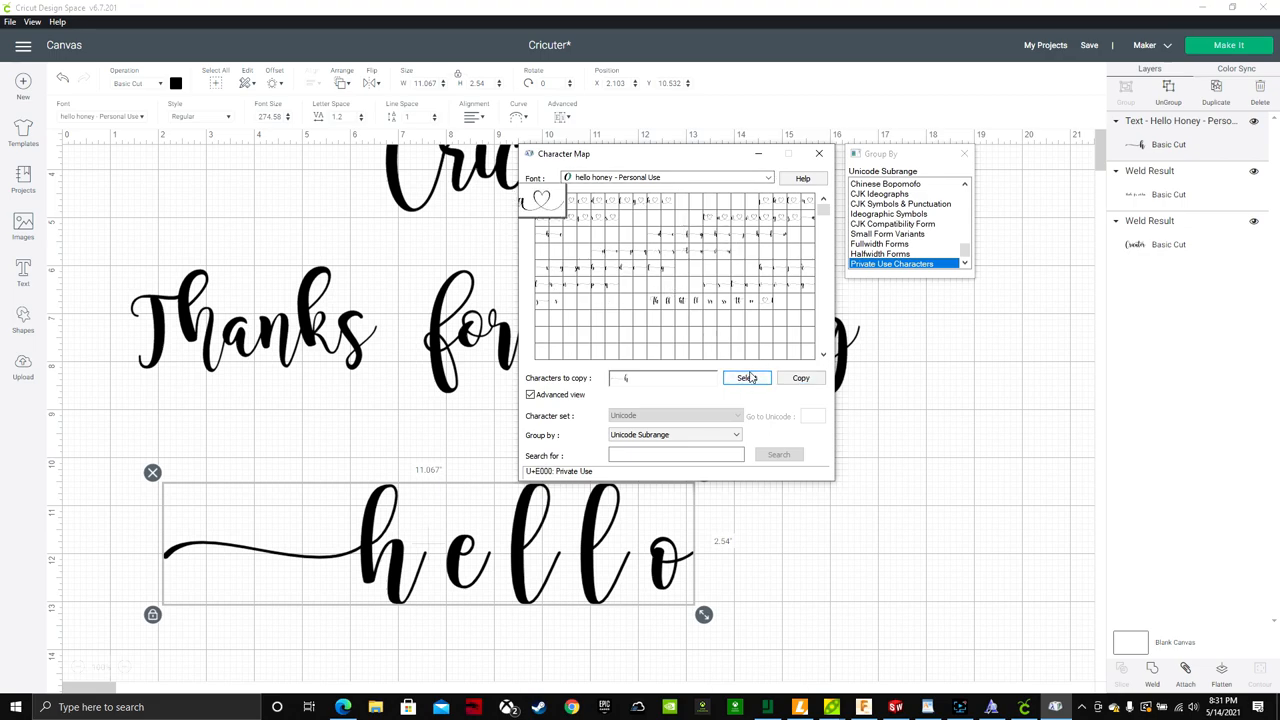
{"action": "left_click", "coordinate": [746, 378]}
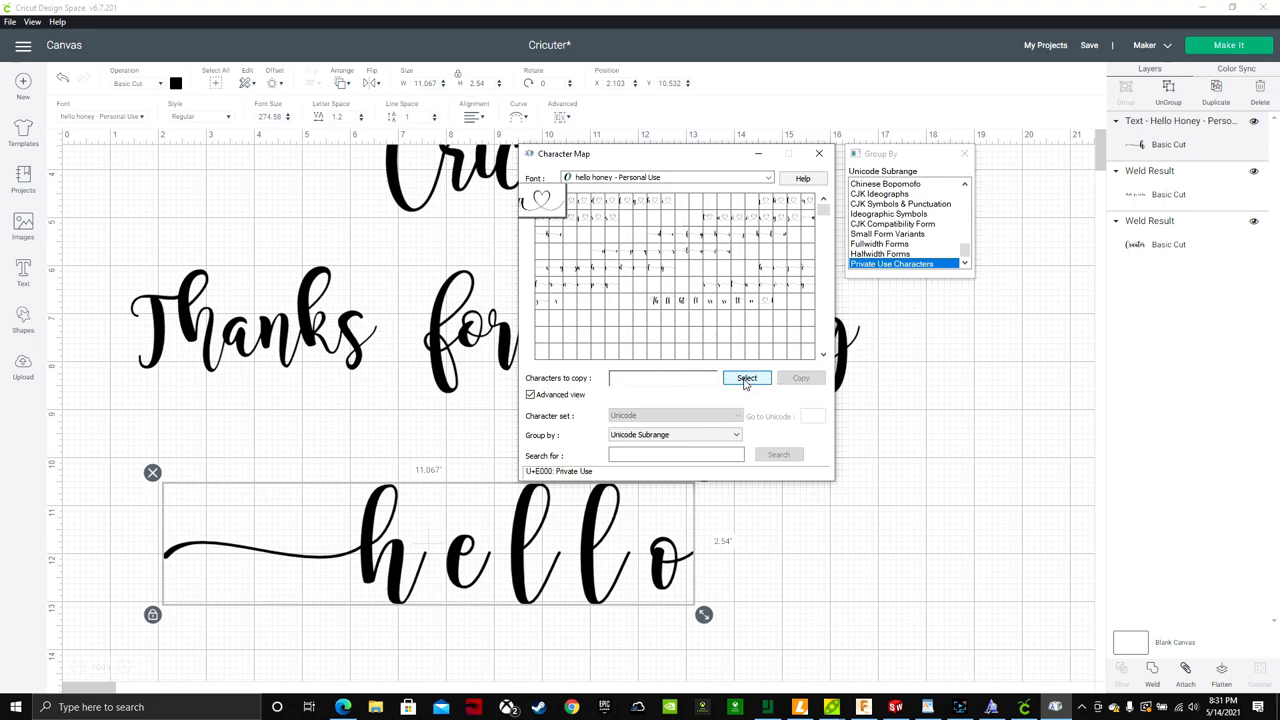
{"action": "left_click", "coordinate": [819, 153]}
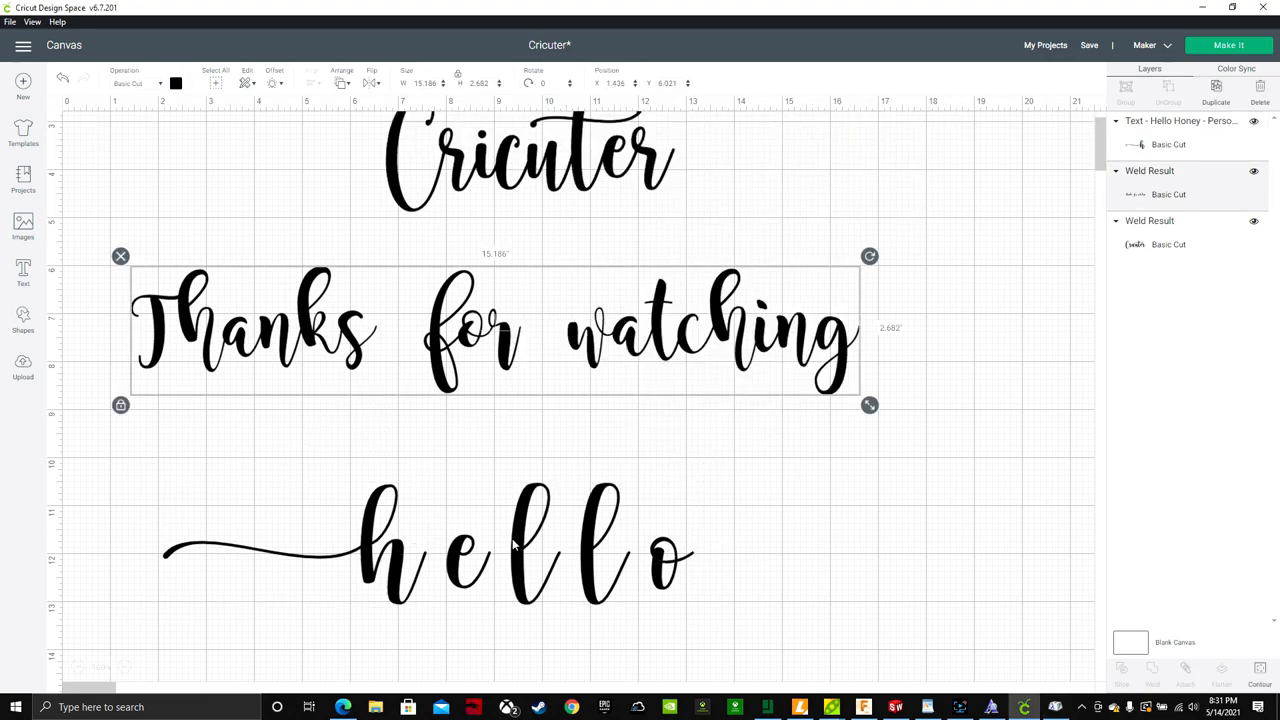
{"action": "double_click", "coordinate": [520, 545]}
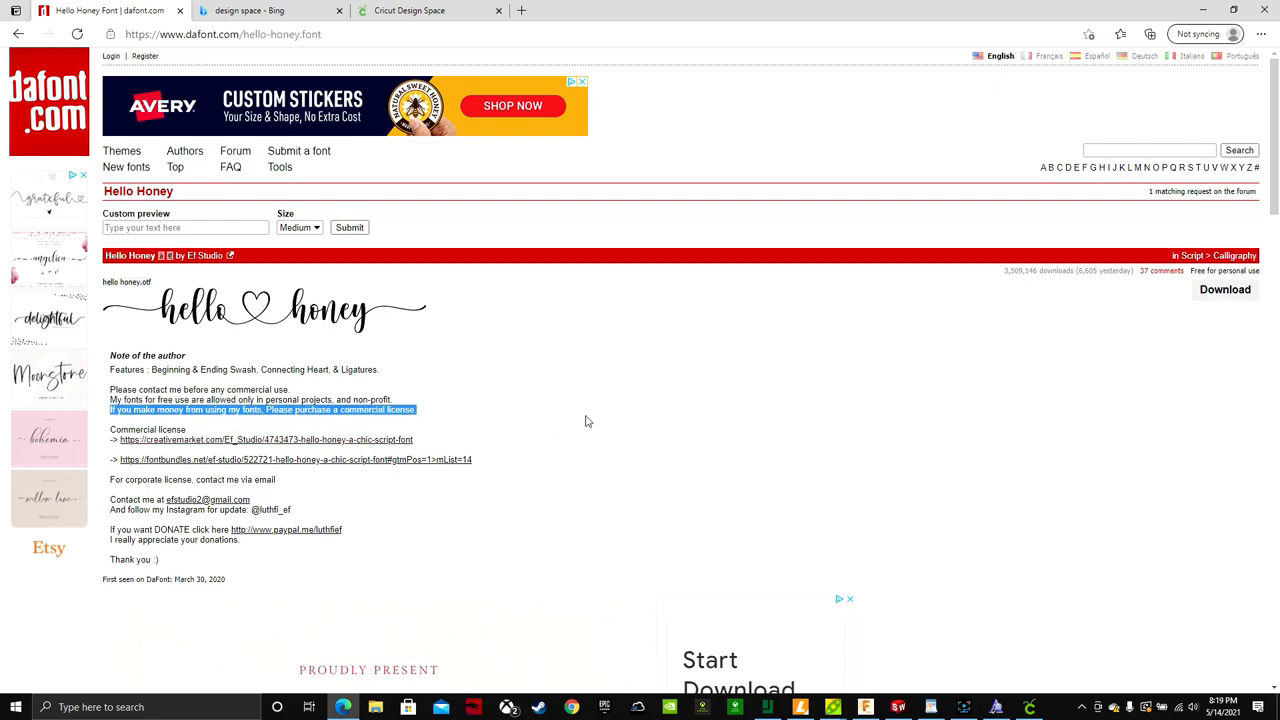
{"action": "mouse_move", "coordinate": [518, 405]}
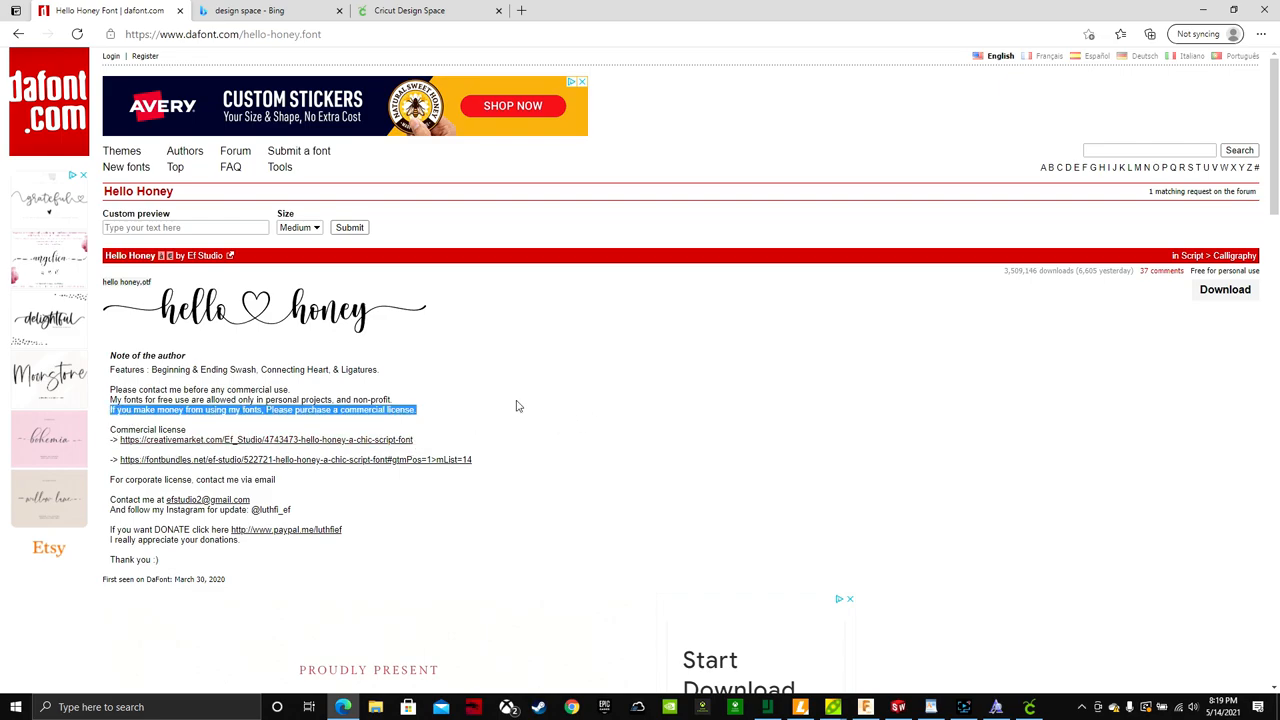
{"action": "mouse_move", "coordinate": [370, 446]}
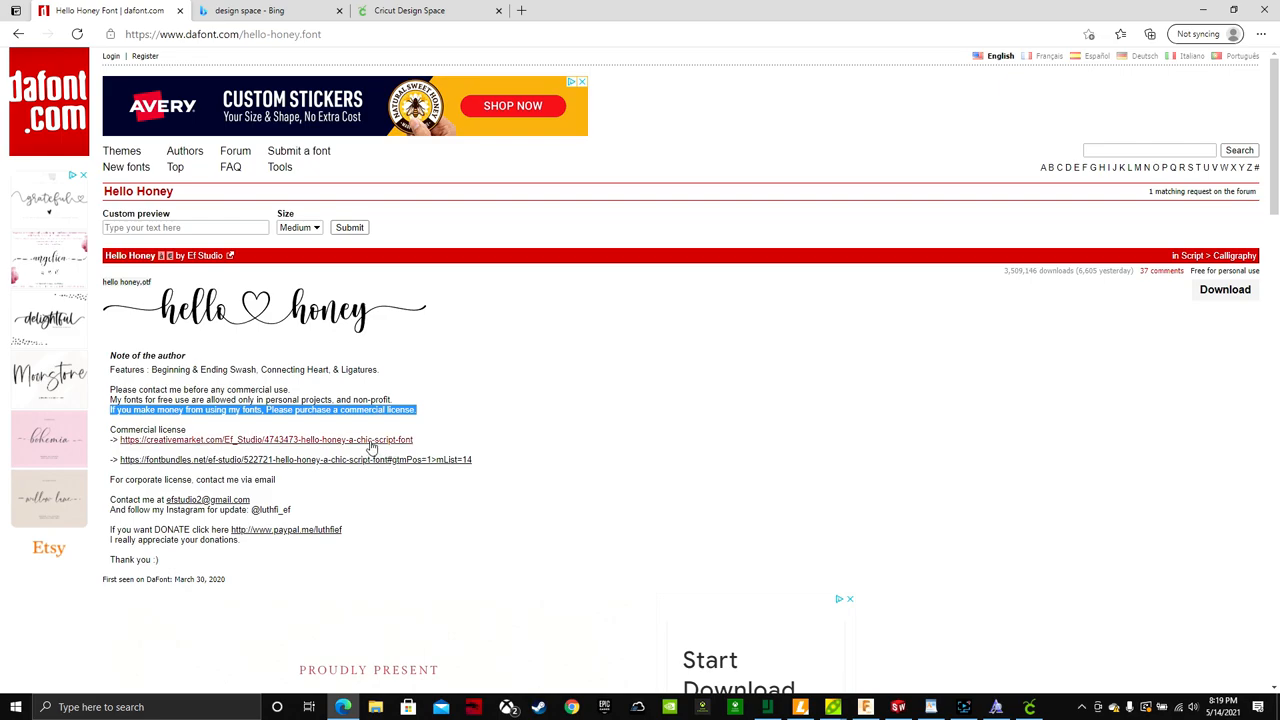
Follow the creativemarket.com commercial license link from the Hello Honey author's notes
{"action": "left_click", "coordinate": [265, 440]}
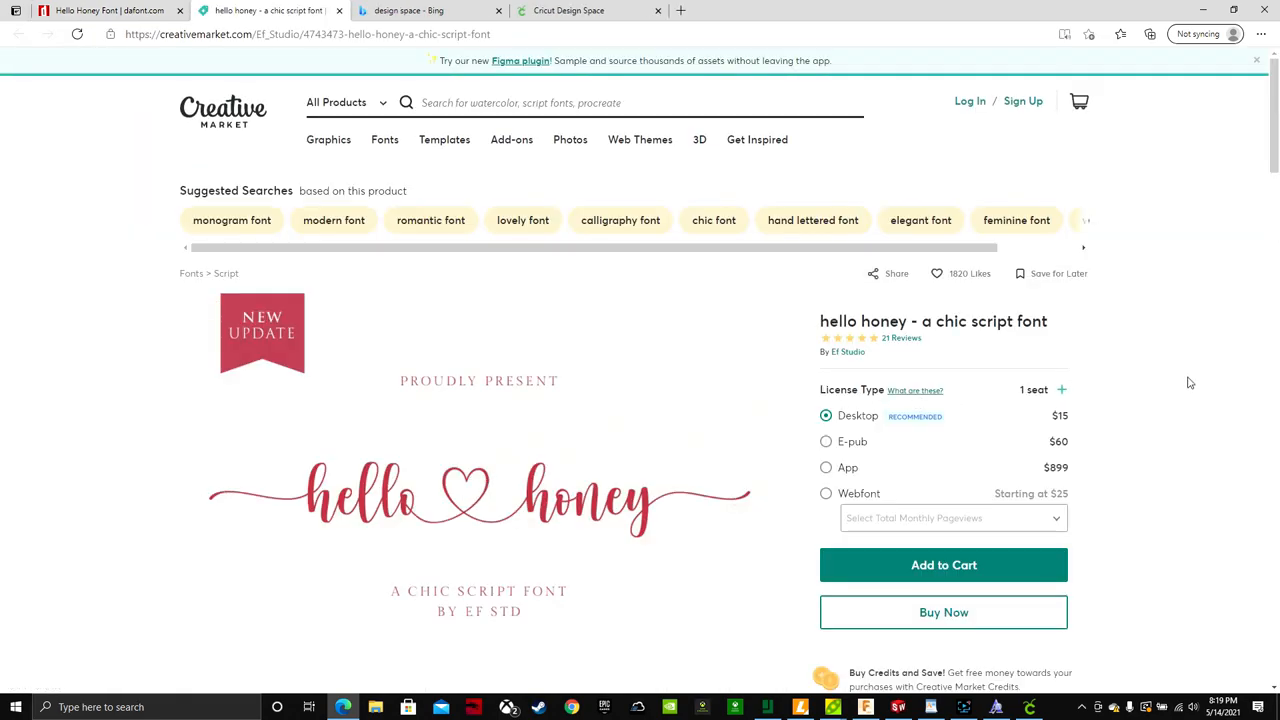
Scroll the Creative Market Hello Honey listing to its license prices and preview gallery
{"action": "scroll", "scroll_direction": "down", "scroll_amount": 3}
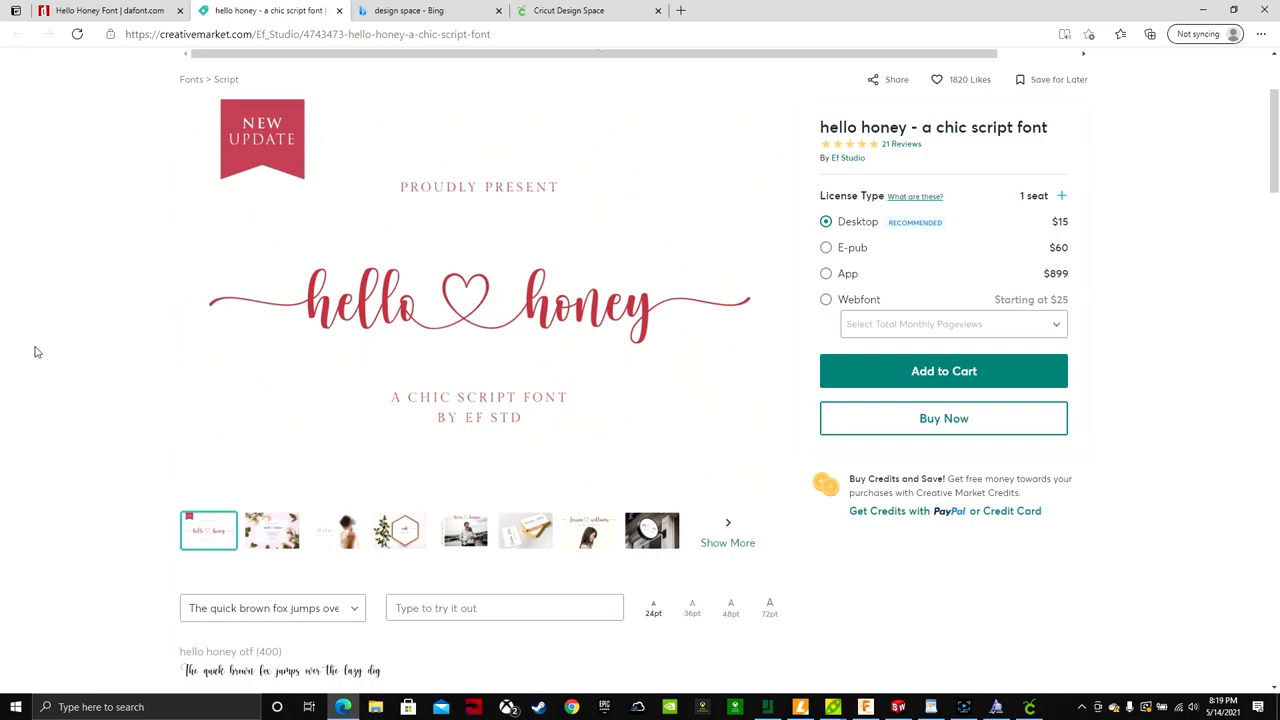
{"action": "mouse_move", "coordinate": [37, 256]}
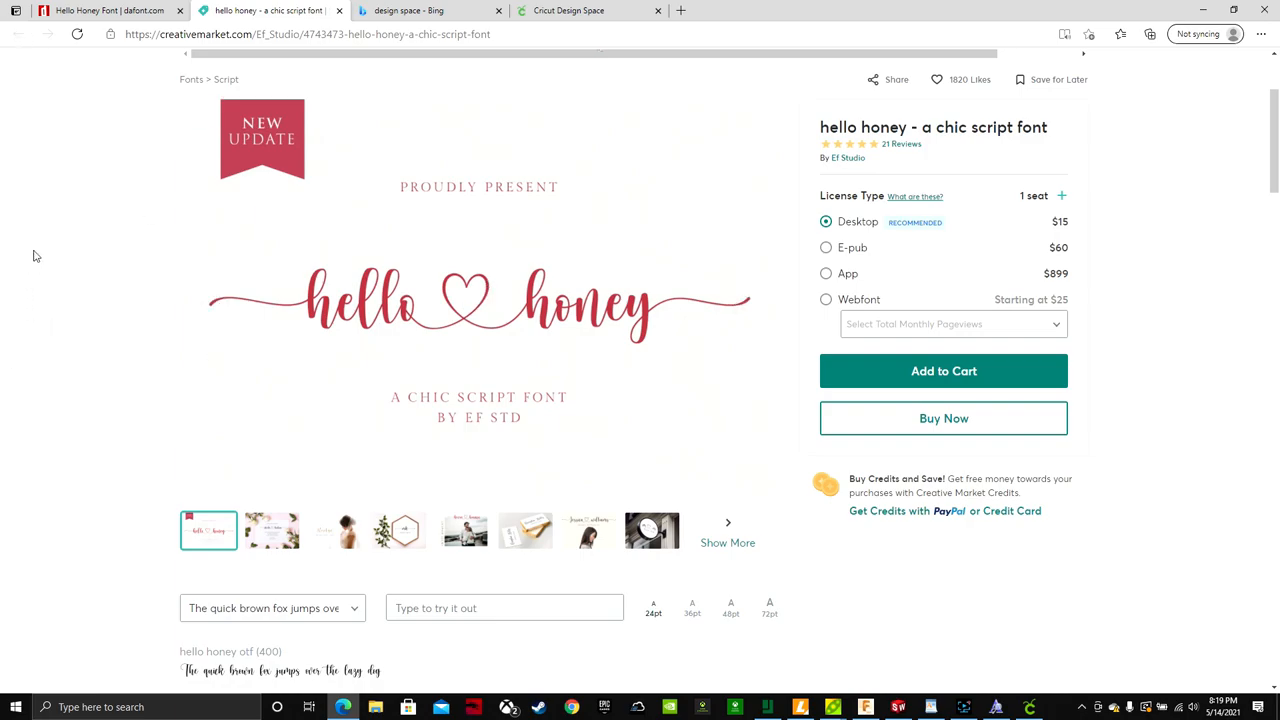
{"action": "mouse_move", "coordinate": [34, 248]}
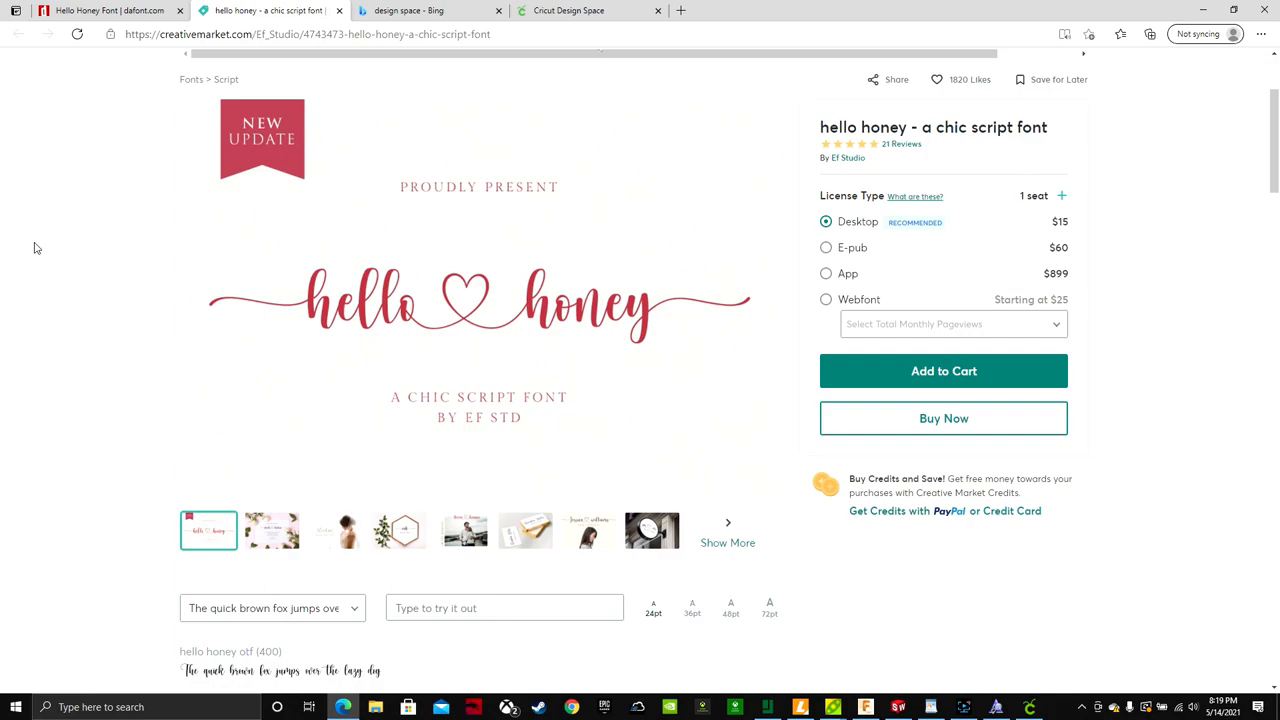
{"action": "mouse_move", "coordinate": [93, 216]}
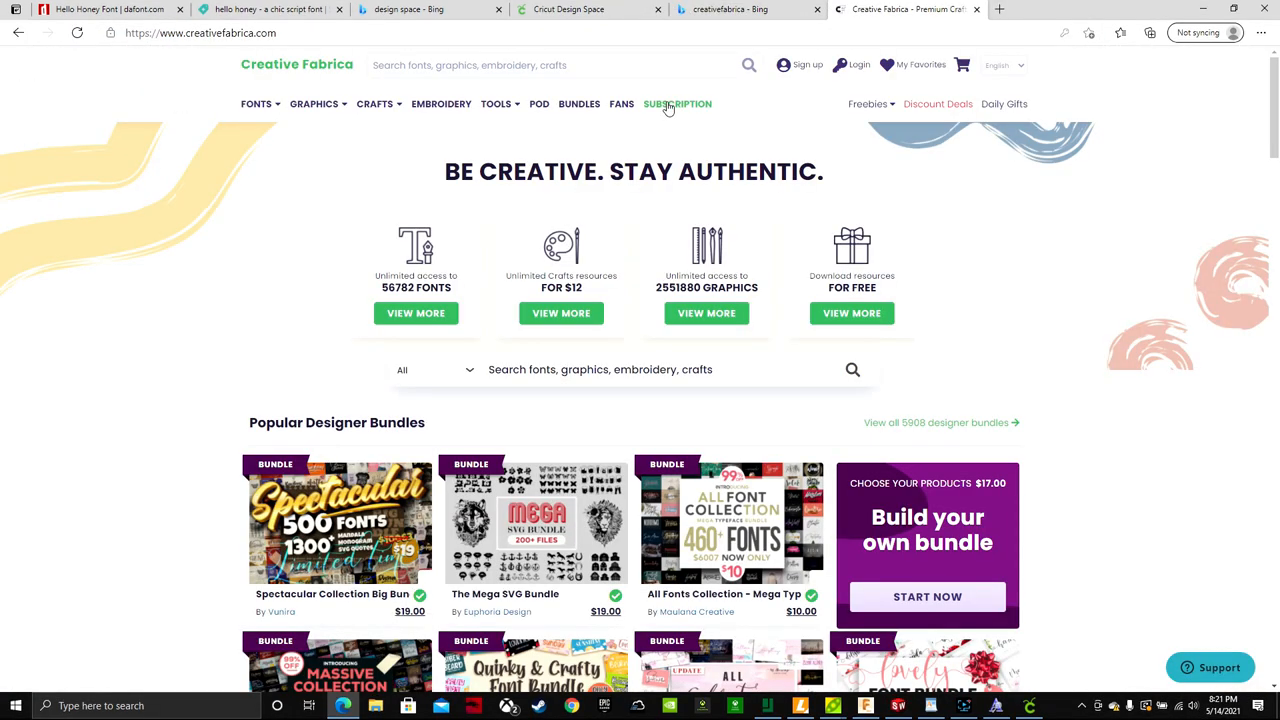
Review the Creative Fabrica subscription plans, then go to the All Fonts catalogue
{"action": "left_click", "coordinate": [677, 104]}
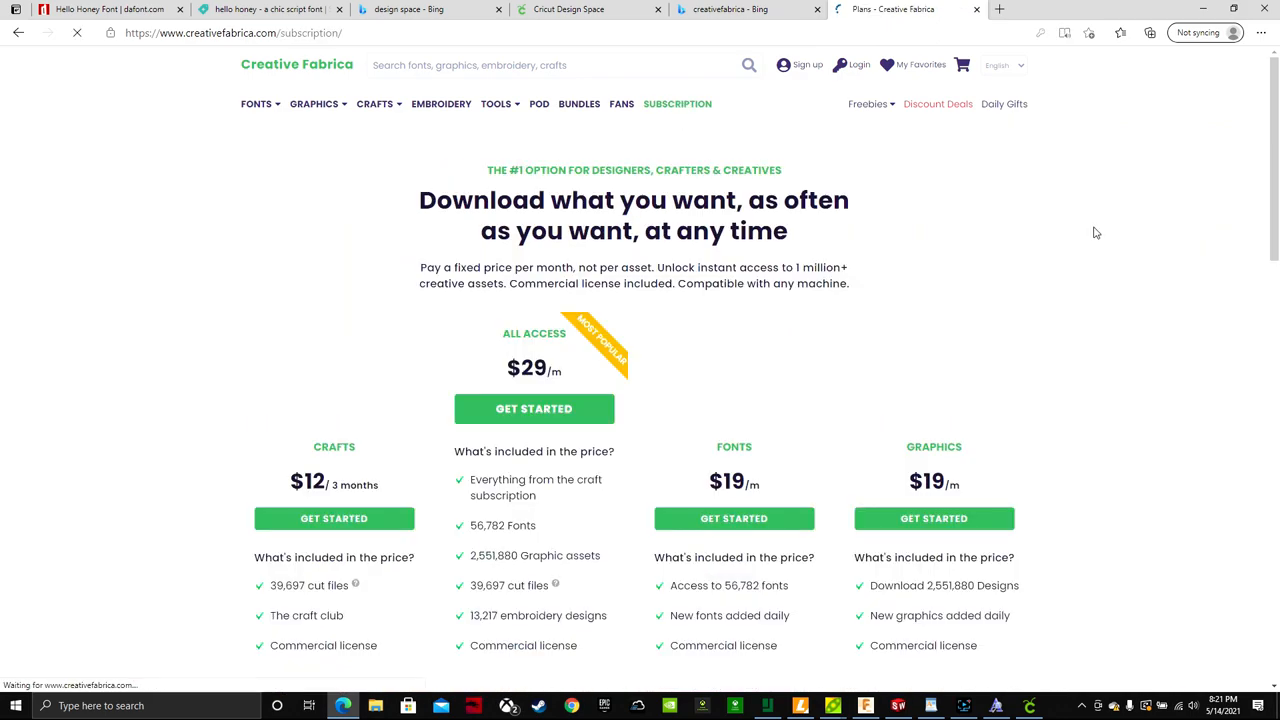
{"action": "scroll", "scroll_direction": "down", "scroll_amount": 3}
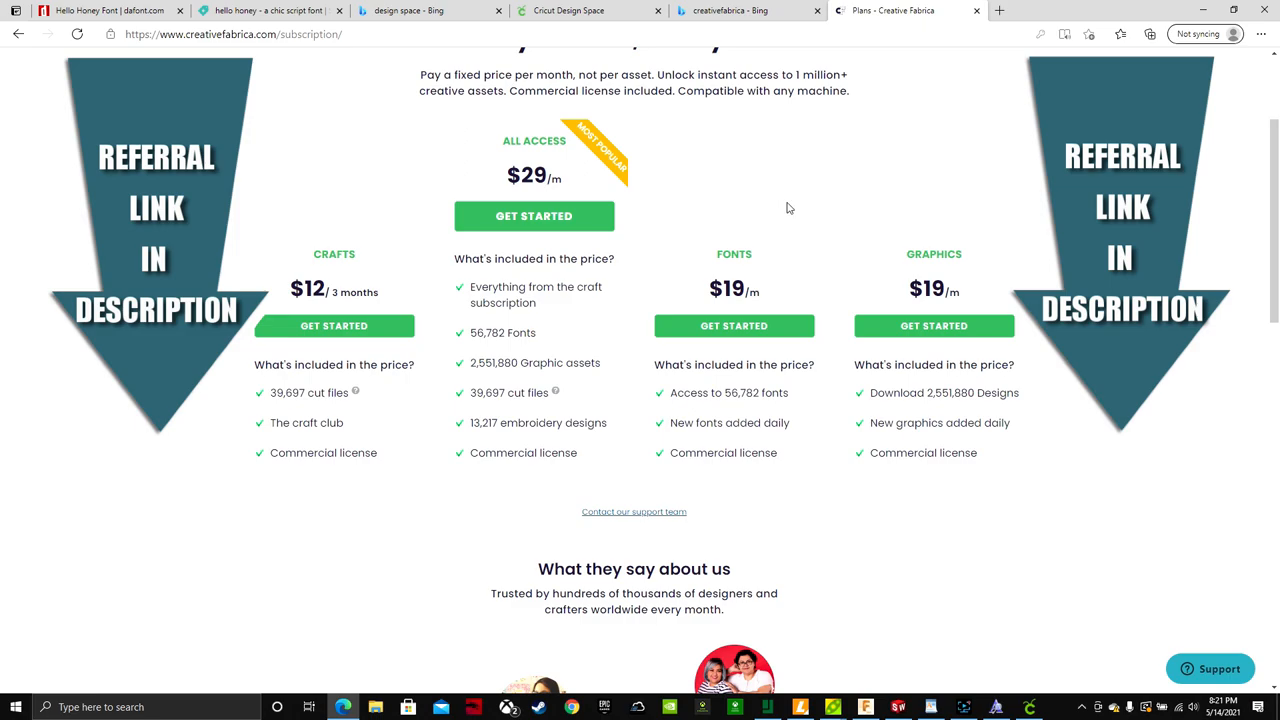
{"action": "mouse_move", "coordinate": [810, 203]}
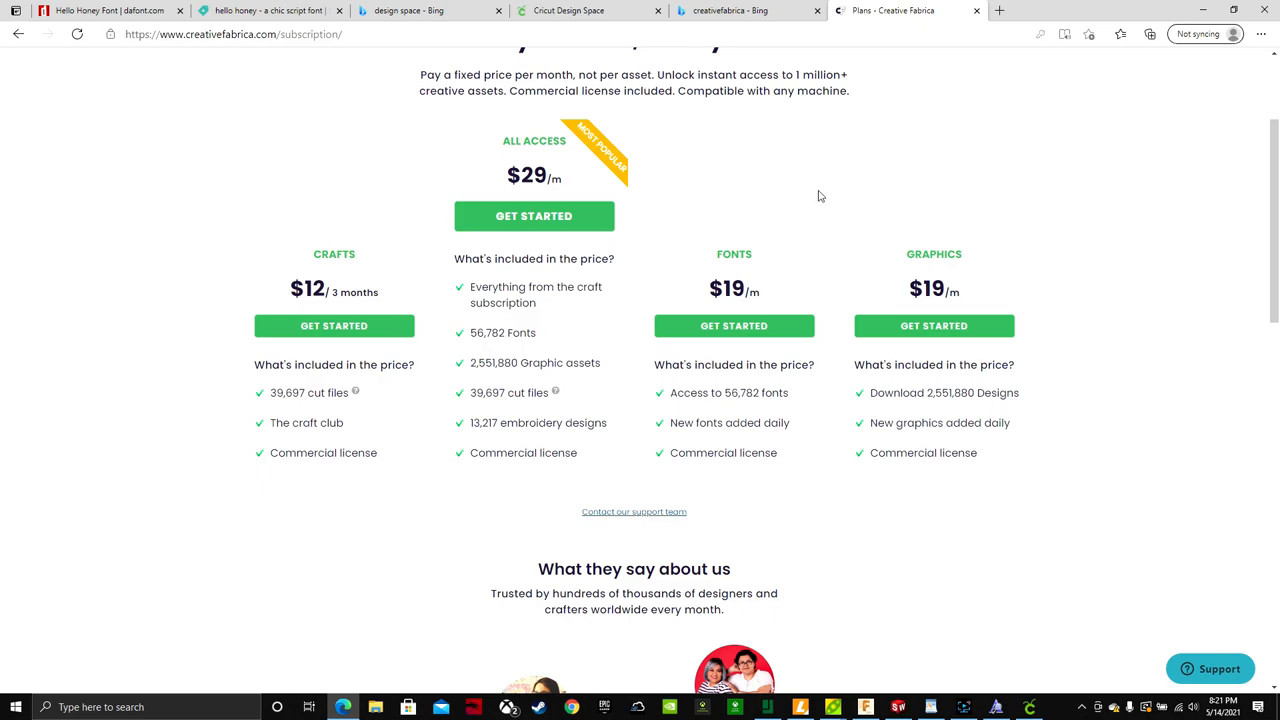
{"action": "mouse_move", "coordinate": [823, 233]}
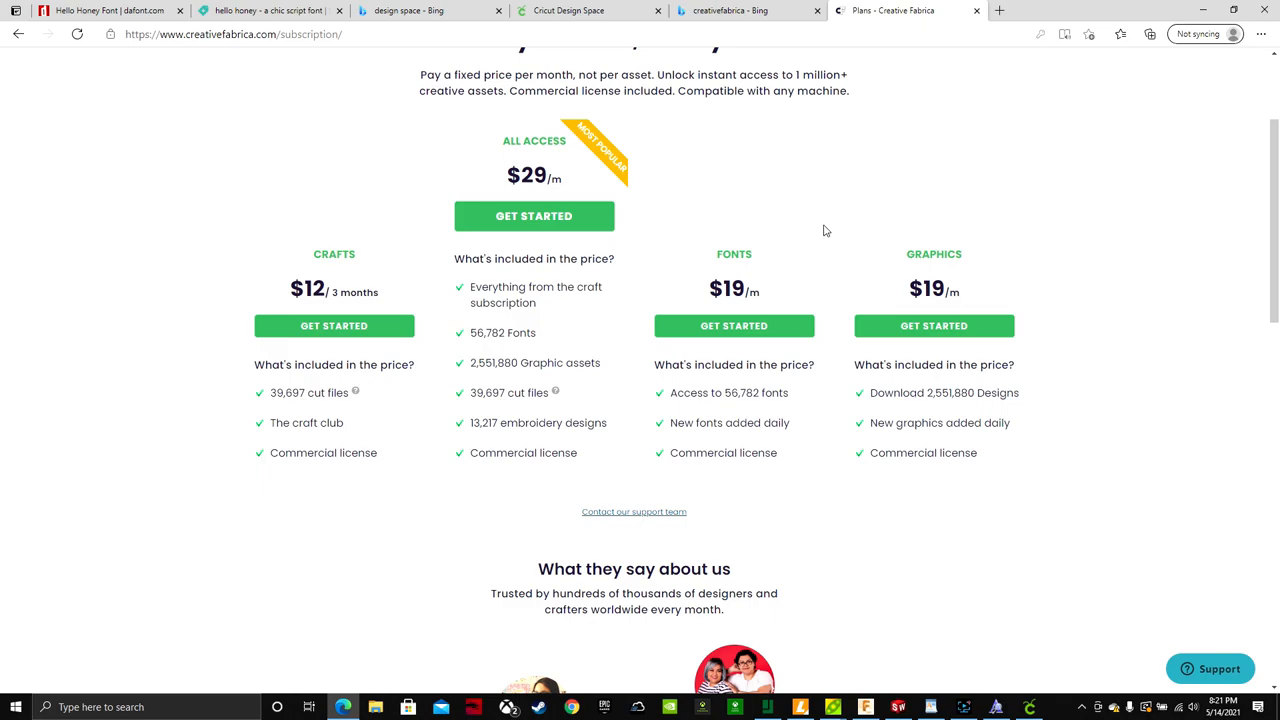
{"action": "mouse_move", "coordinate": [783, 467]}
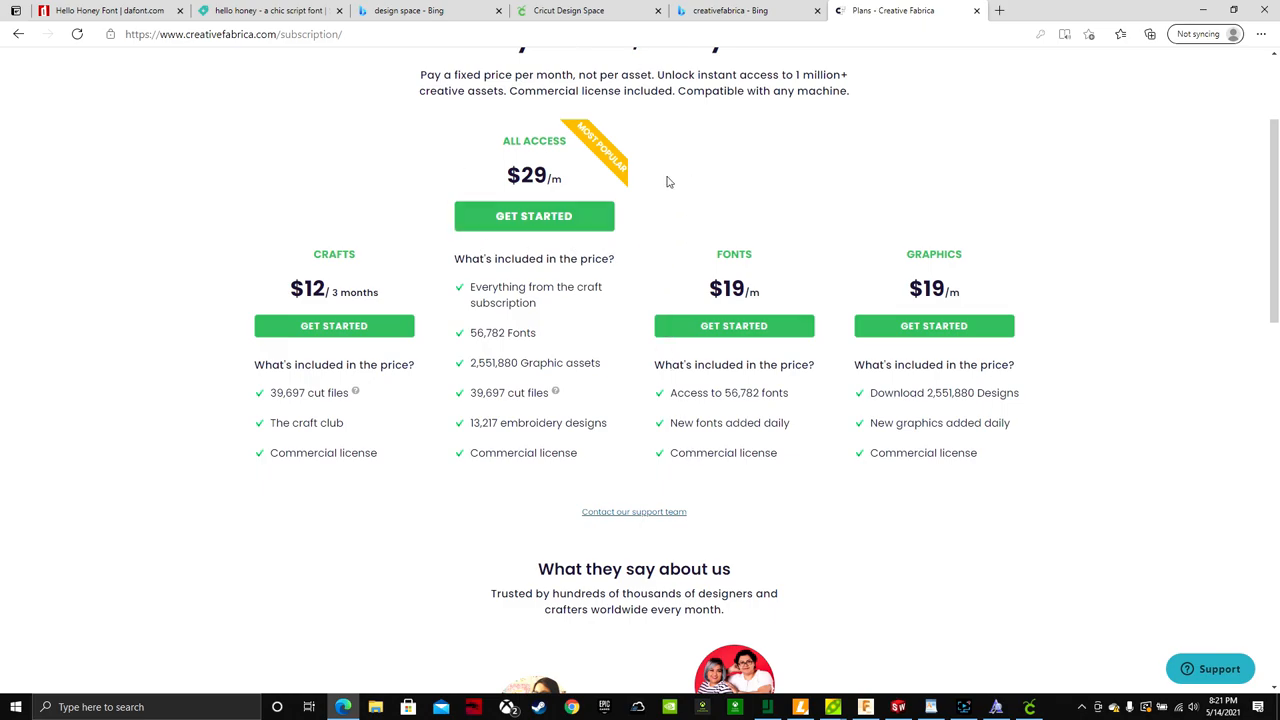
{"action": "mouse_move", "coordinate": [675, 174]}
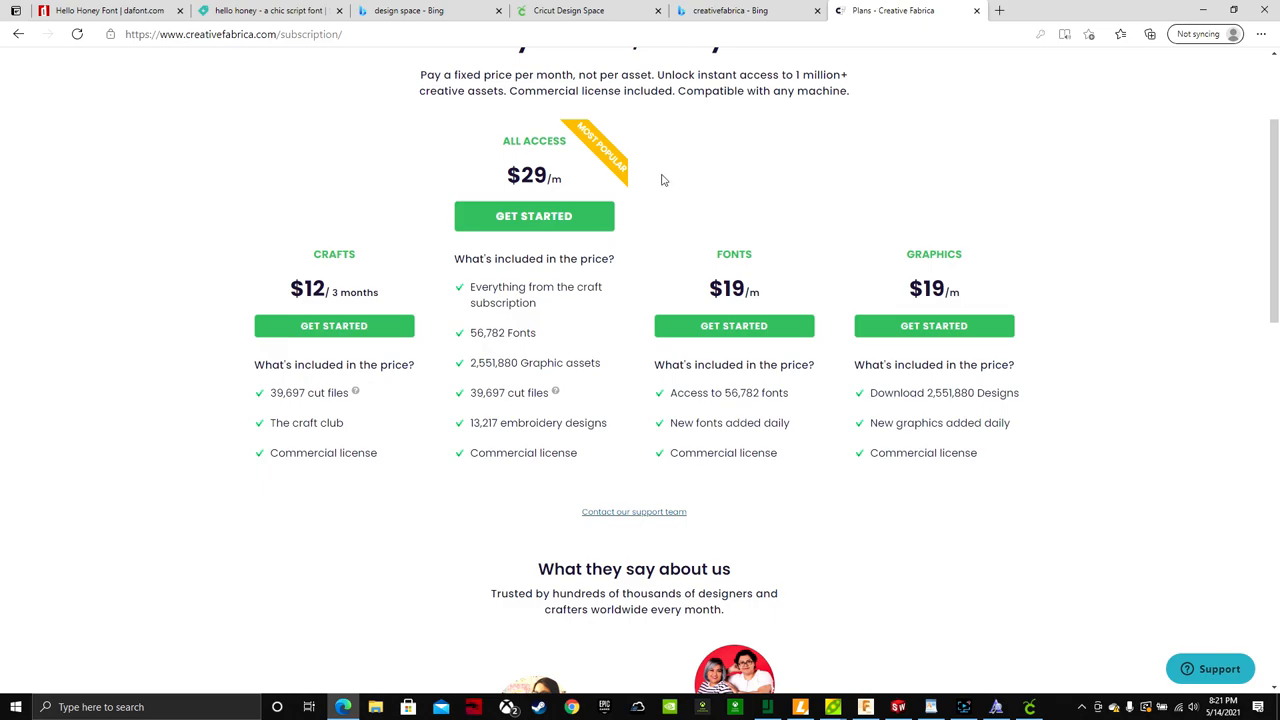
{"action": "left_click", "coordinate": [256, 105]}
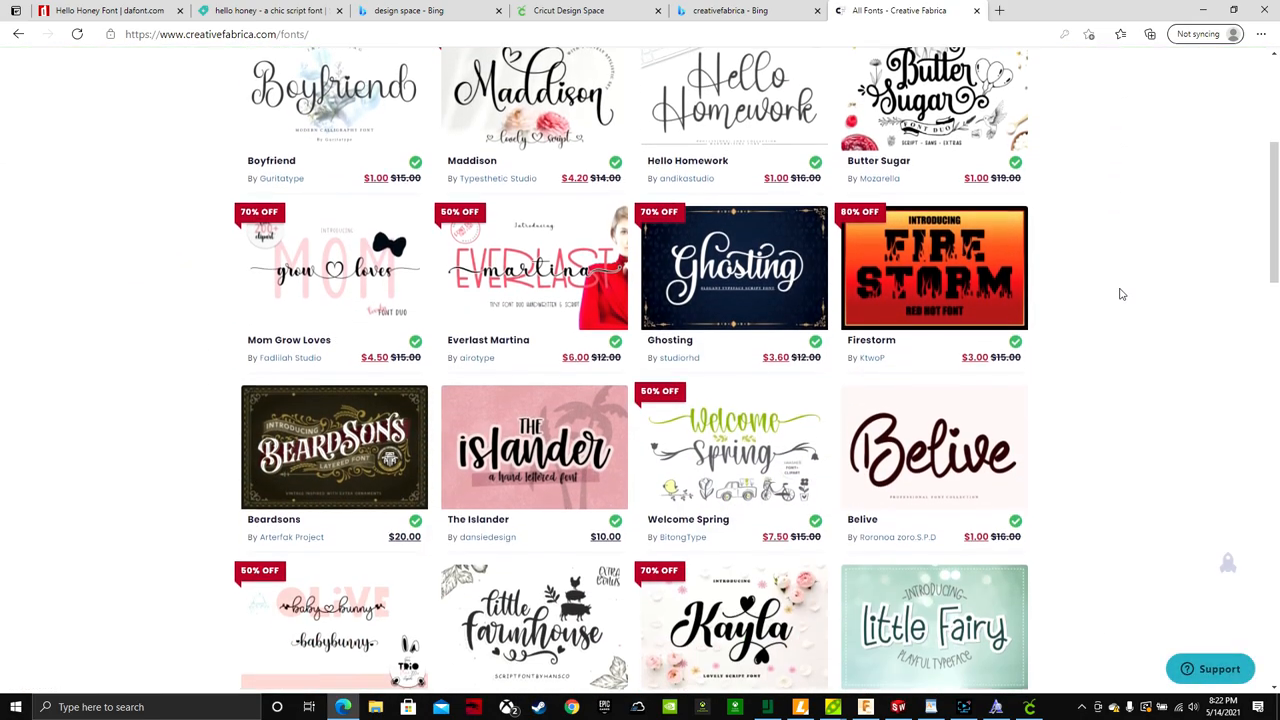
Go to Creative Fabrica's Free Fonts for Commercial Use and browse the first page of results
{"action": "scroll", "scroll_direction": "up", "scroll_amount": 3}
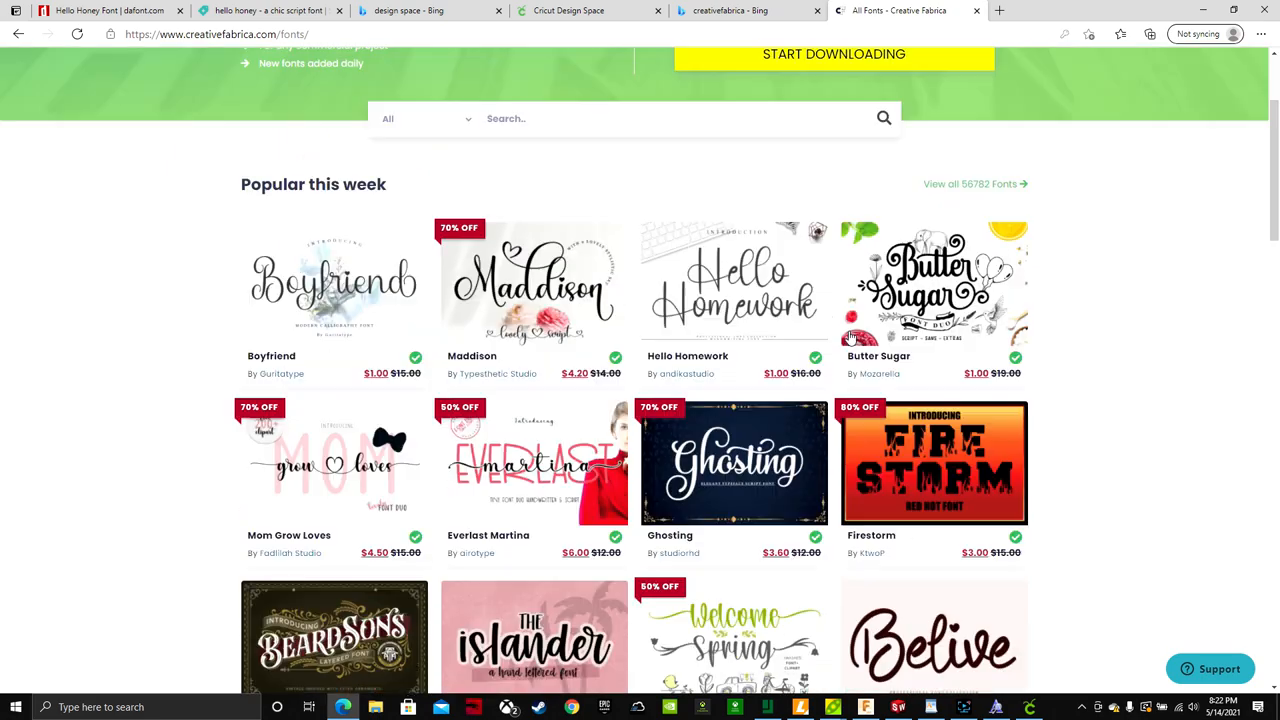
{"action": "left_click", "coordinate": [868, 105]}
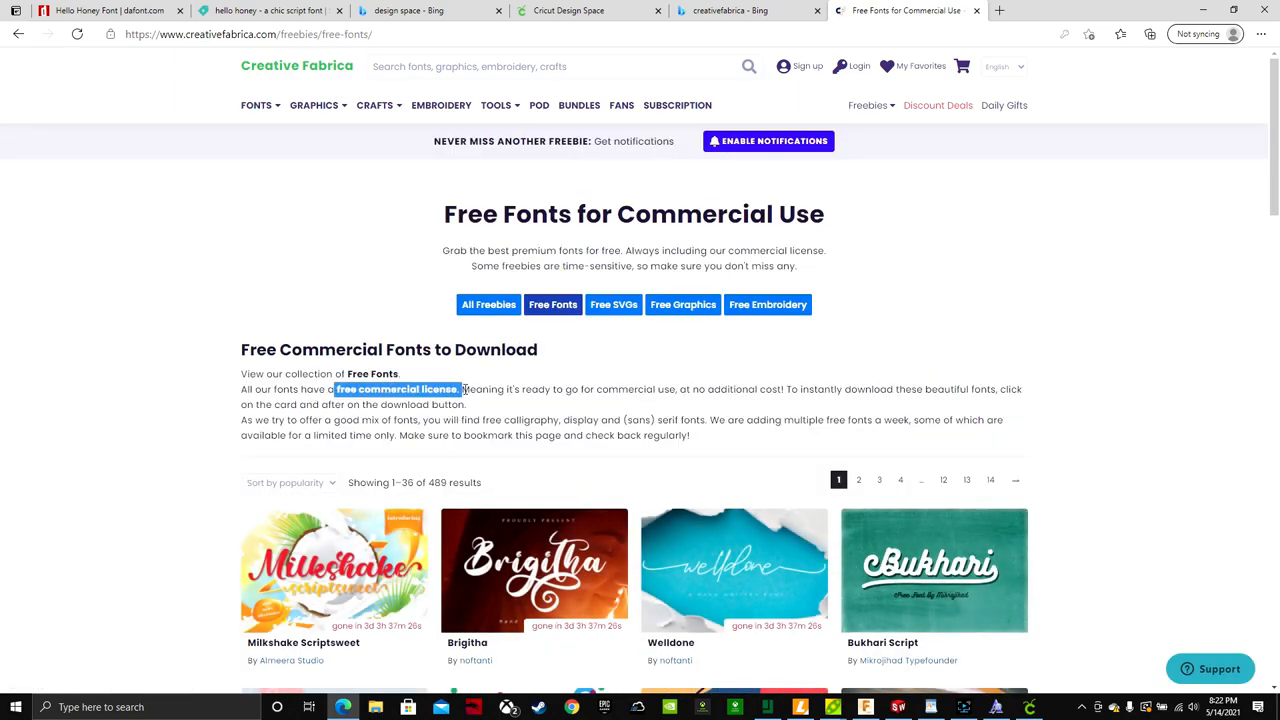
{"action": "scroll", "scroll_direction": "down", "scroll_amount": 3}
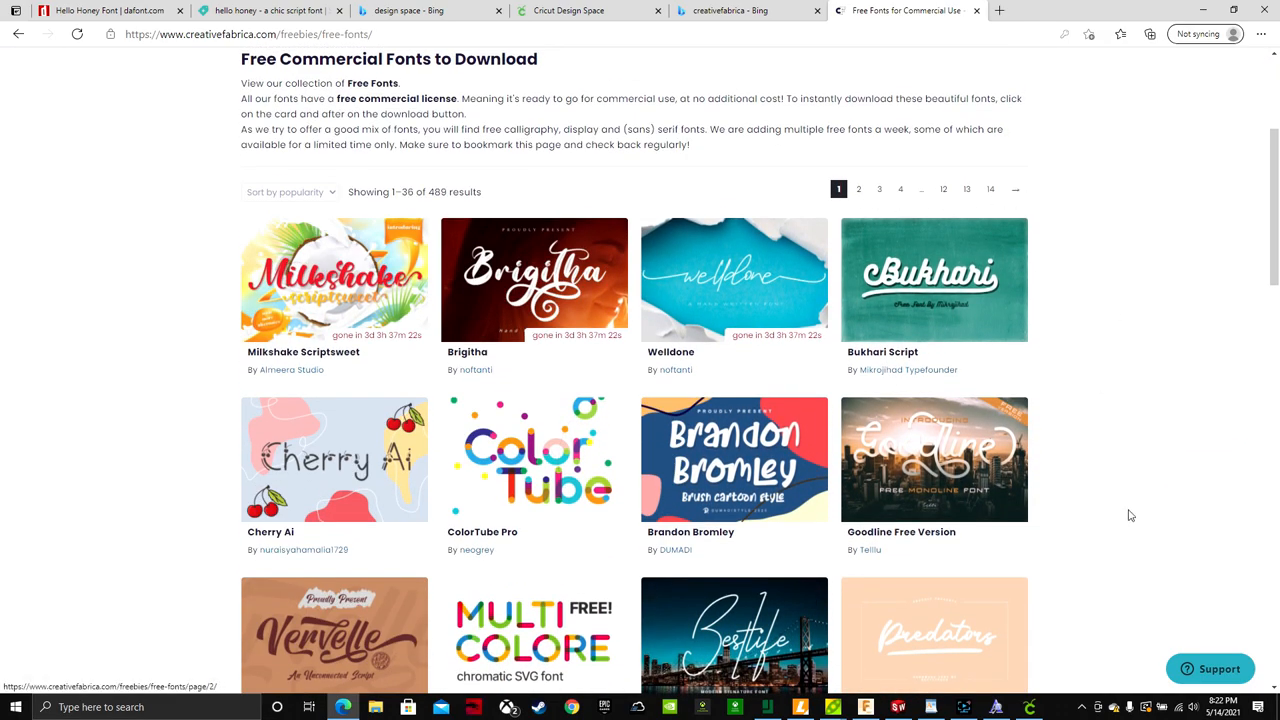
{"action": "scroll", "scroll_direction": "down", "scroll_amount": 3}
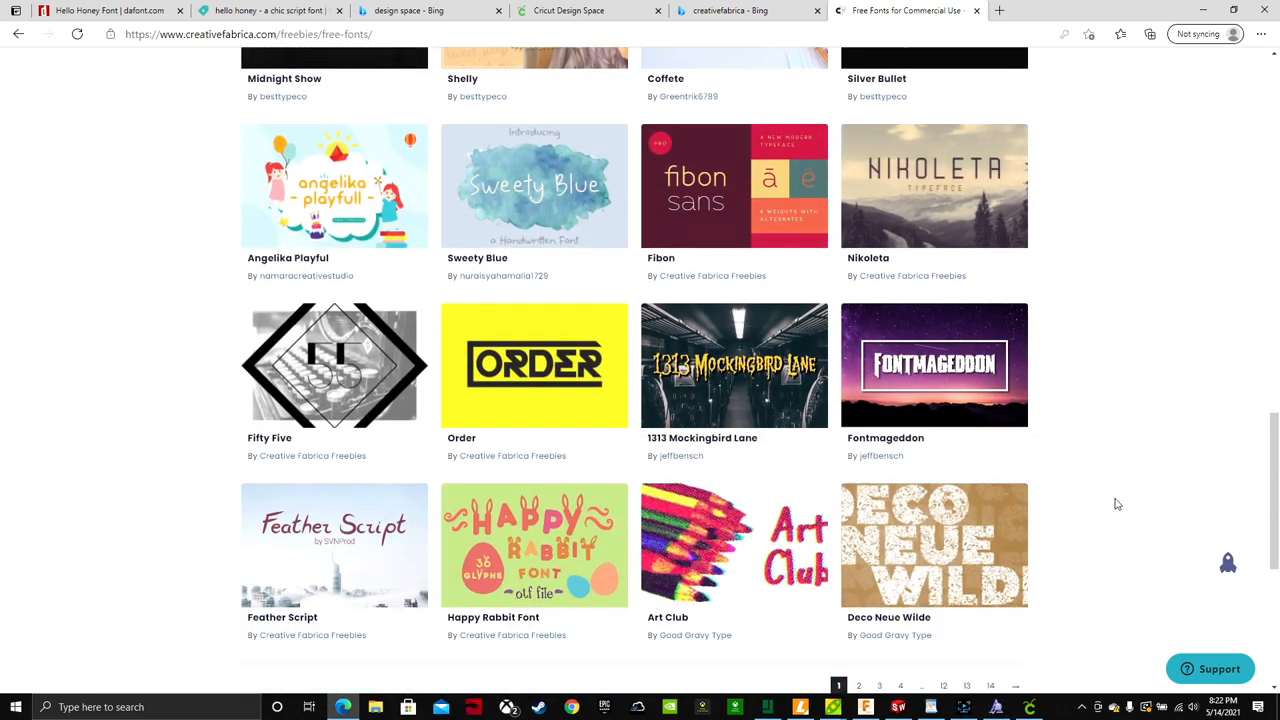
{"action": "scroll", "scroll_direction": "down", "scroll_amount": 3}
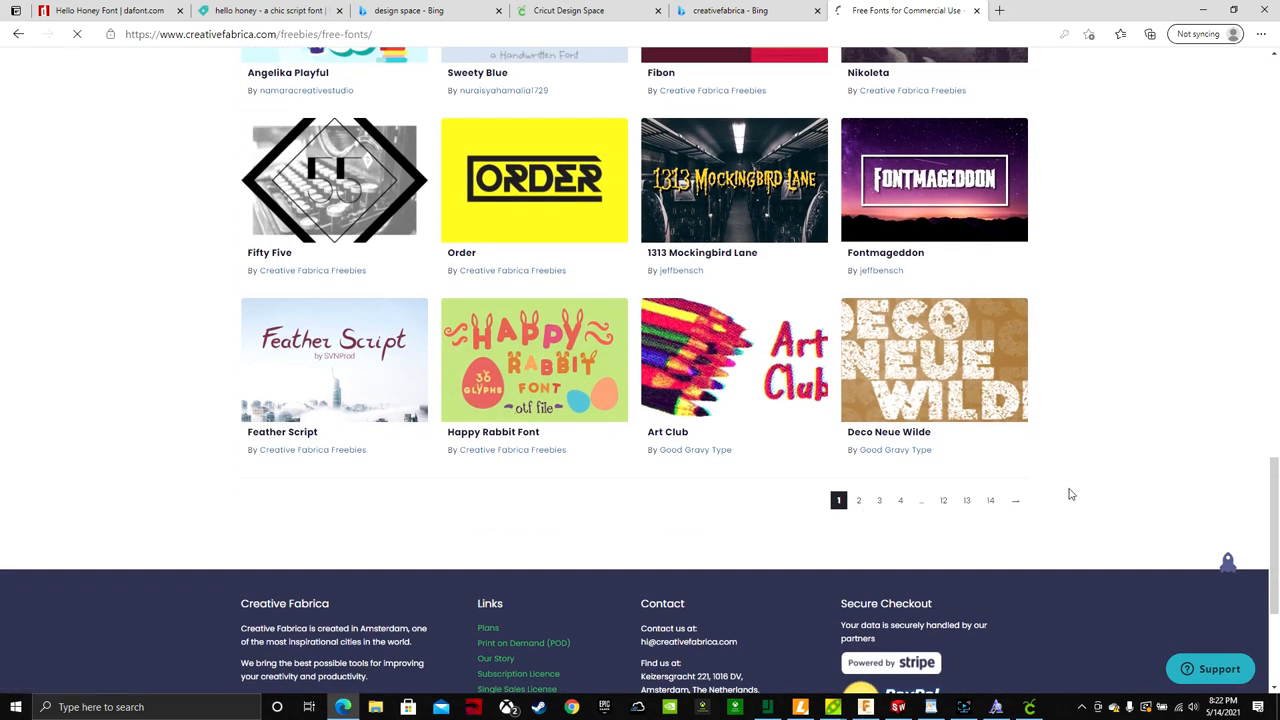
Move to page 2 of the free fonts and highlight the 'Free Commercial Fonts to Download' heading
{"action": "left_click", "coordinate": [858, 500]}
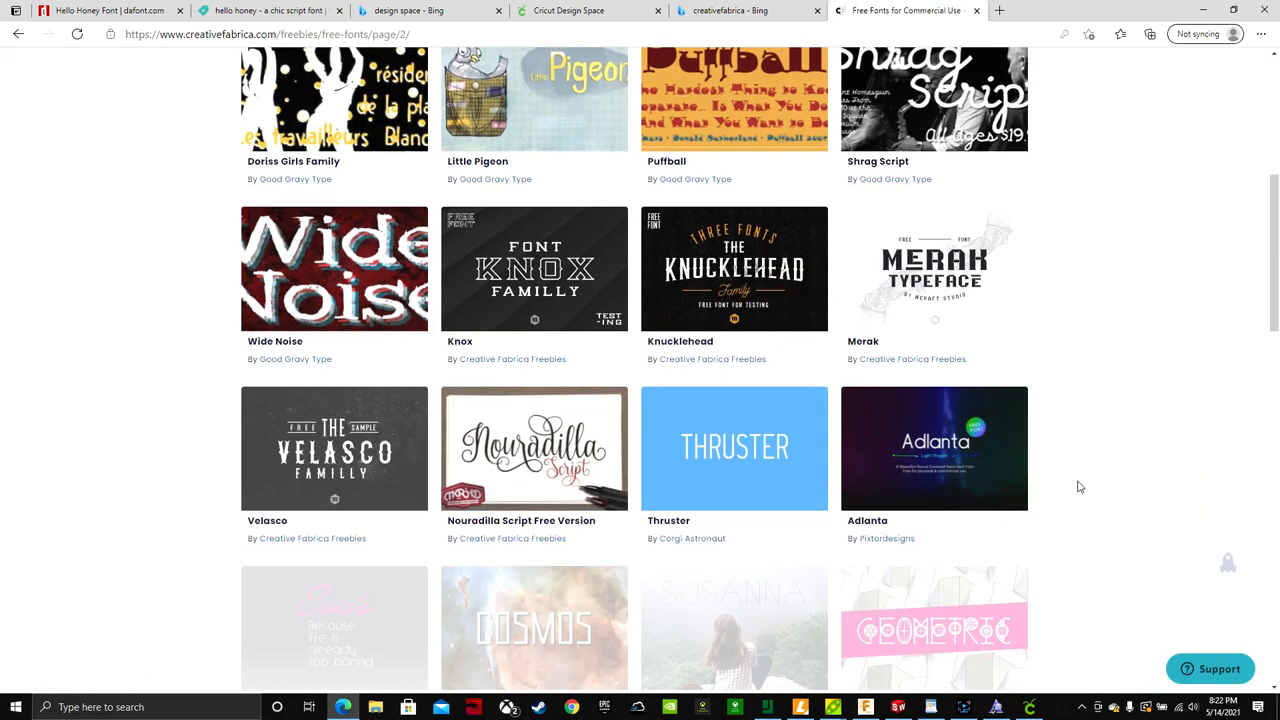
{"action": "scroll", "scroll_direction": "up", "scroll_amount": 3}
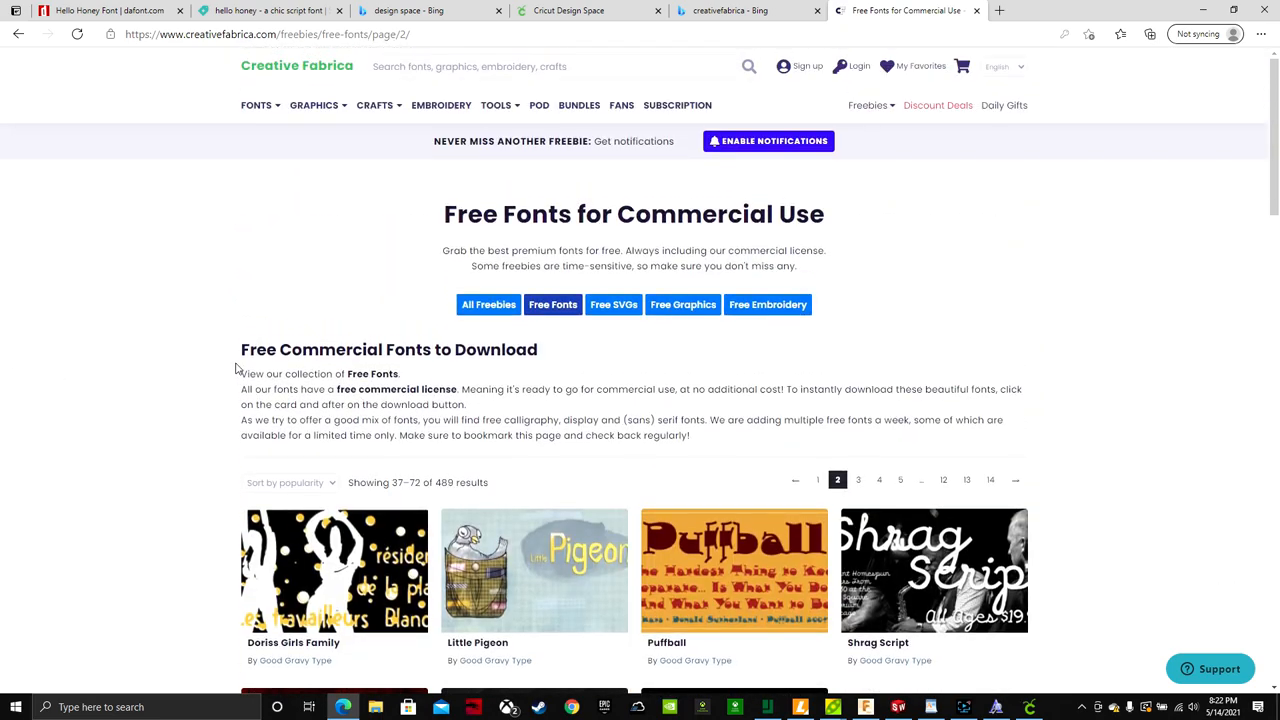
{"action": "triple_click", "coordinate": [388, 349]}
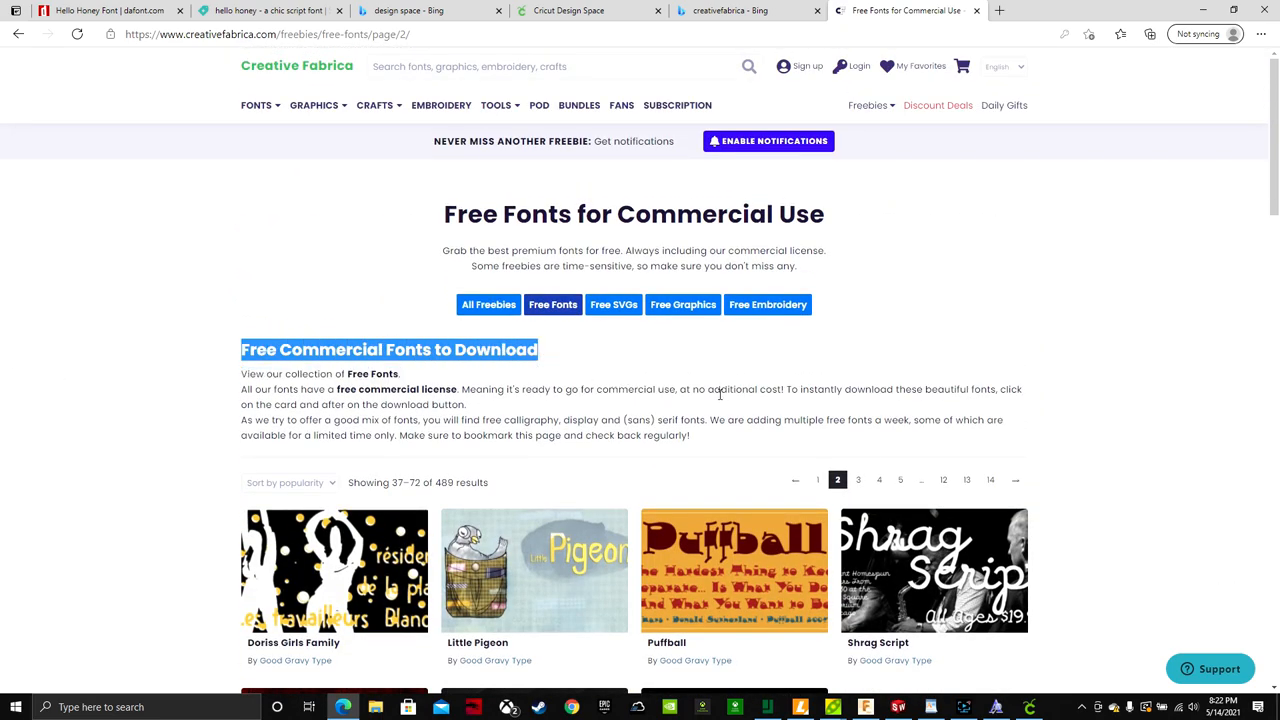
{"action": "scroll", "scroll_direction": "down", "scroll_amount": 3}
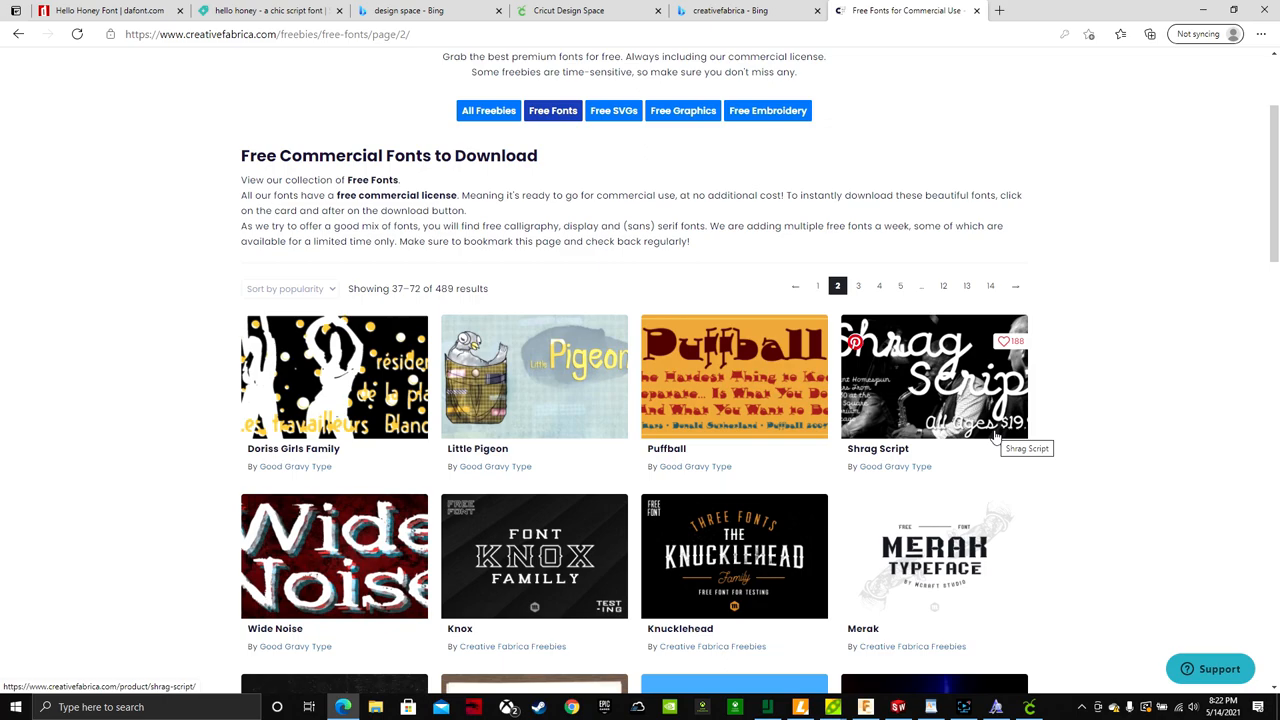
{"action": "mouse_move", "coordinate": [1063, 156]}
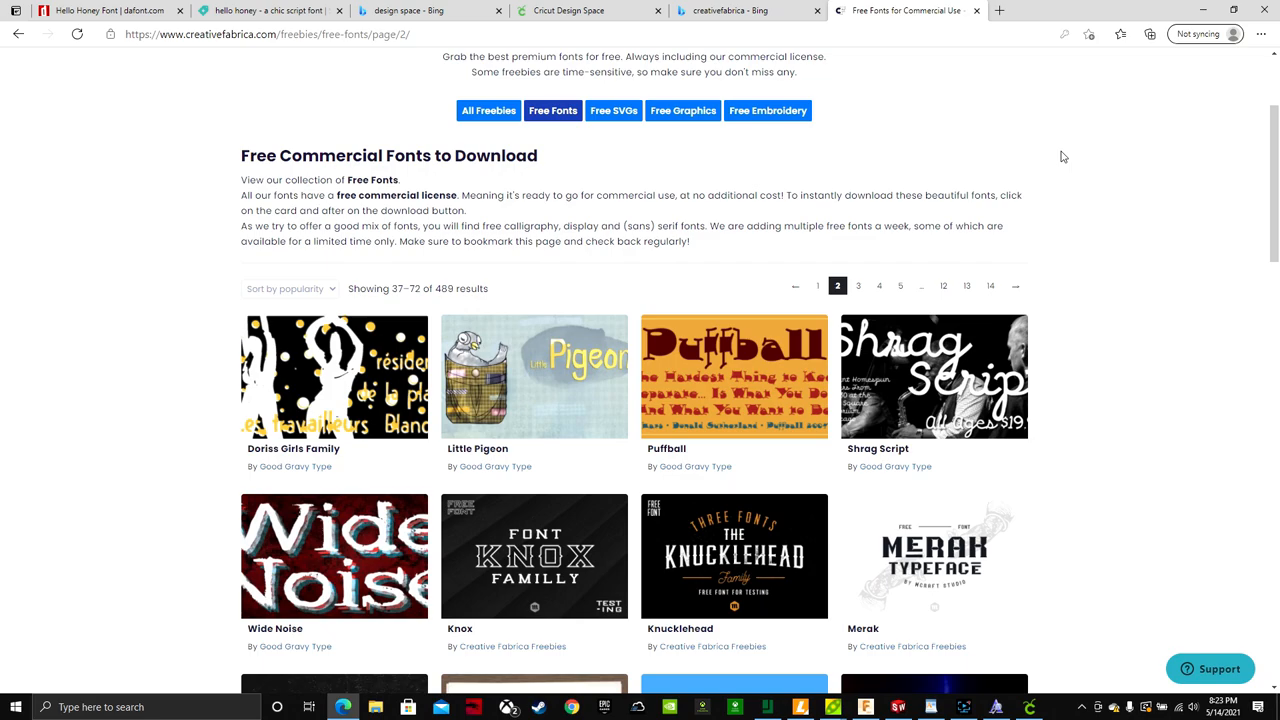
{"action": "mouse_move", "coordinate": [1049, 151]}
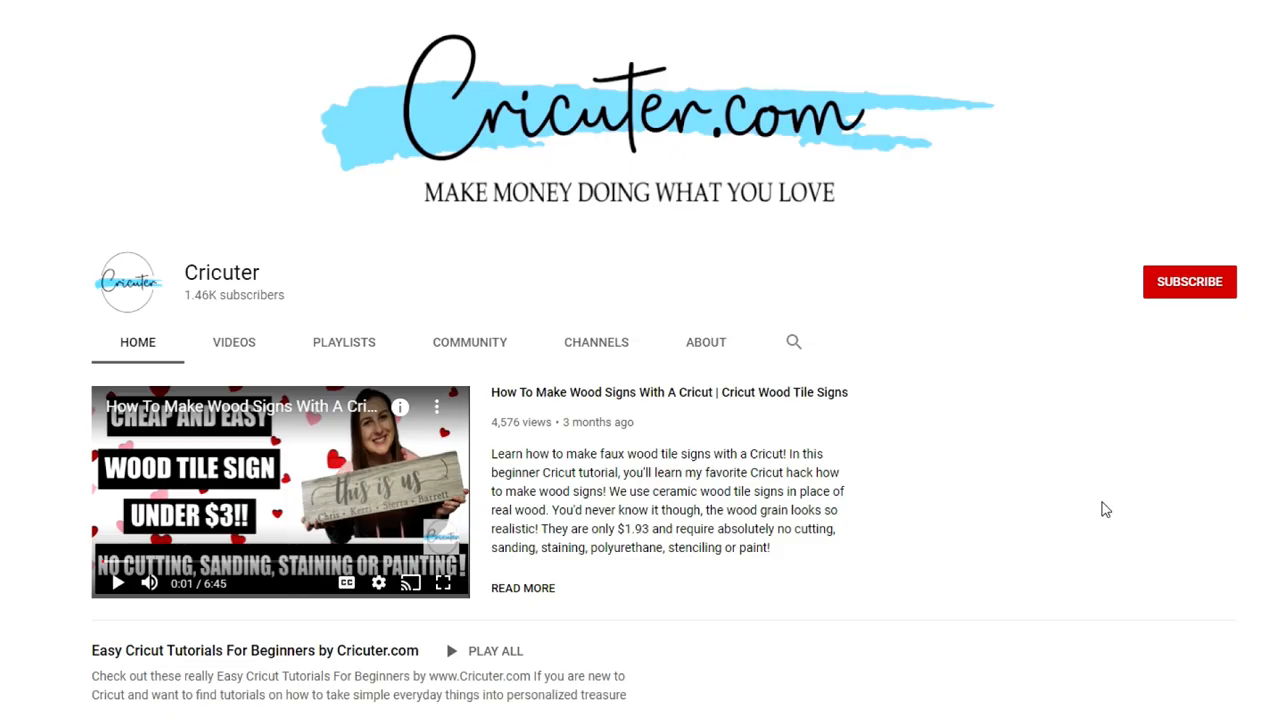
{"action": "mouse_move", "coordinate": [1165, 531]}
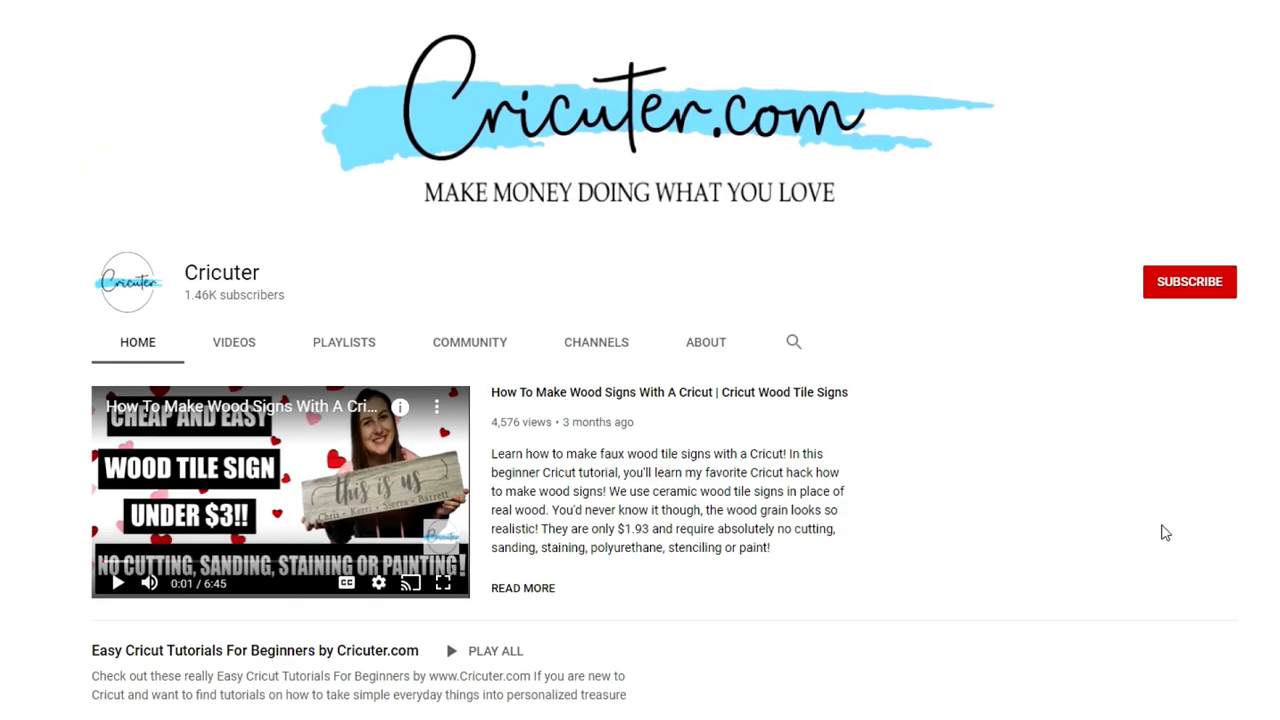
{"action": "mouse_move", "coordinate": [1232, 490]}
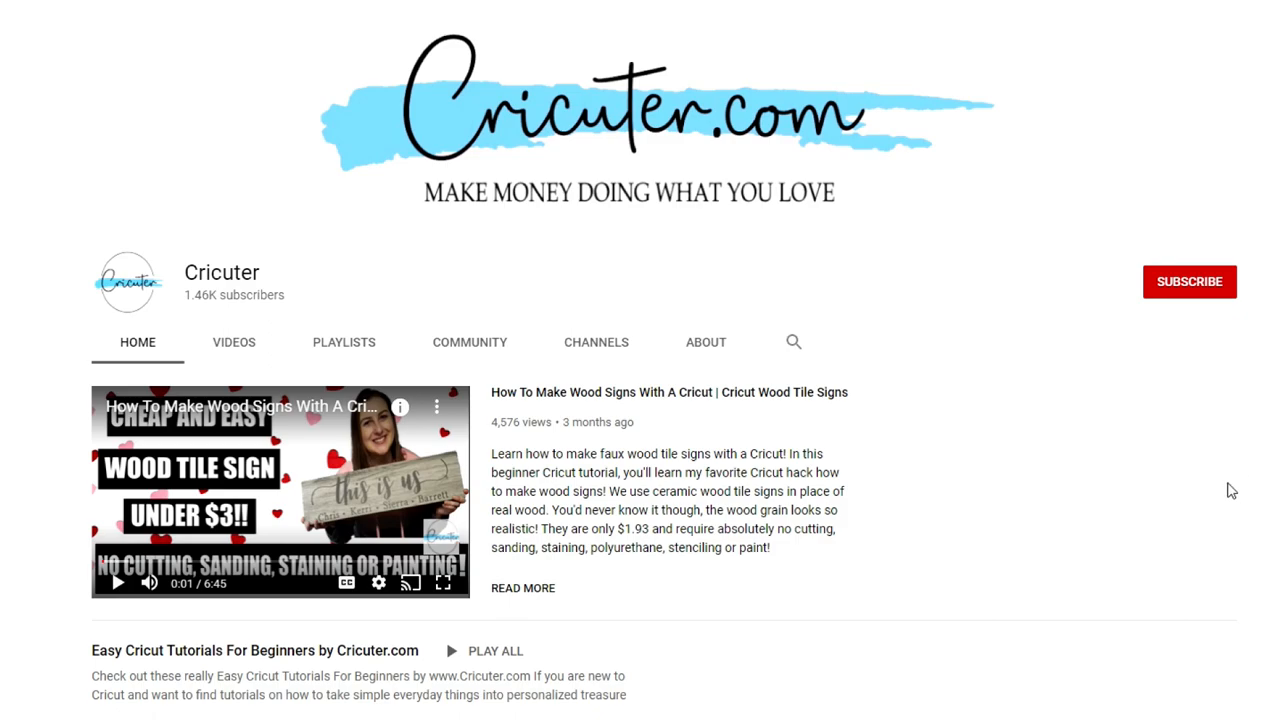
{"action": "mouse_move", "coordinate": [1247, 343]}
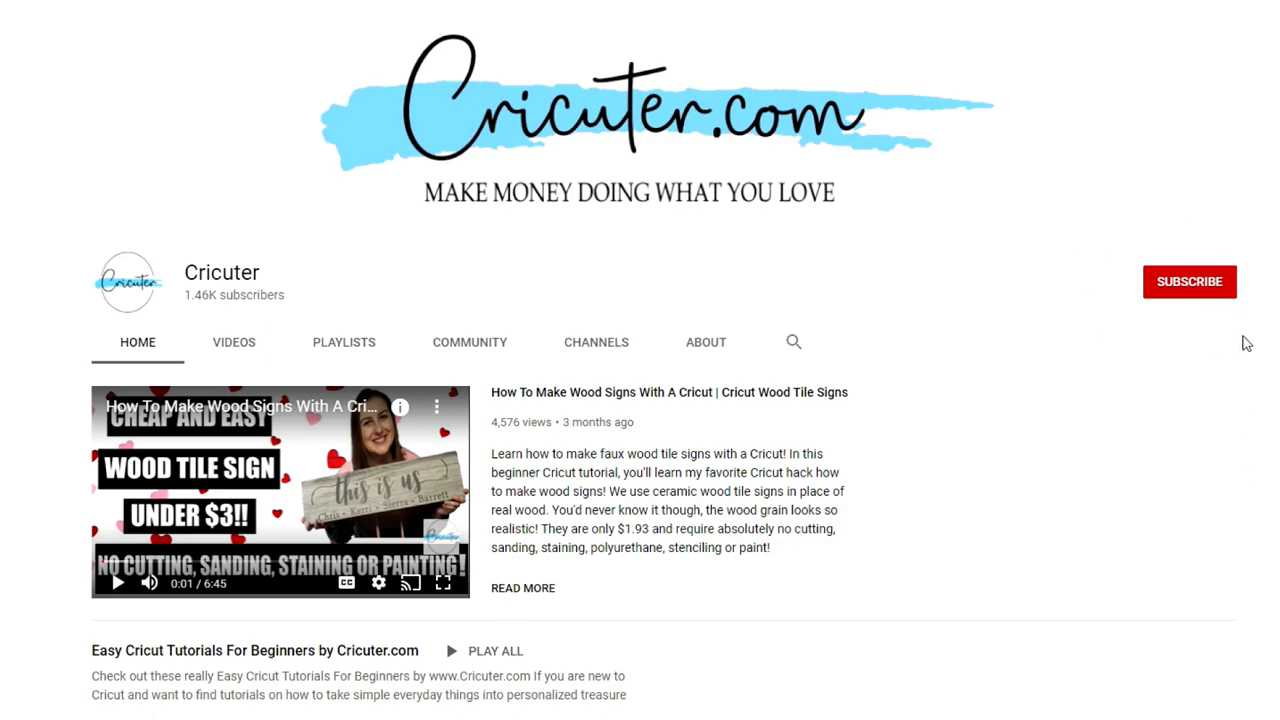
Show the Cricuter channel's Videos list and browse through the uploads
{"action": "scroll", "scroll_direction": "down", "scroll_amount": 3}
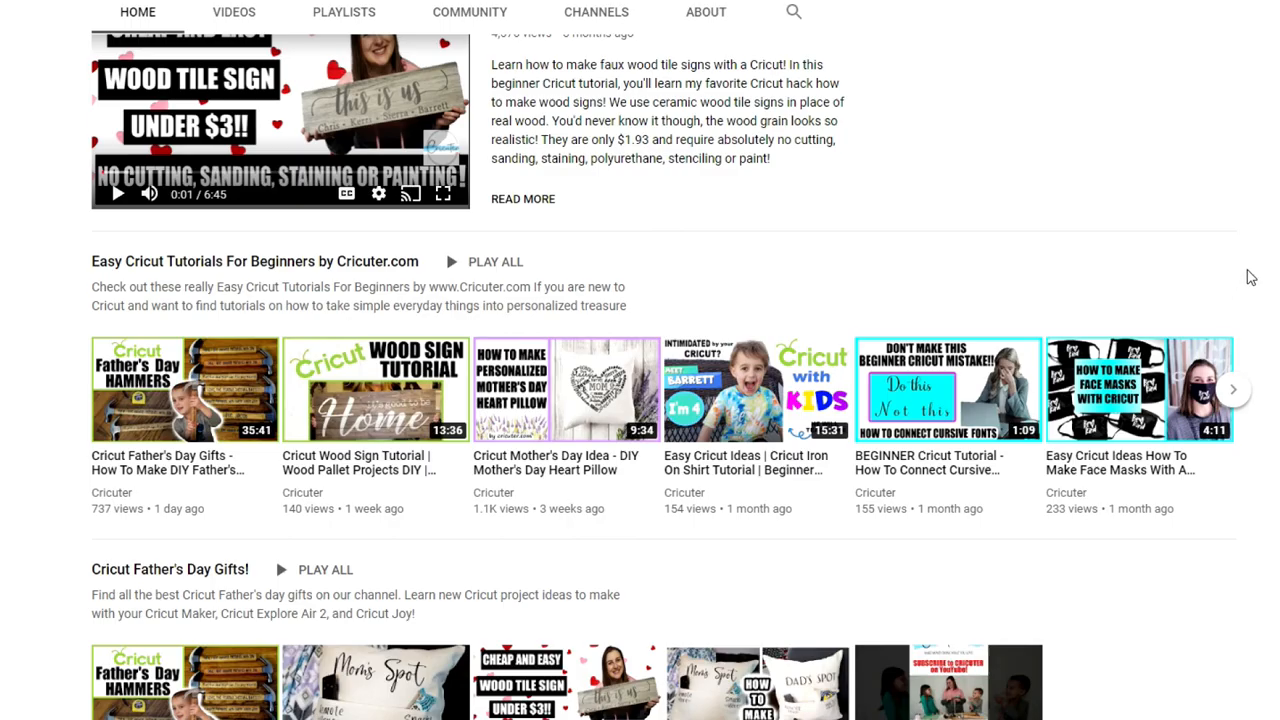
{"action": "left_click", "coordinate": [233, 12]}
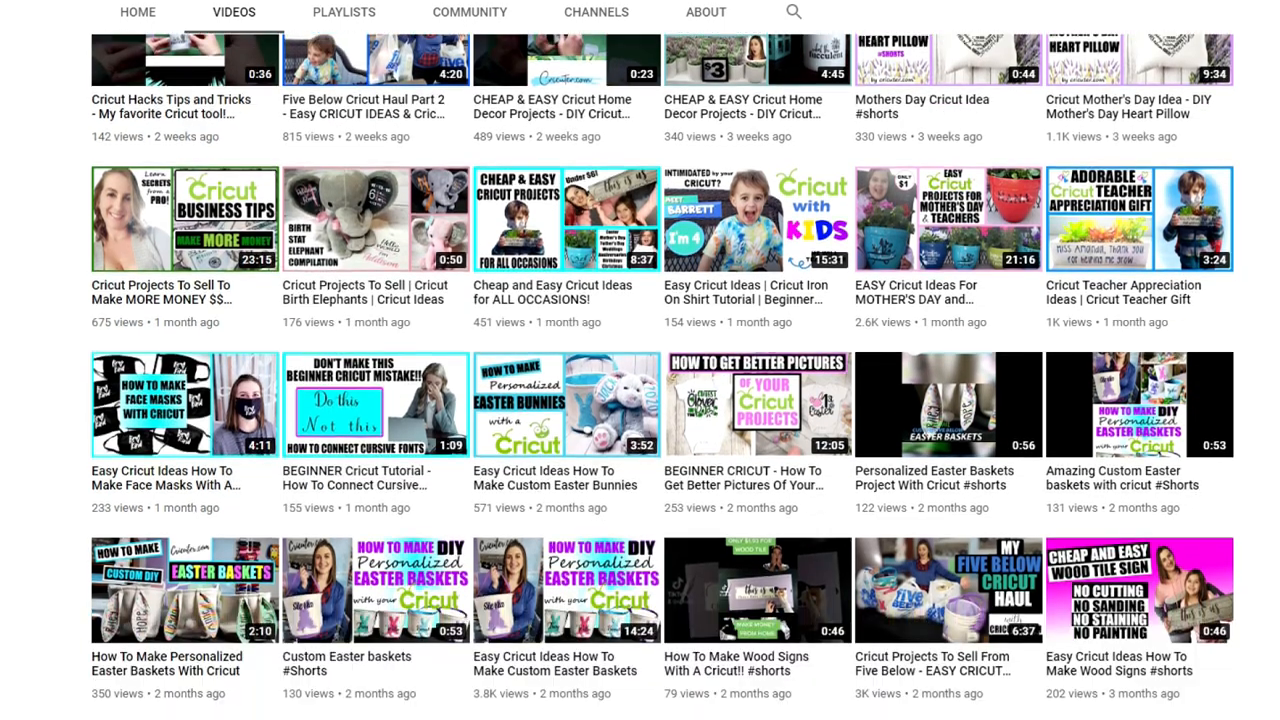
{"action": "scroll", "scroll_direction": "down", "scroll_amount": 3}
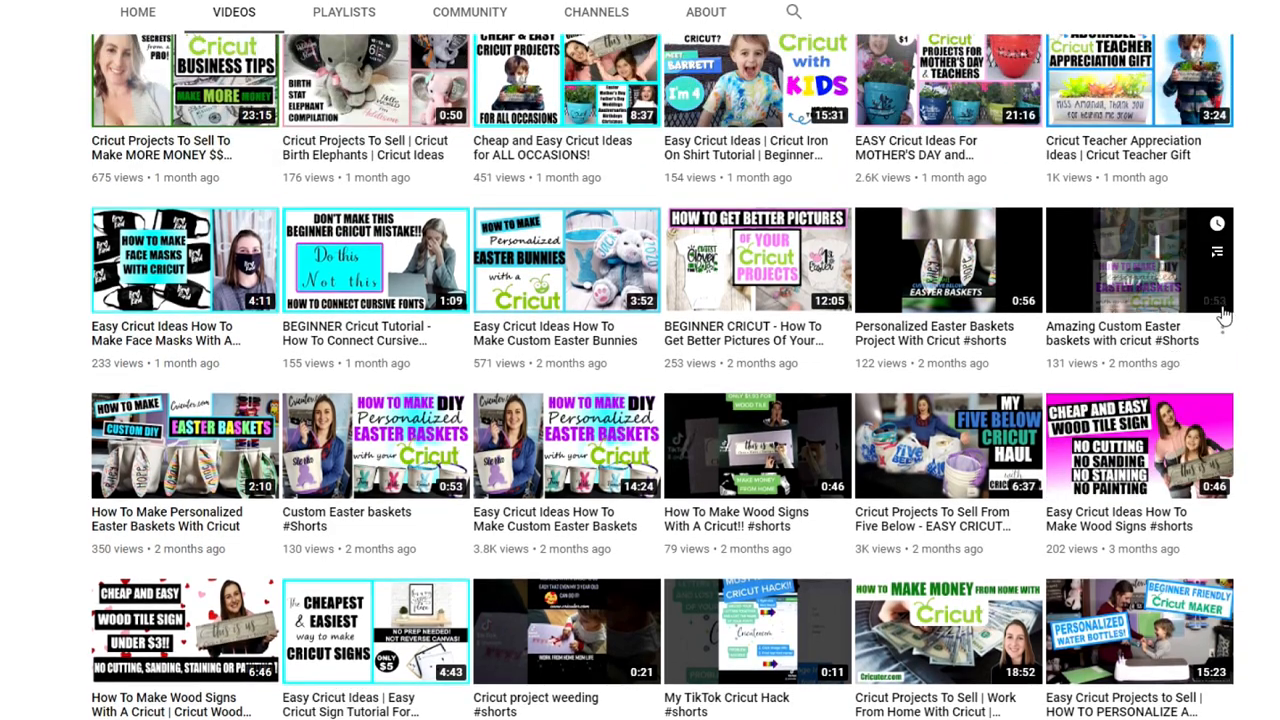
{"action": "scroll", "scroll_direction": "up", "scroll_amount": 3}
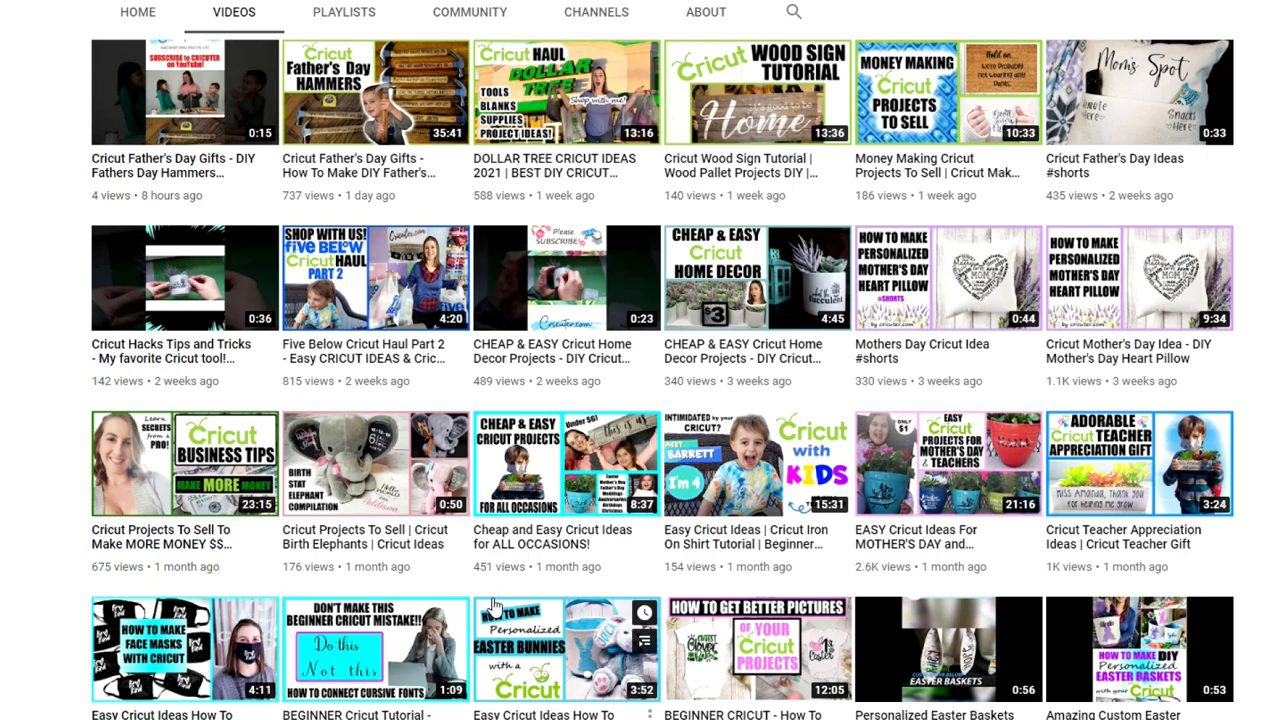
{"action": "scroll", "scroll_direction": "up", "scroll_amount": 3}
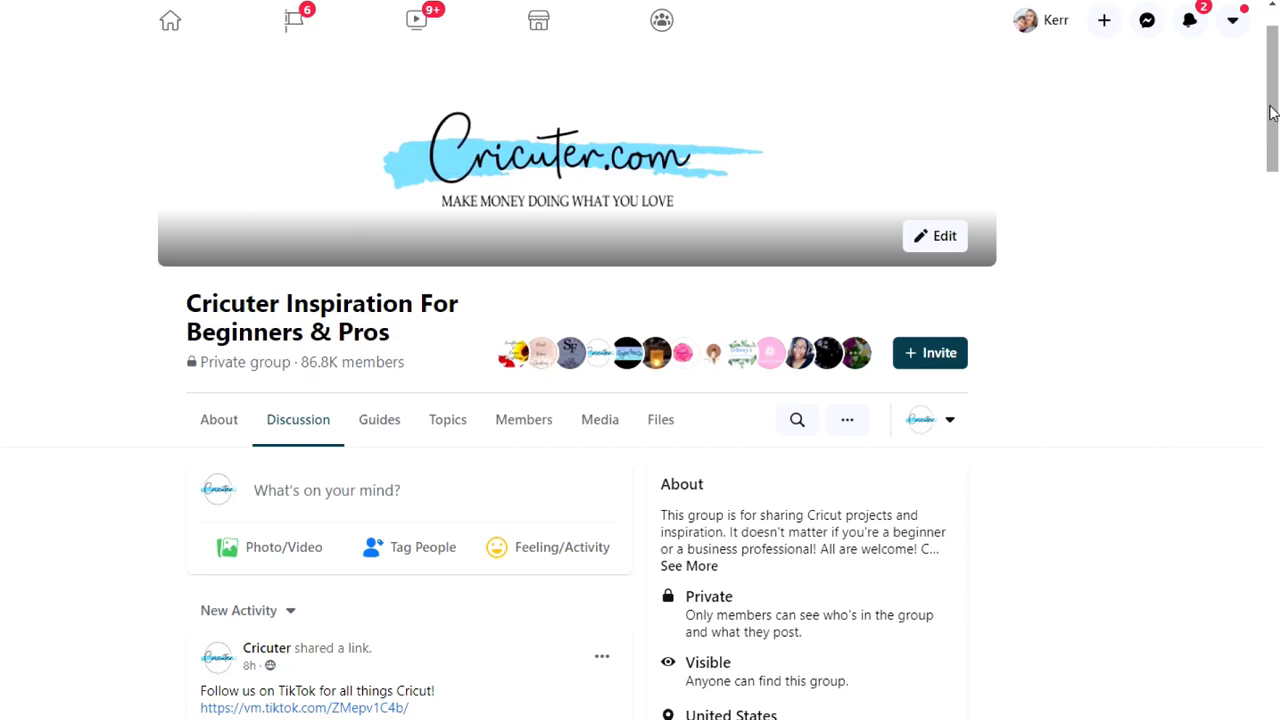
{"action": "scroll", "scroll_direction": "down", "scroll_amount": 3}
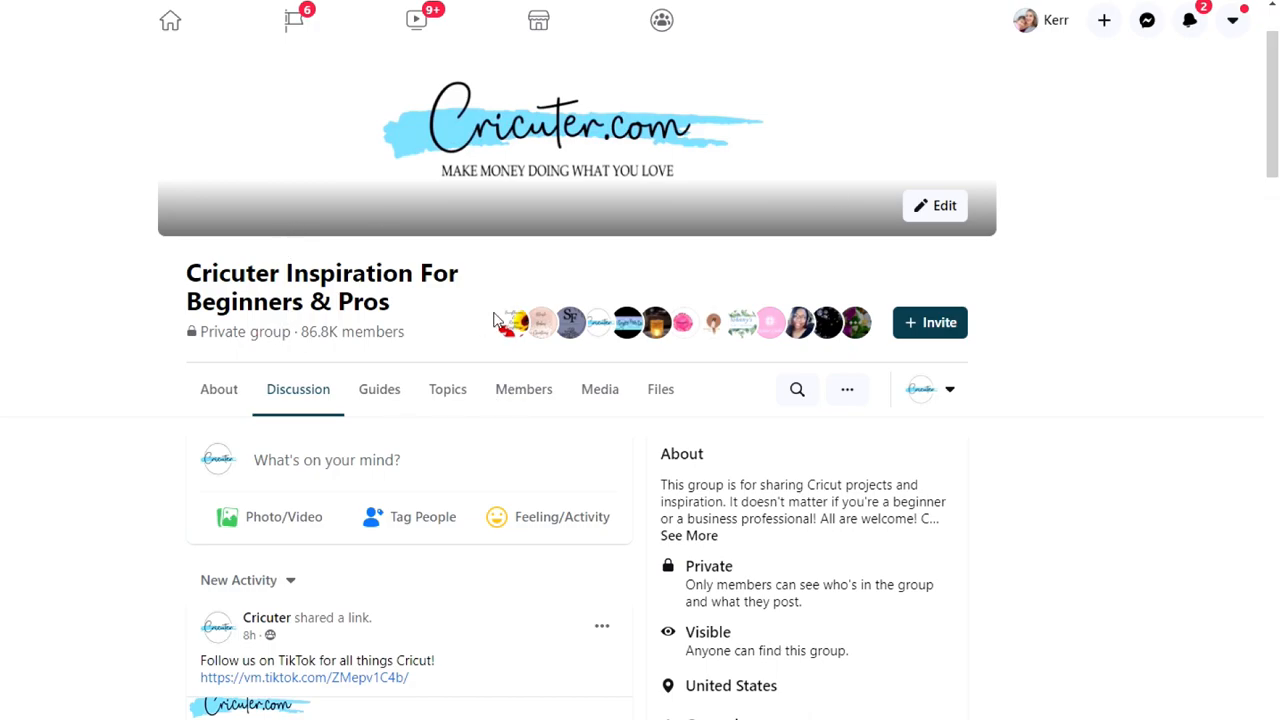
{"action": "scroll", "scroll_direction": "down", "scroll_amount": 3}
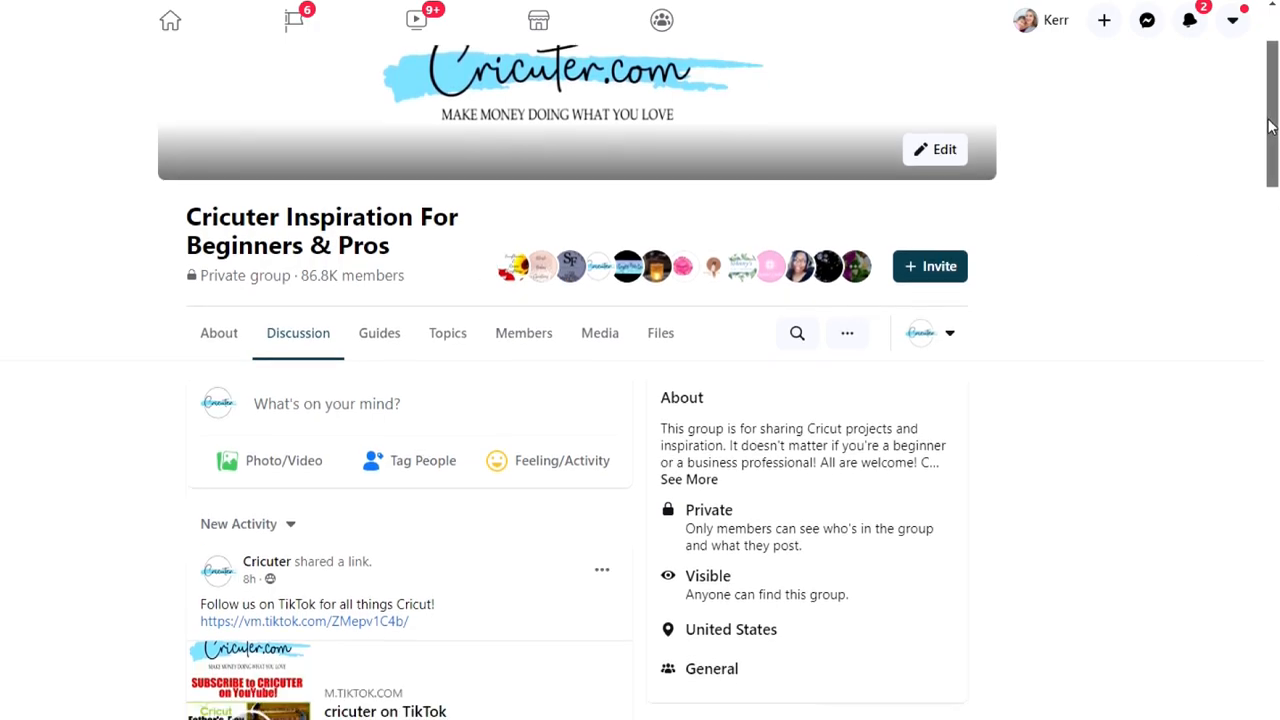
{"action": "scroll", "scroll_direction": "down", "scroll_amount": 3}
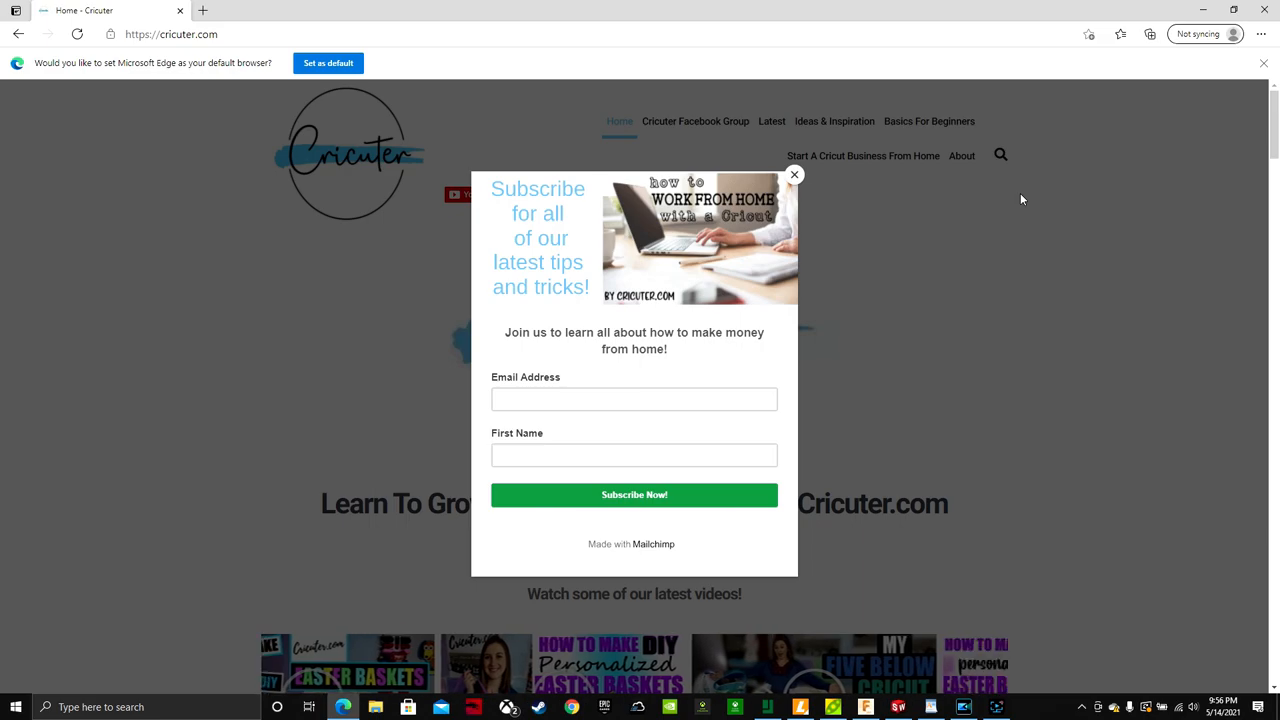
Dismiss the Mailchimp subscribe pop-up covering the Cricuter home page
{"action": "left_click", "coordinate": [794, 174]}
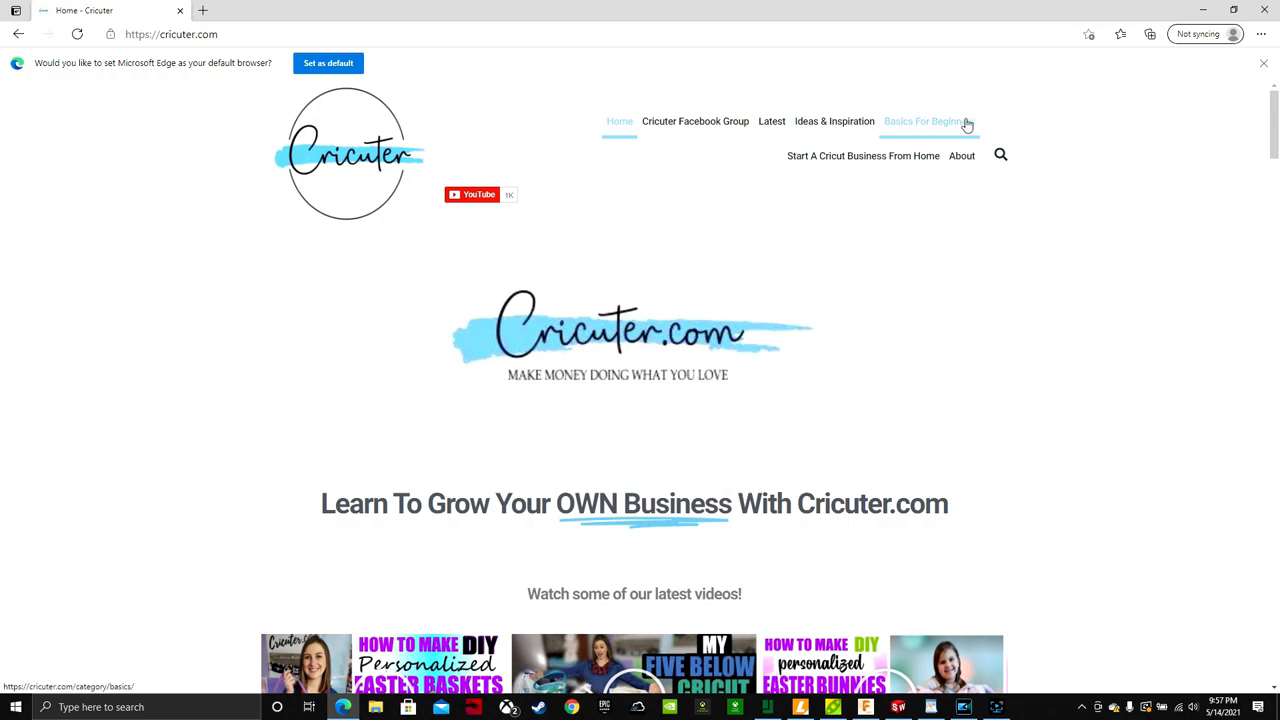
Go to the Basics For Beginners category and browse down through its posts
{"action": "left_click", "coordinate": [924, 121]}
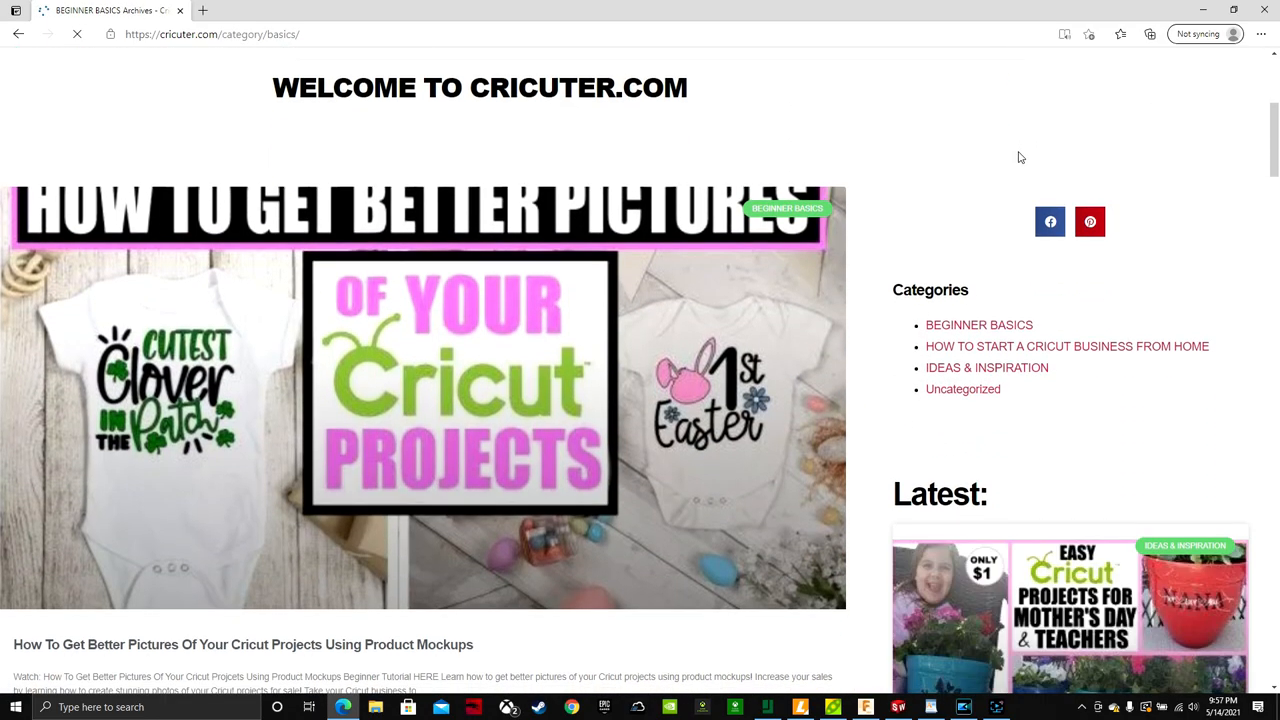
{"action": "scroll", "scroll_direction": "down", "scroll_amount": 3}
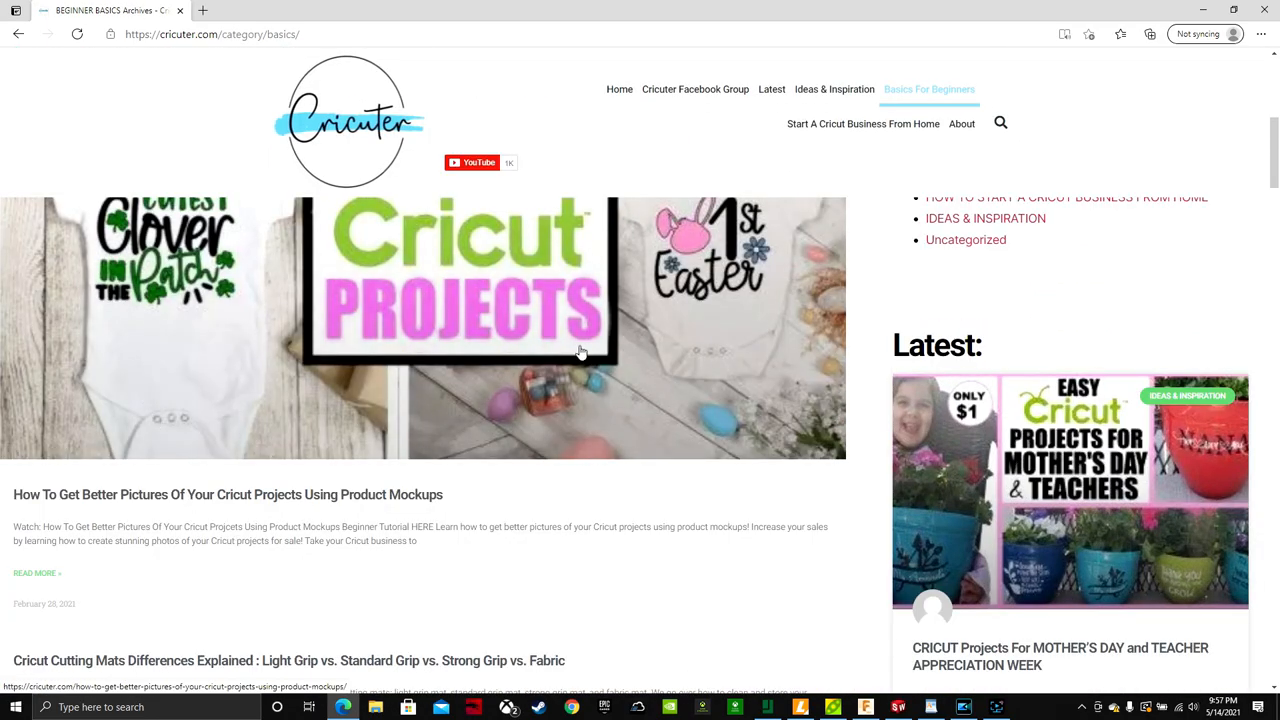
{"action": "scroll", "scroll_direction": "down", "scroll_amount": 3}
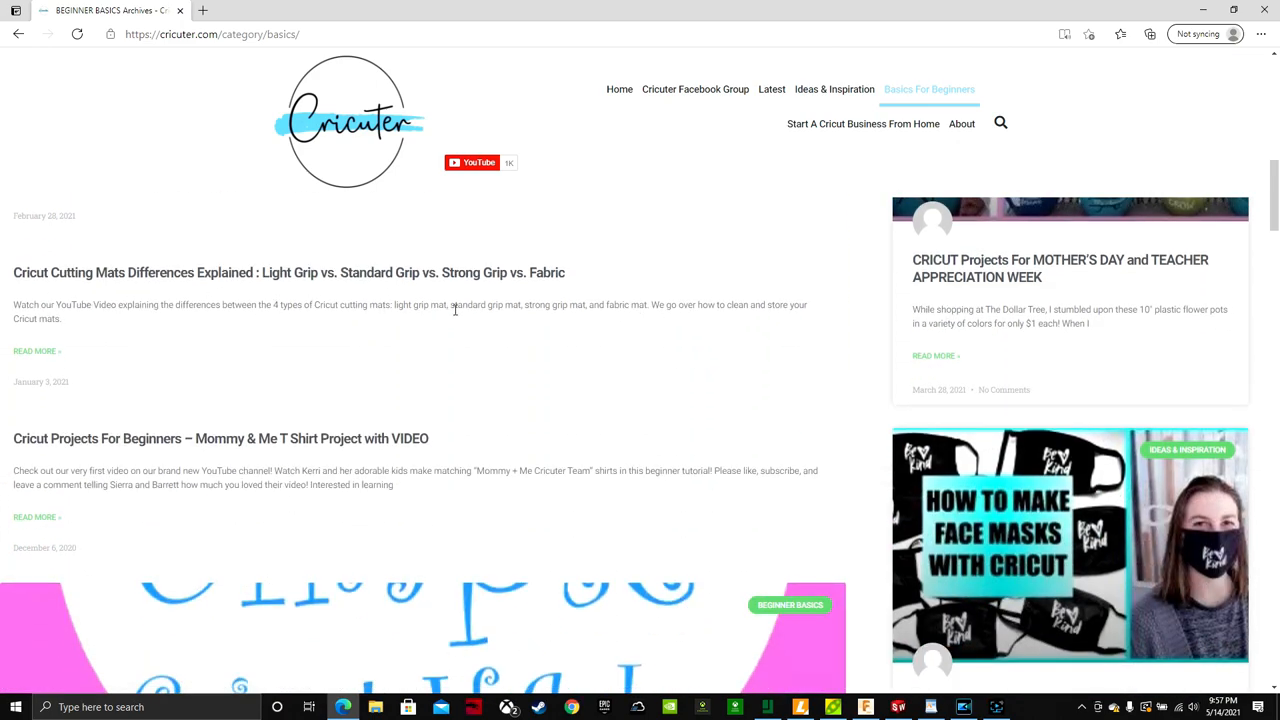
{"action": "scroll", "scroll_direction": "down", "scroll_amount": 3}
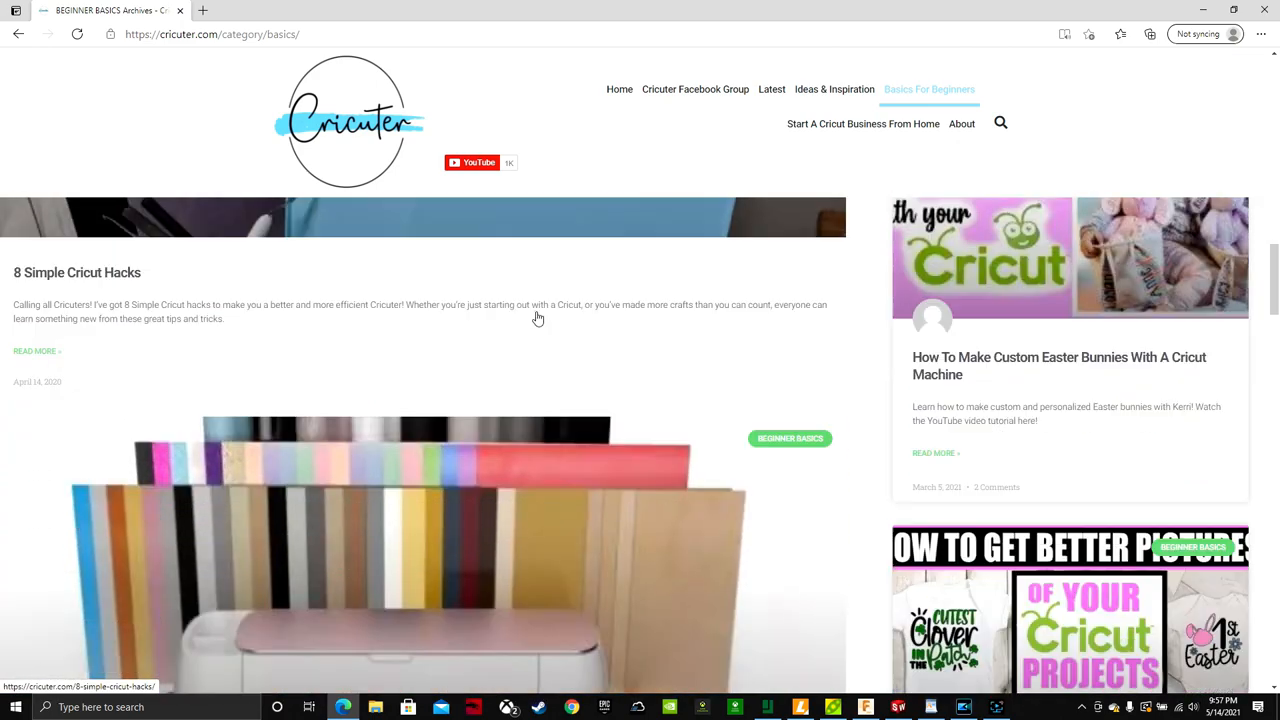
{"action": "scroll", "scroll_direction": "down", "scroll_amount": 3}
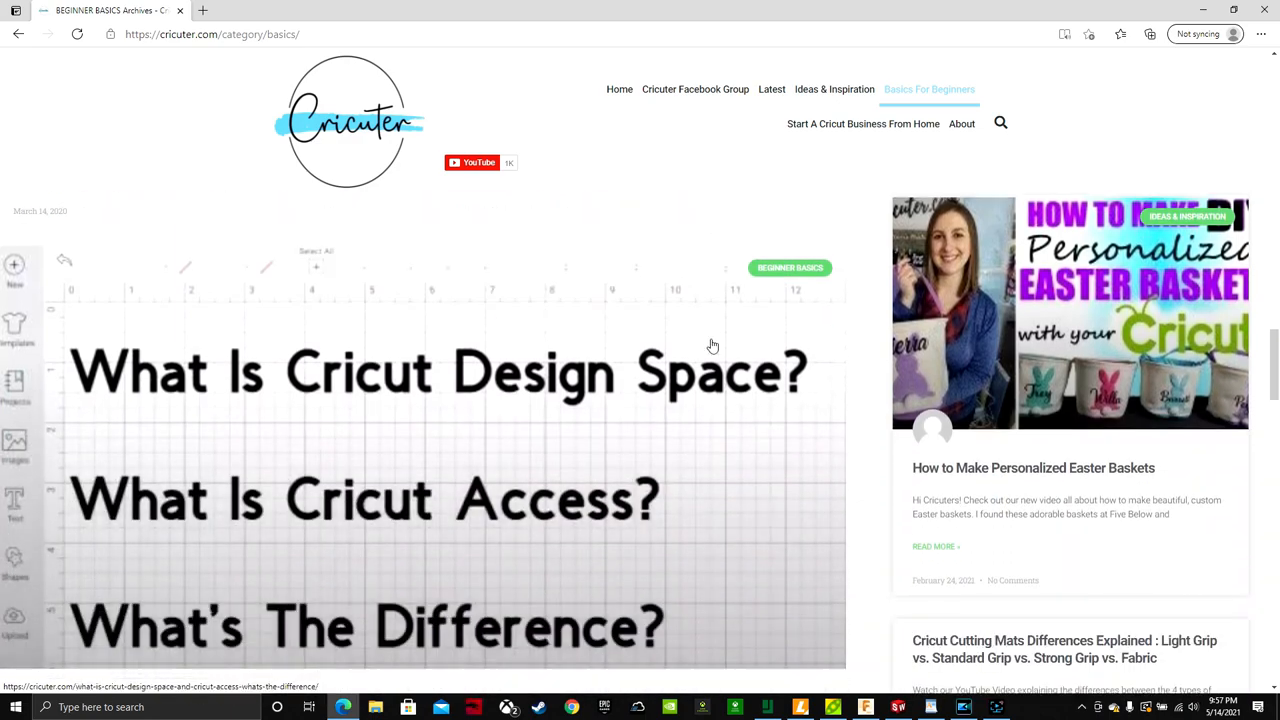
{"action": "scroll", "scroll_direction": "down", "scroll_amount": 3}
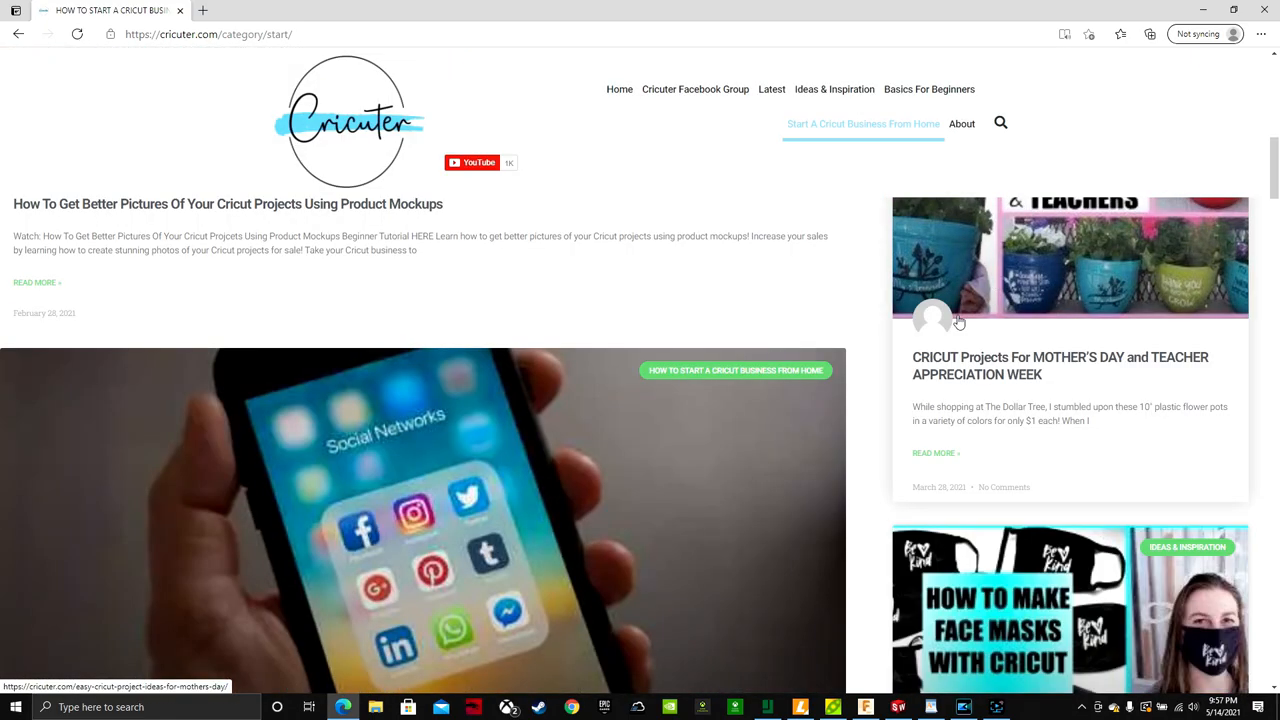
Browse down the Start A Cricut Business From Home posts, reaching articles like How To Price Your Items
{"action": "scroll", "scroll_direction": "down", "scroll_amount": 3}
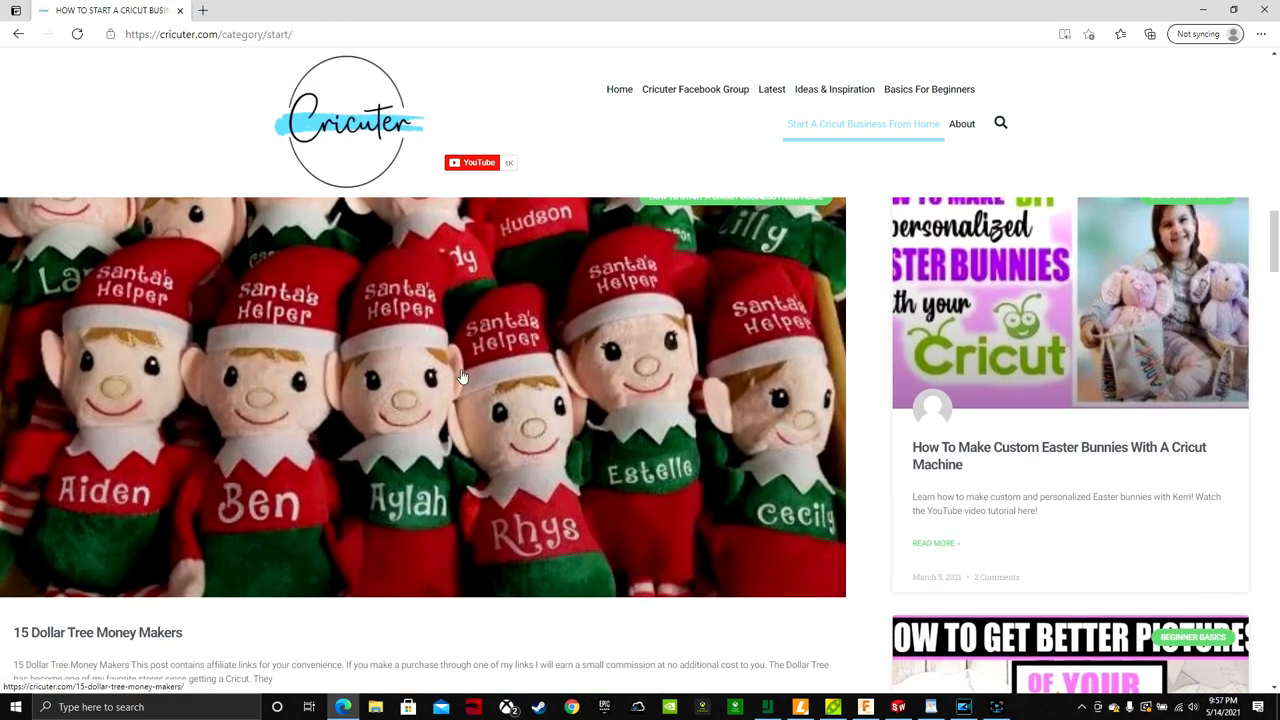
{"action": "scroll", "scroll_direction": "down", "scroll_amount": 3}
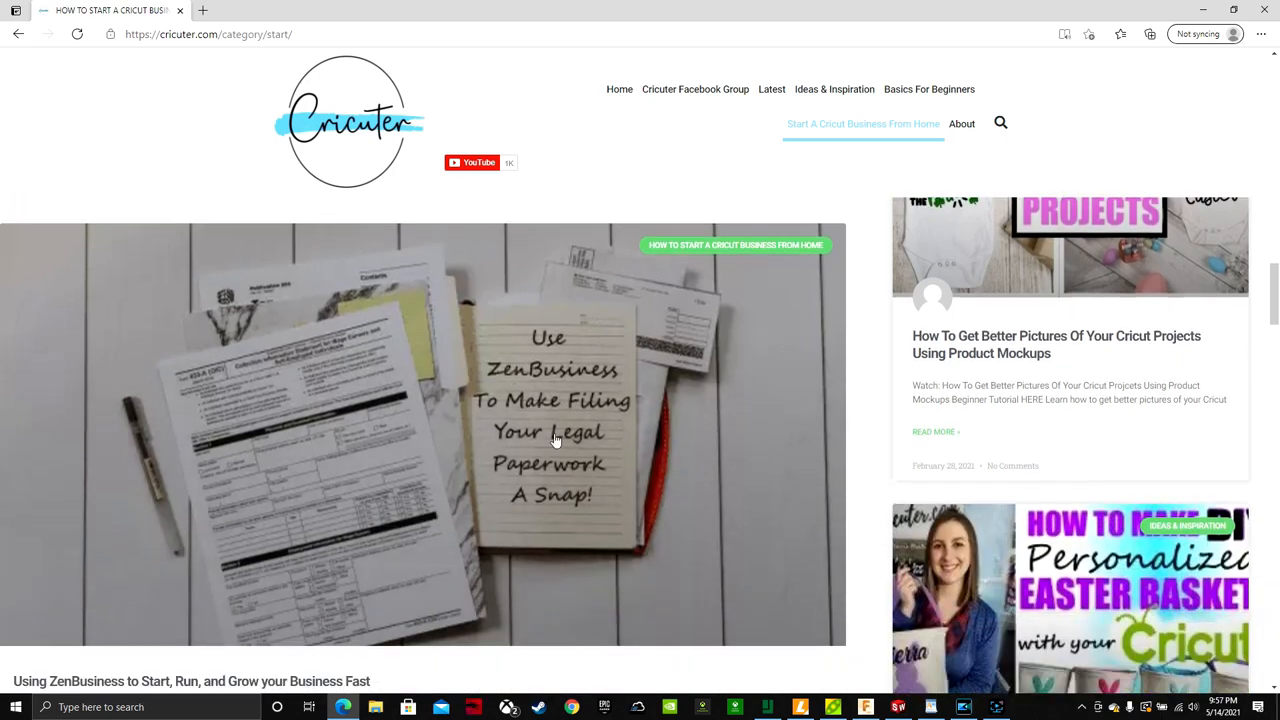
{"action": "scroll", "scroll_direction": "down", "scroll_amount": 3}
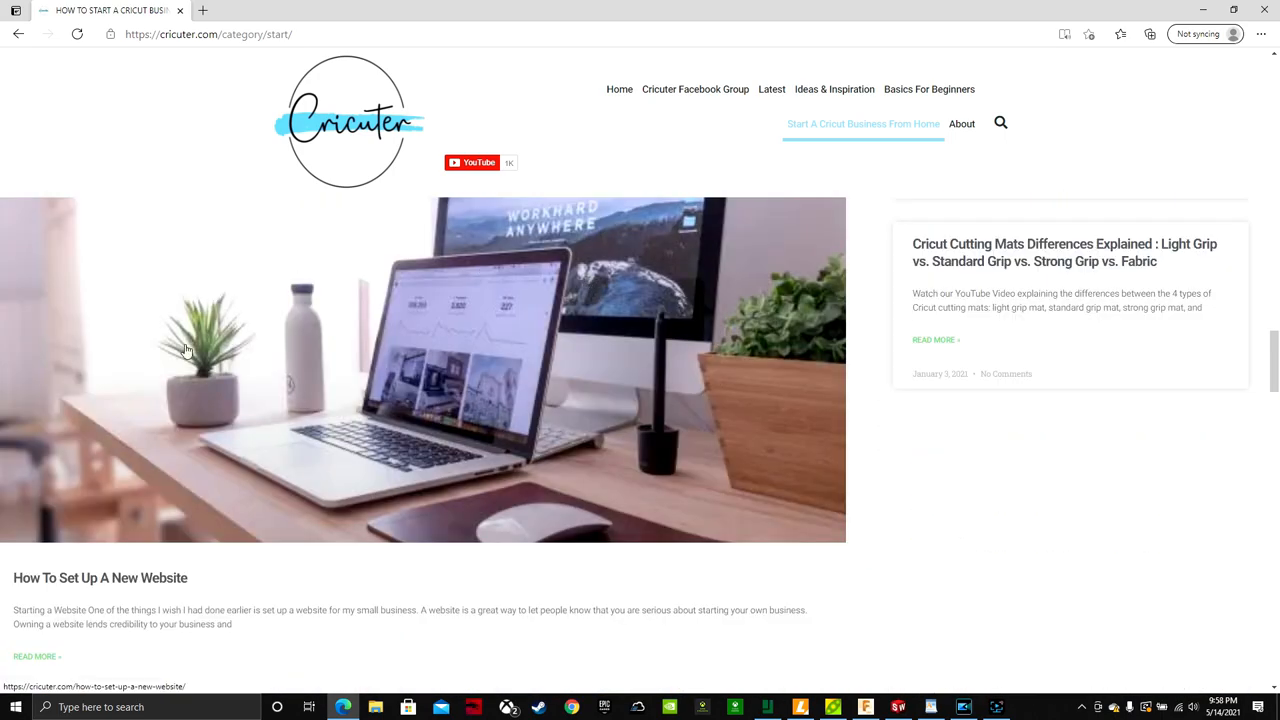
{"action": "scroll", "scroll_direction": "down", "scroll_amount": 3}
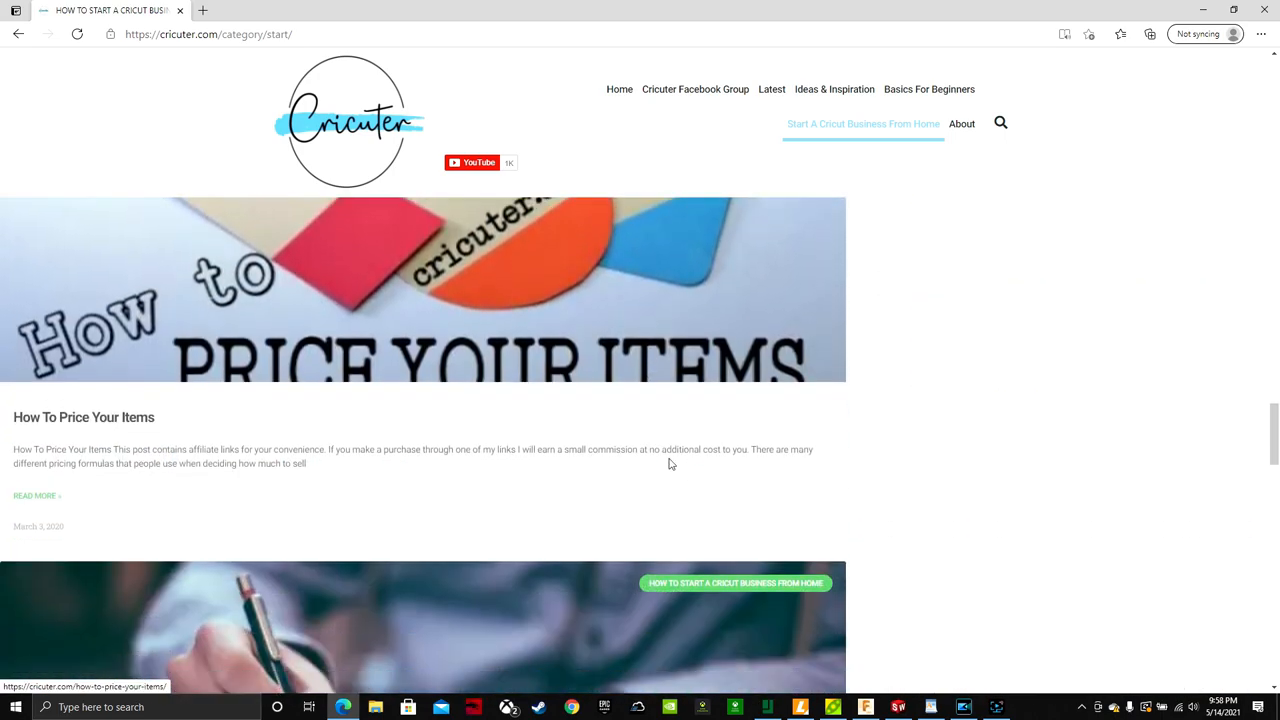
{"action": "scroll", "scroll_direction": "down", "scroll_amount": 3}
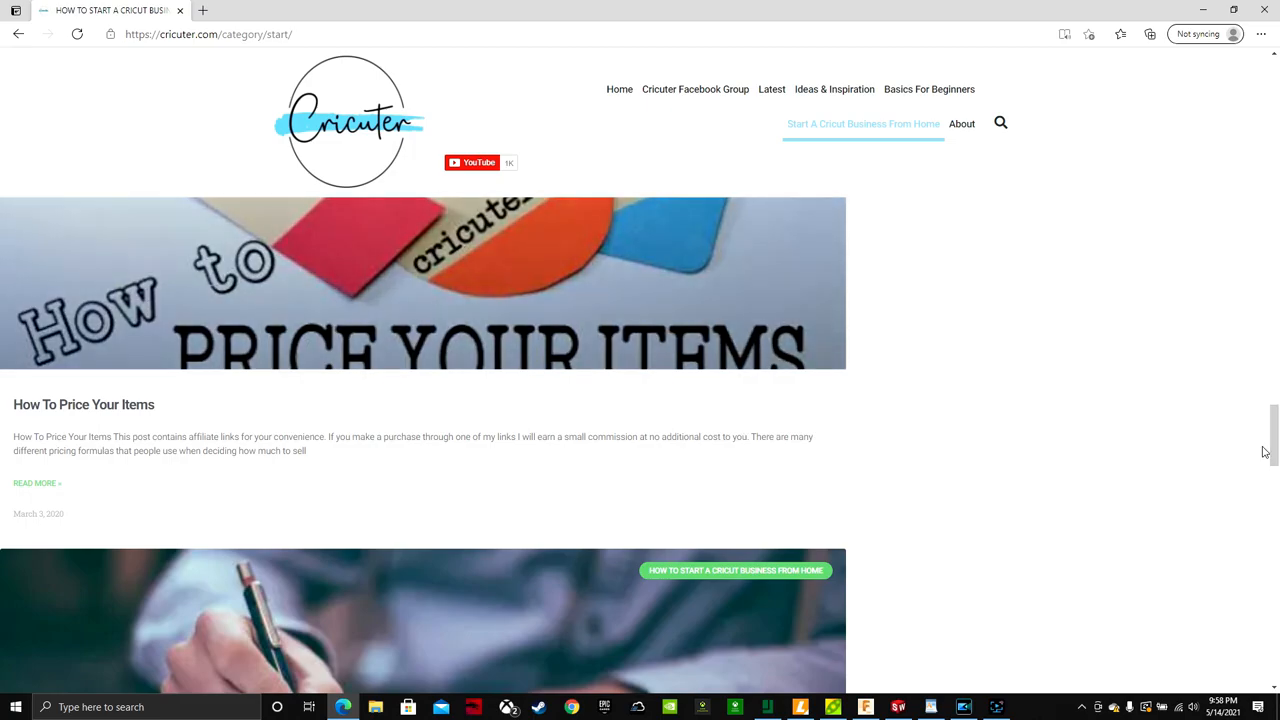
{"action": "scroll", "scroll_direction": "down", "scroll_amount": 3}
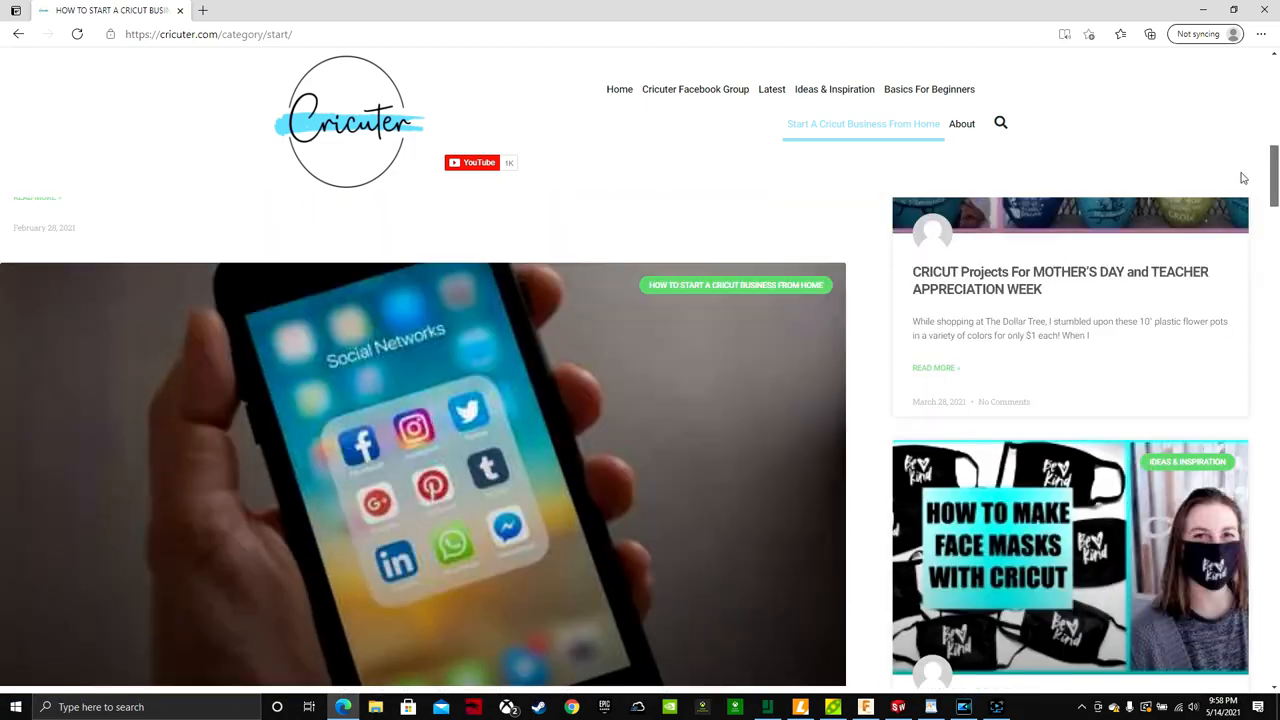